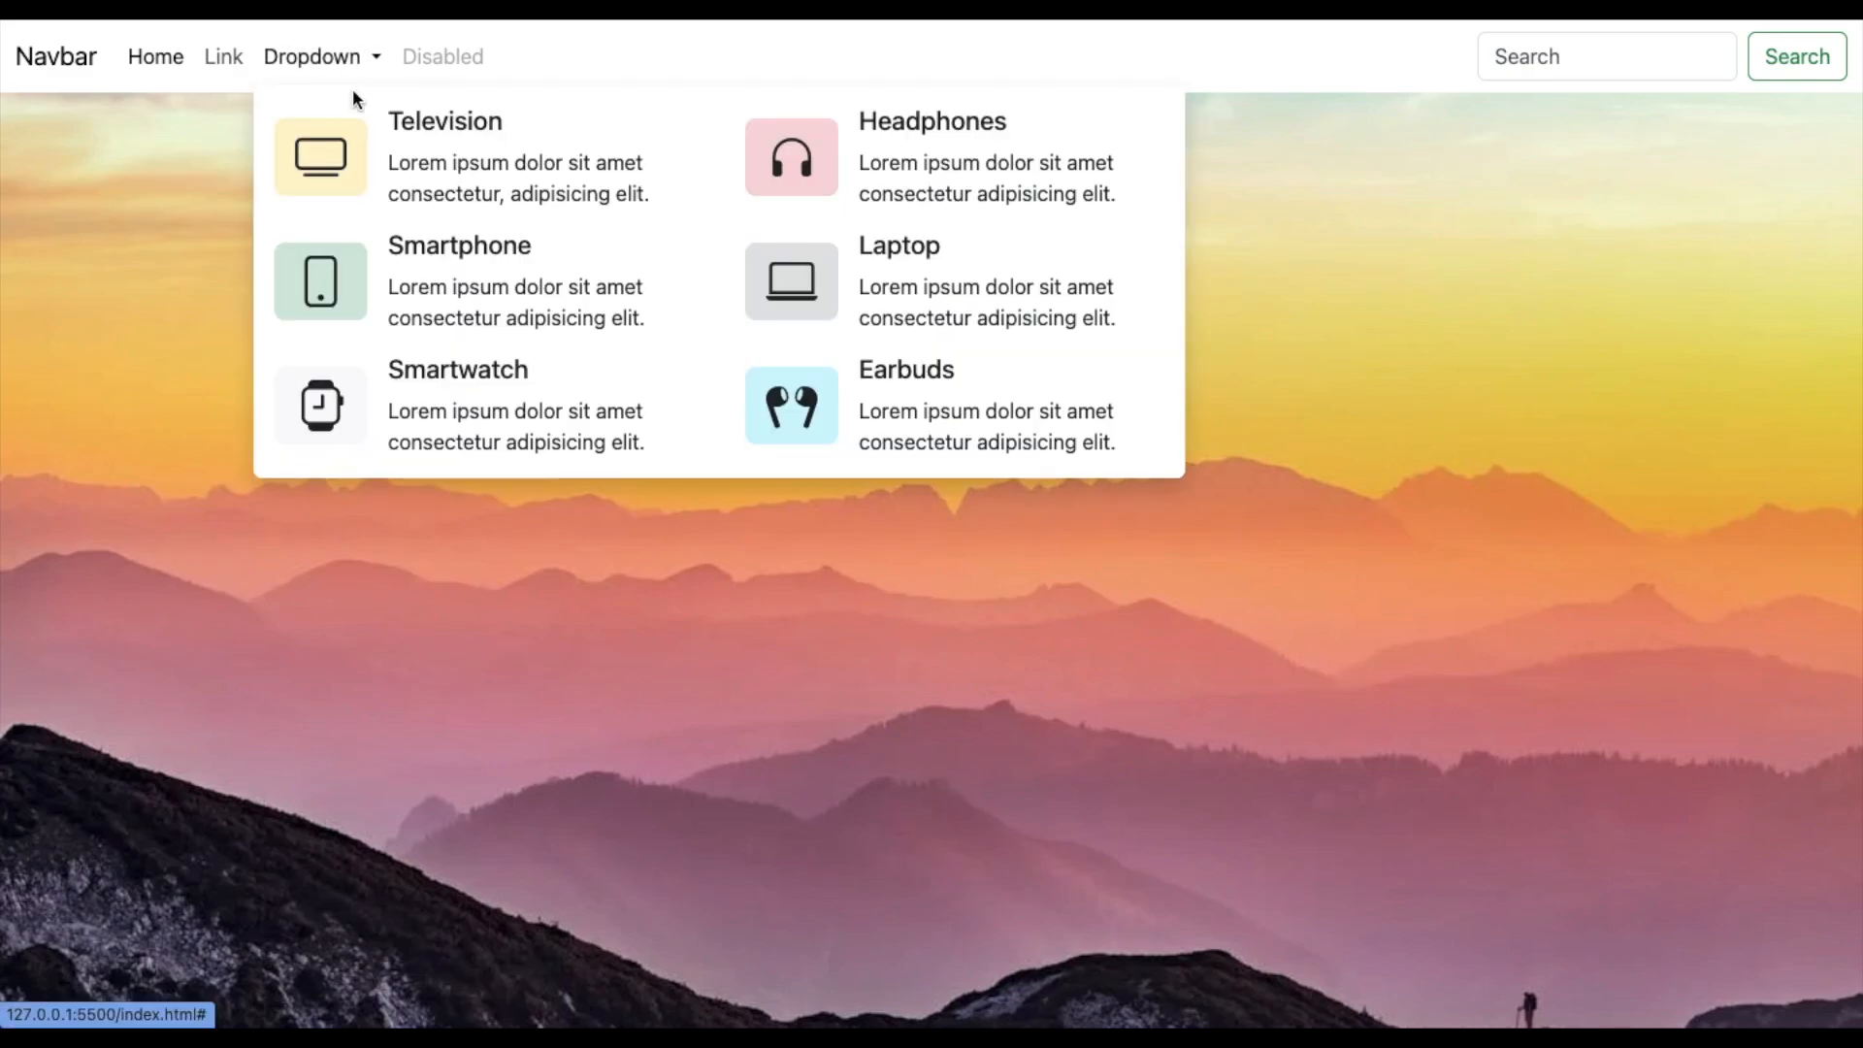
pyautogui.moveTo(795, 404)
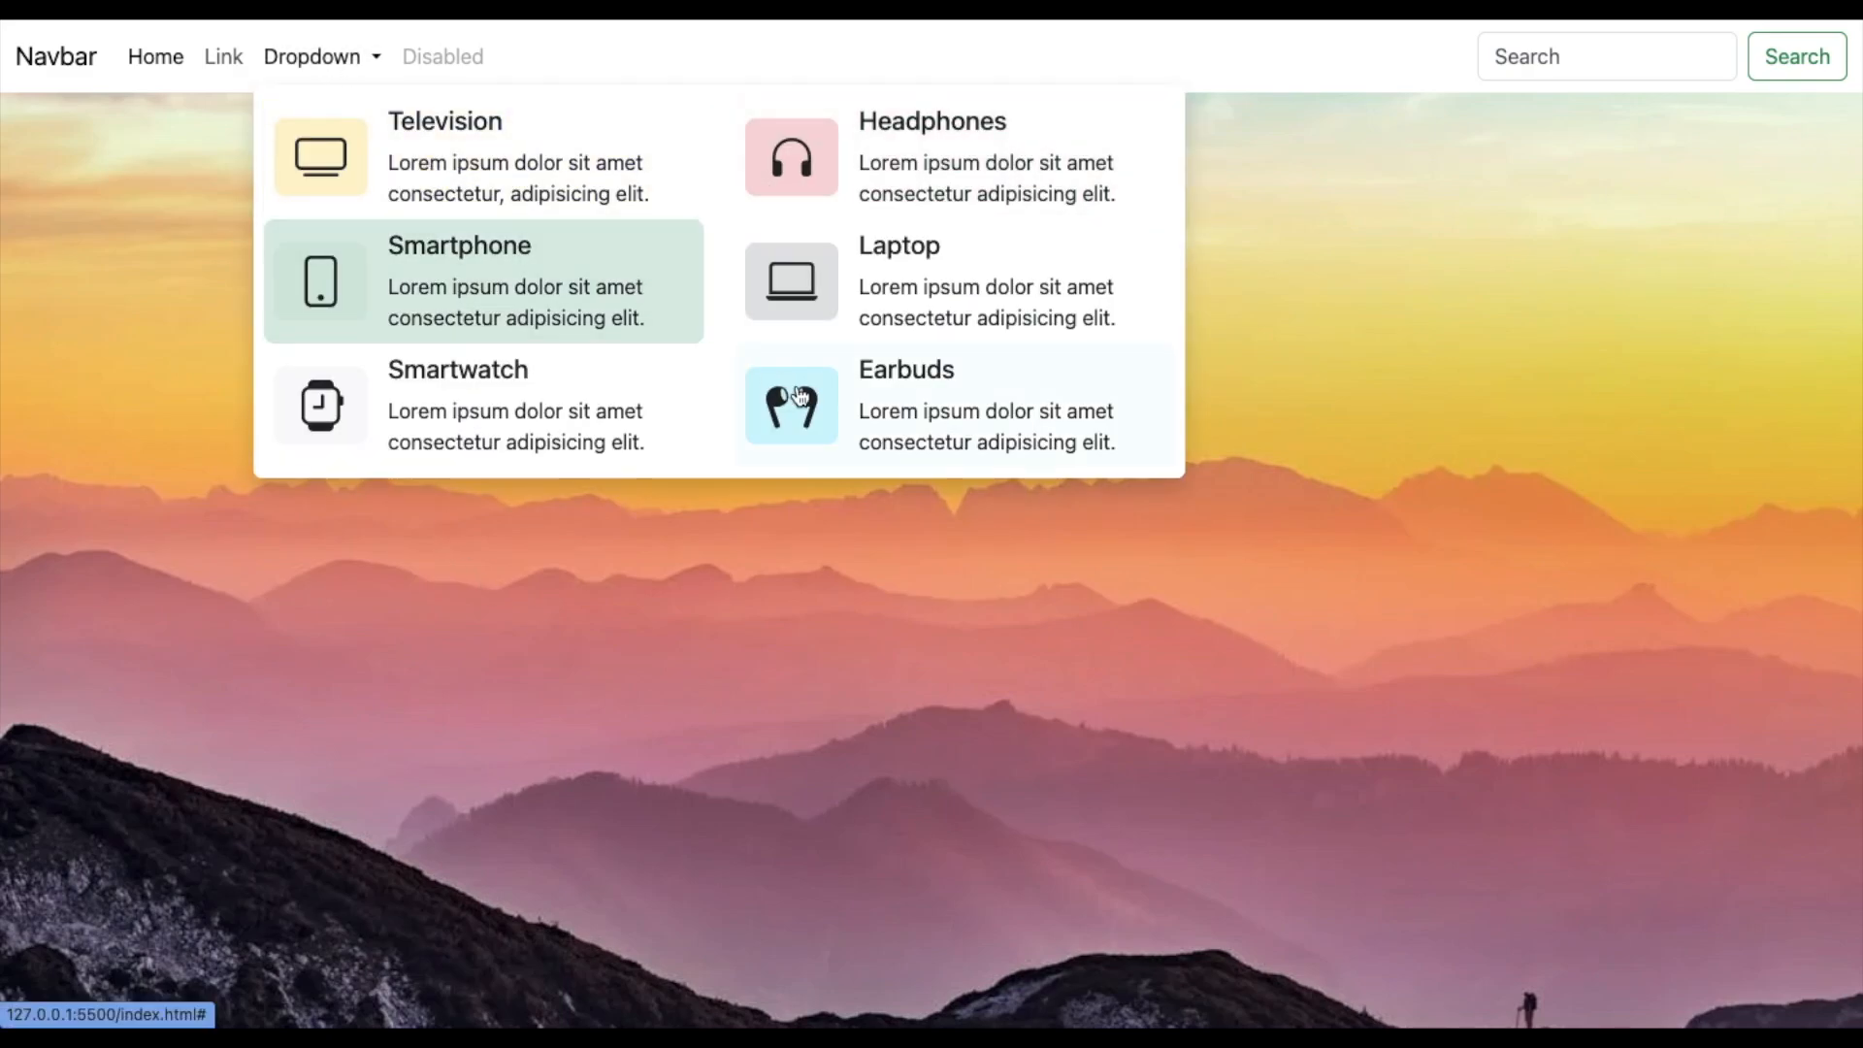
pyautogui.moveTo(885, 567)
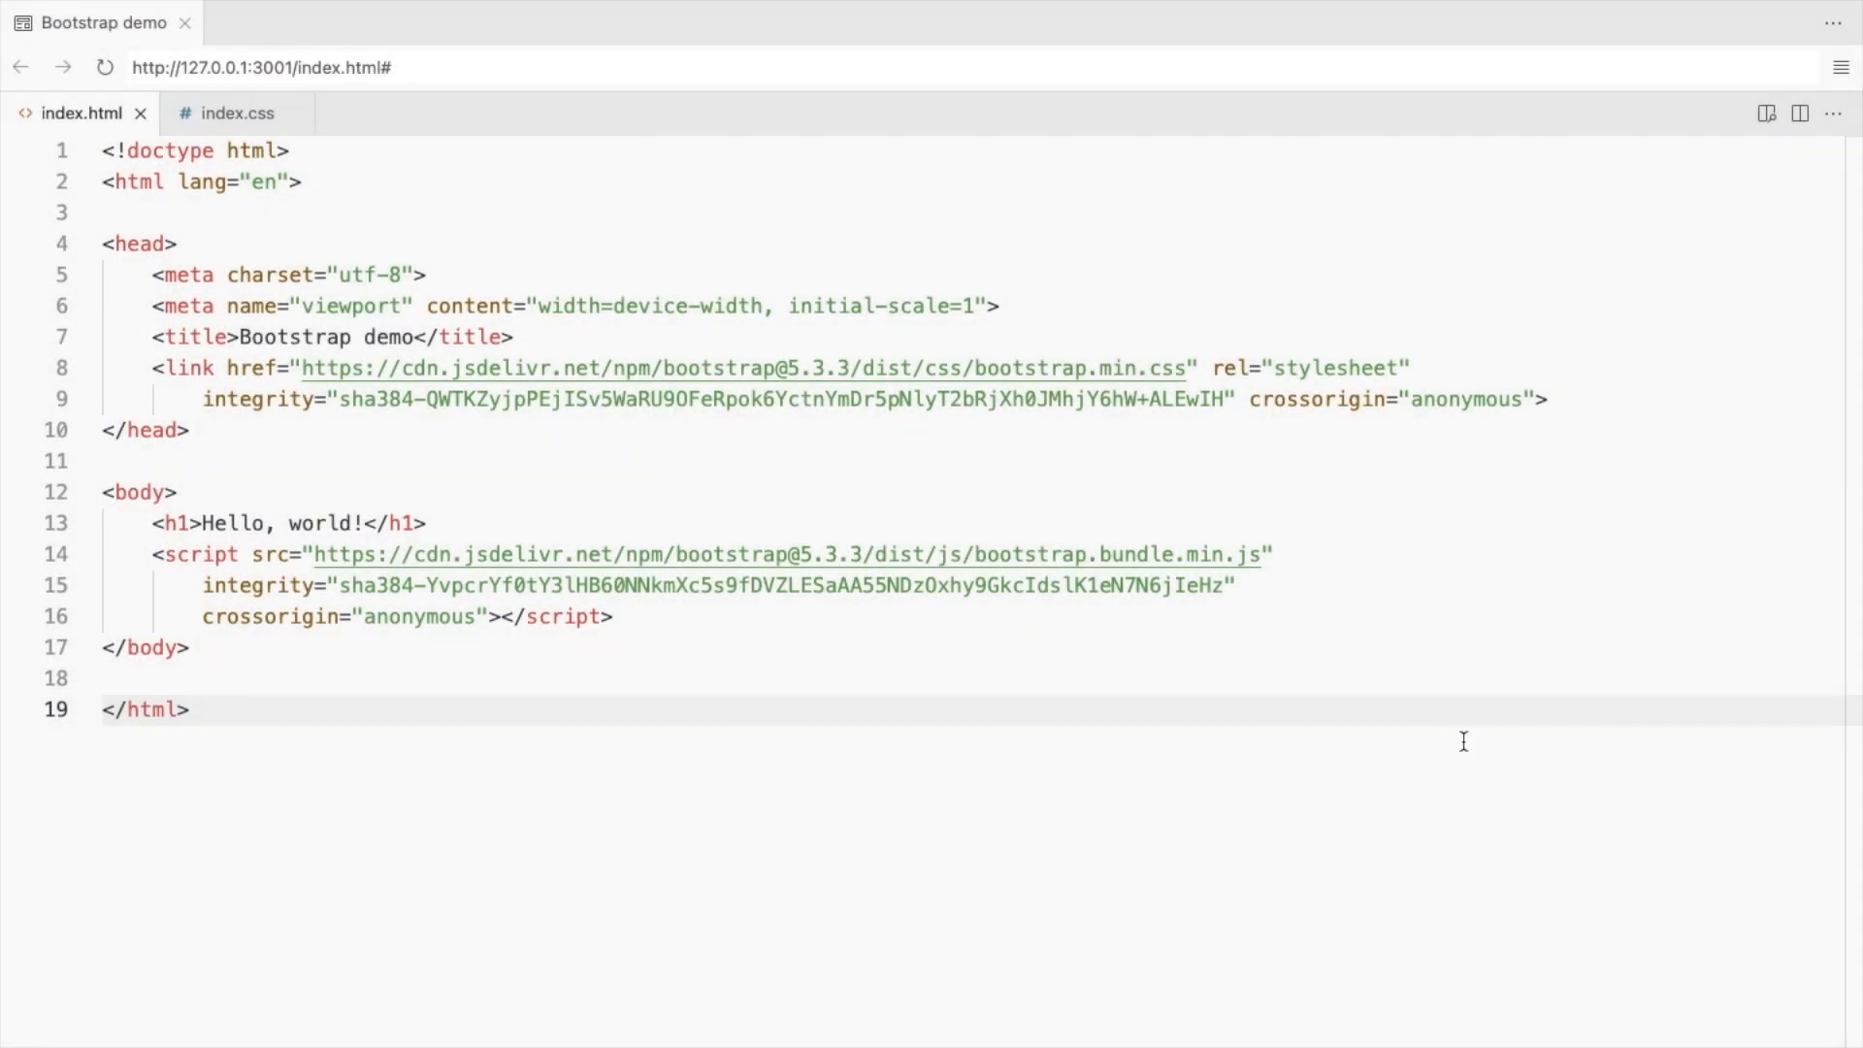
# Paste the Bootstrap navbar, drop the dropdown items and turn the dropdown-menu ul into an empty div.
pyautogui.scroll(-3)
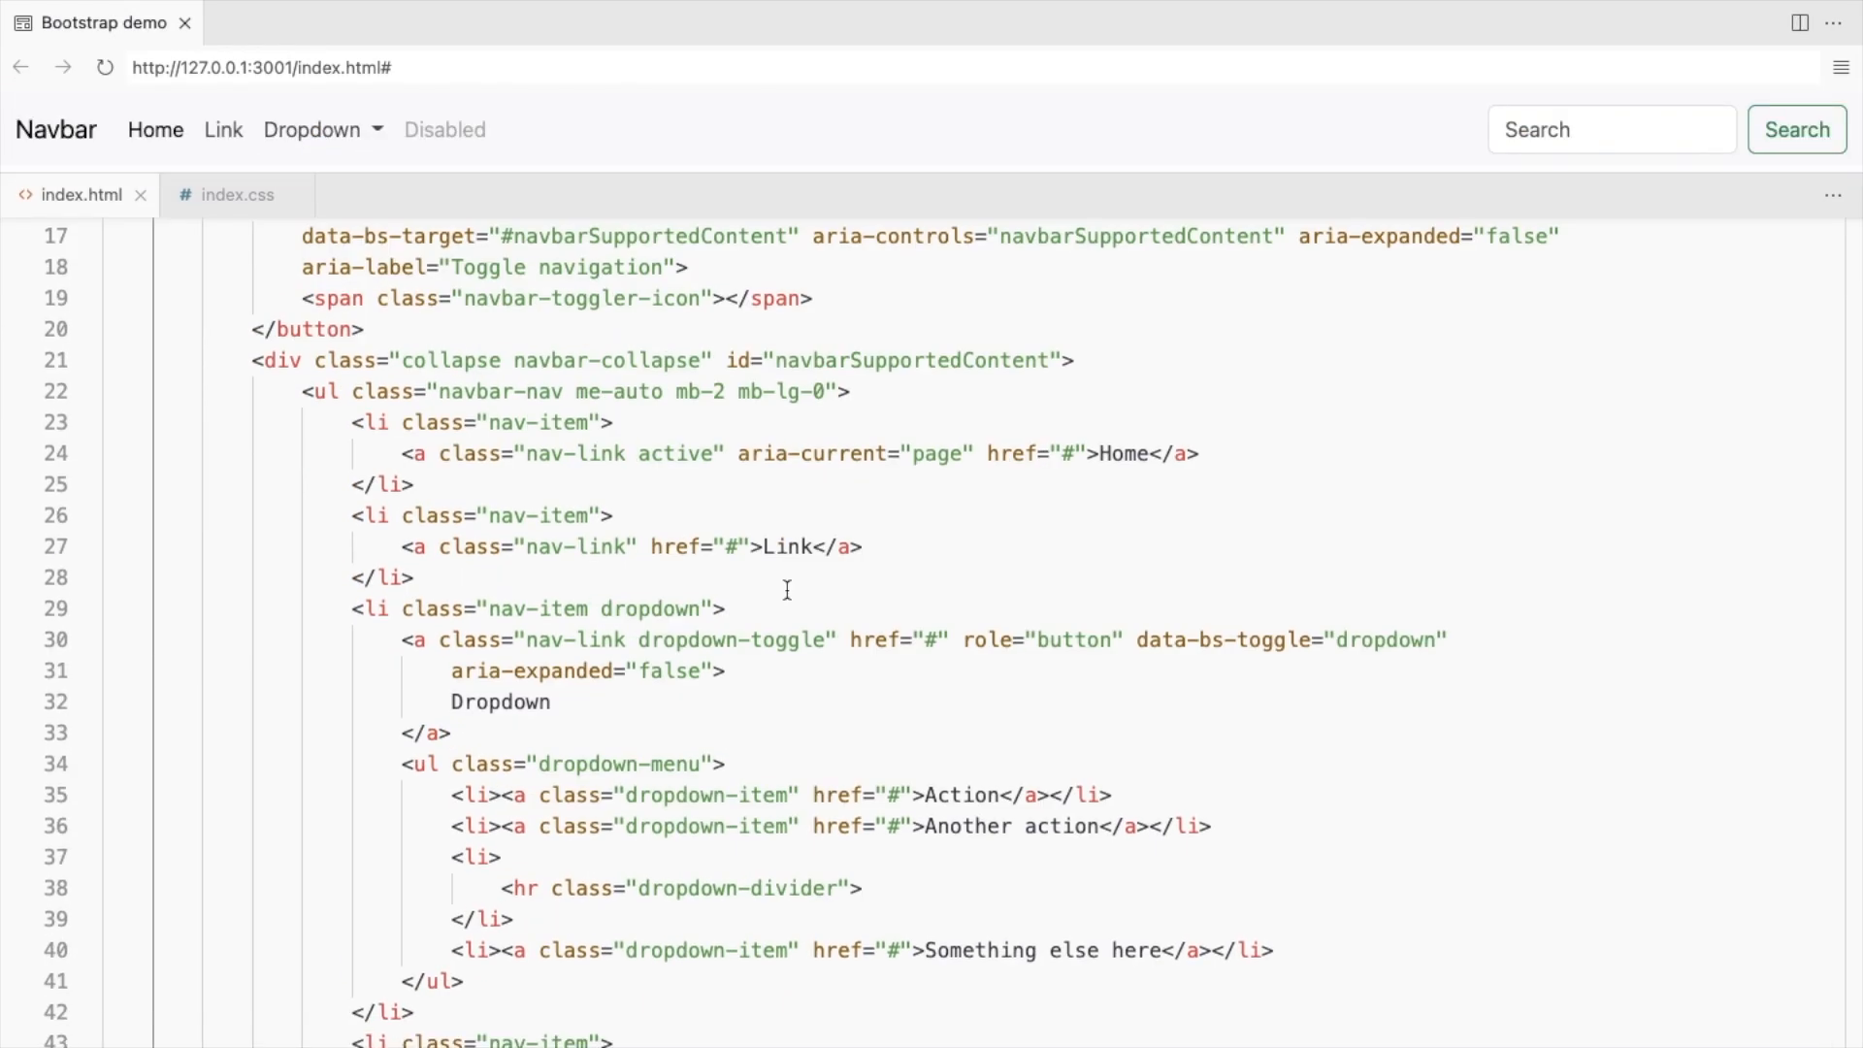
pyautogui.scroll(-3)
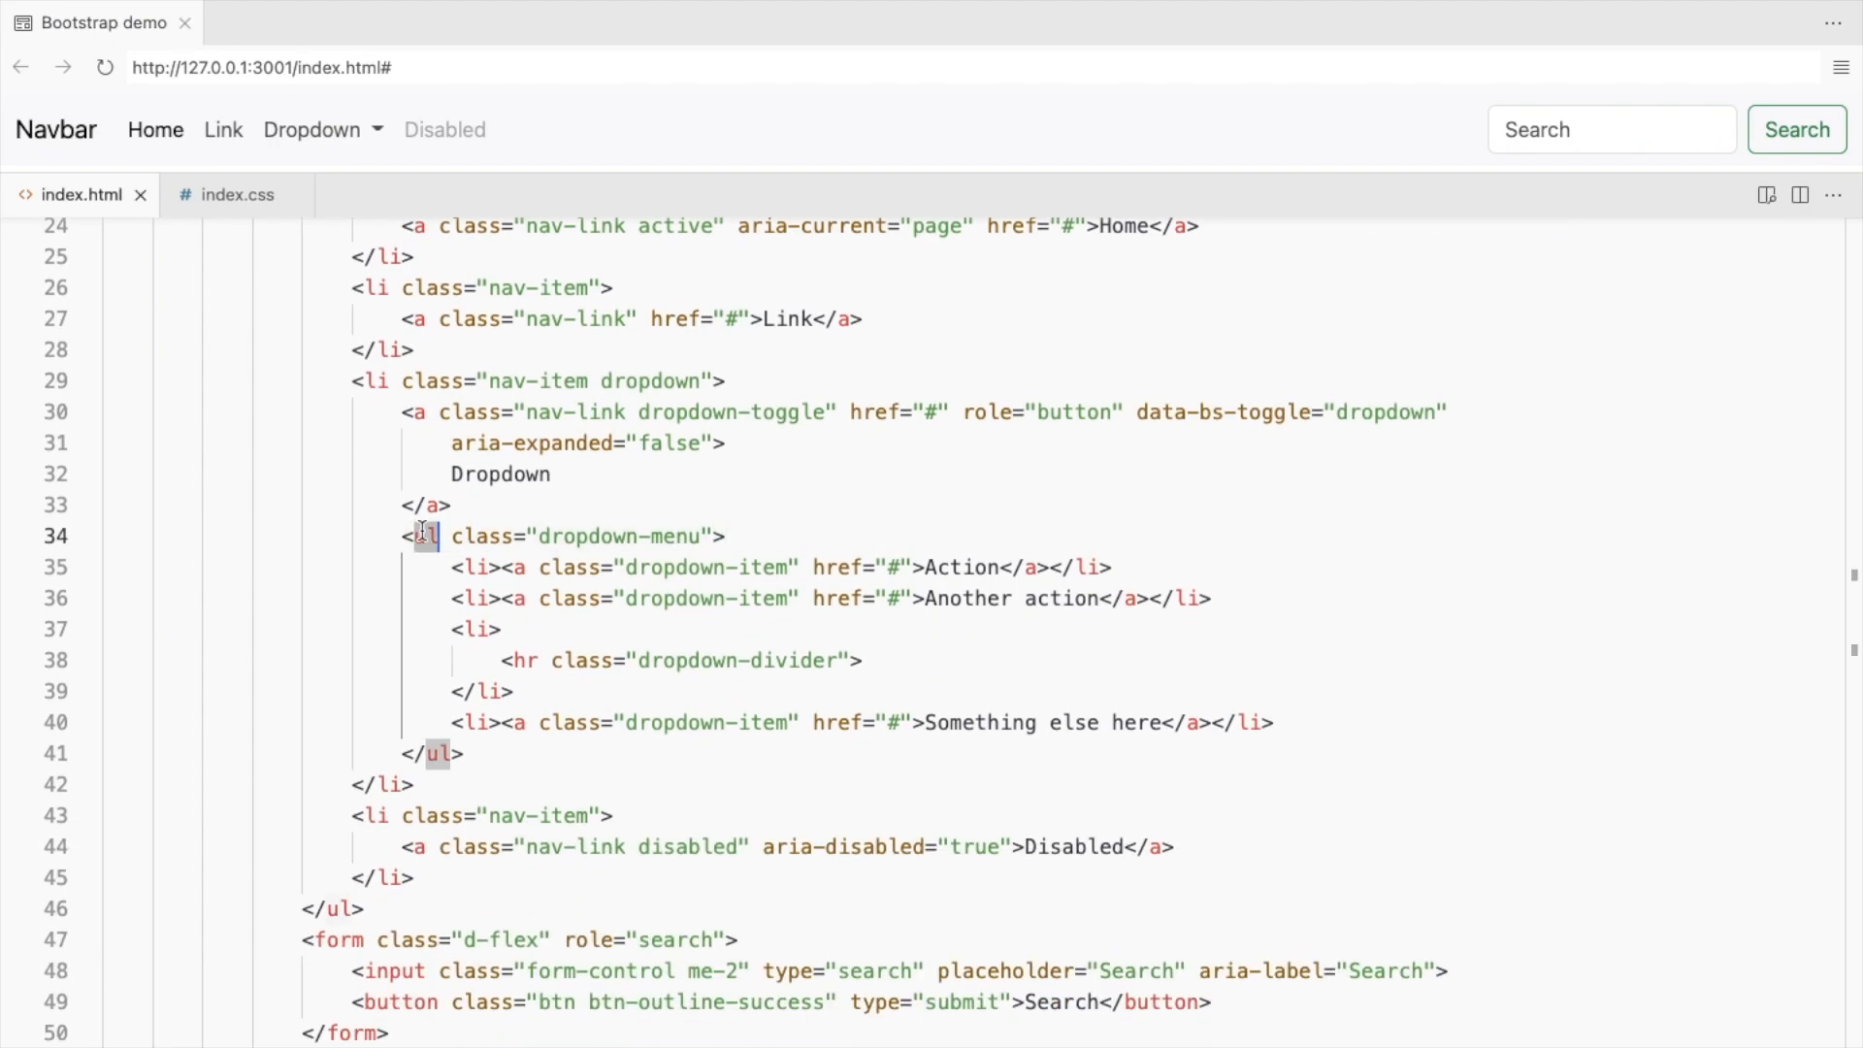
pyautogui.write('div')
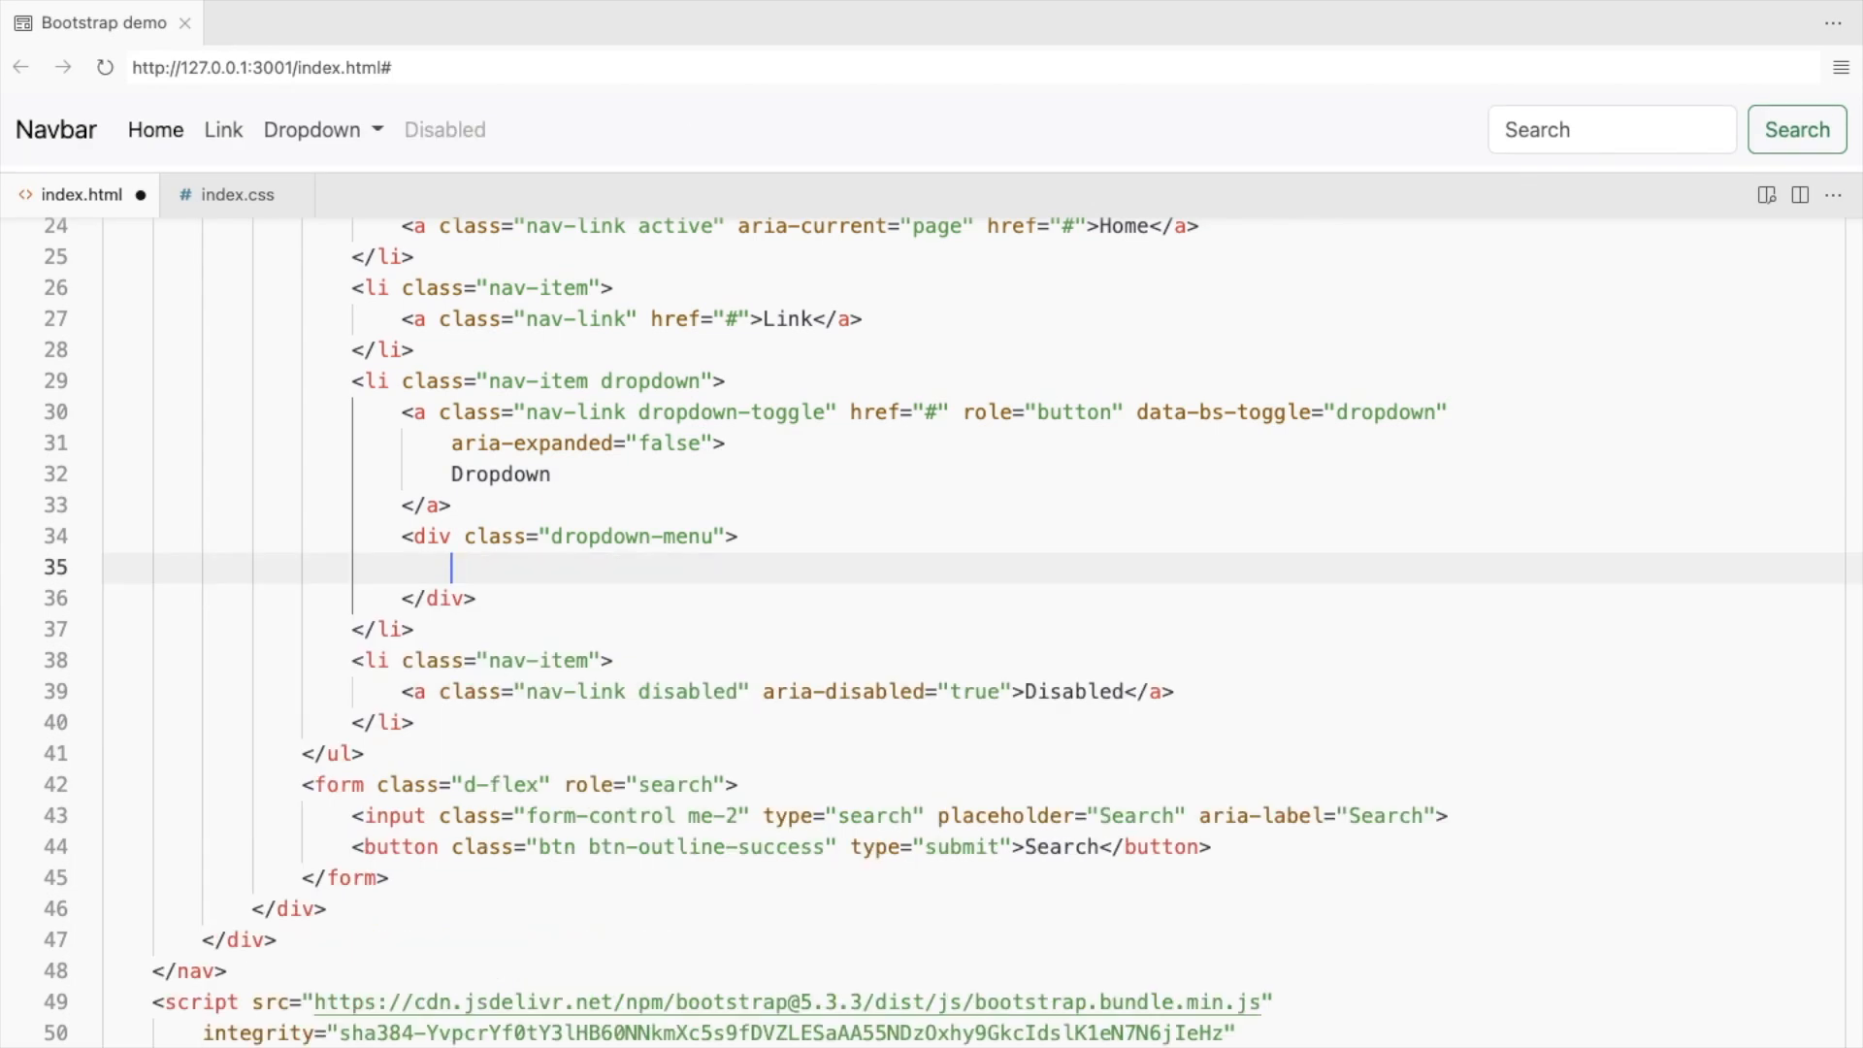
# Expand .row>.col-sm-6 into a six-column row and wrap the first column in a link.
pyautogui.write('.row>.col-sm-6')
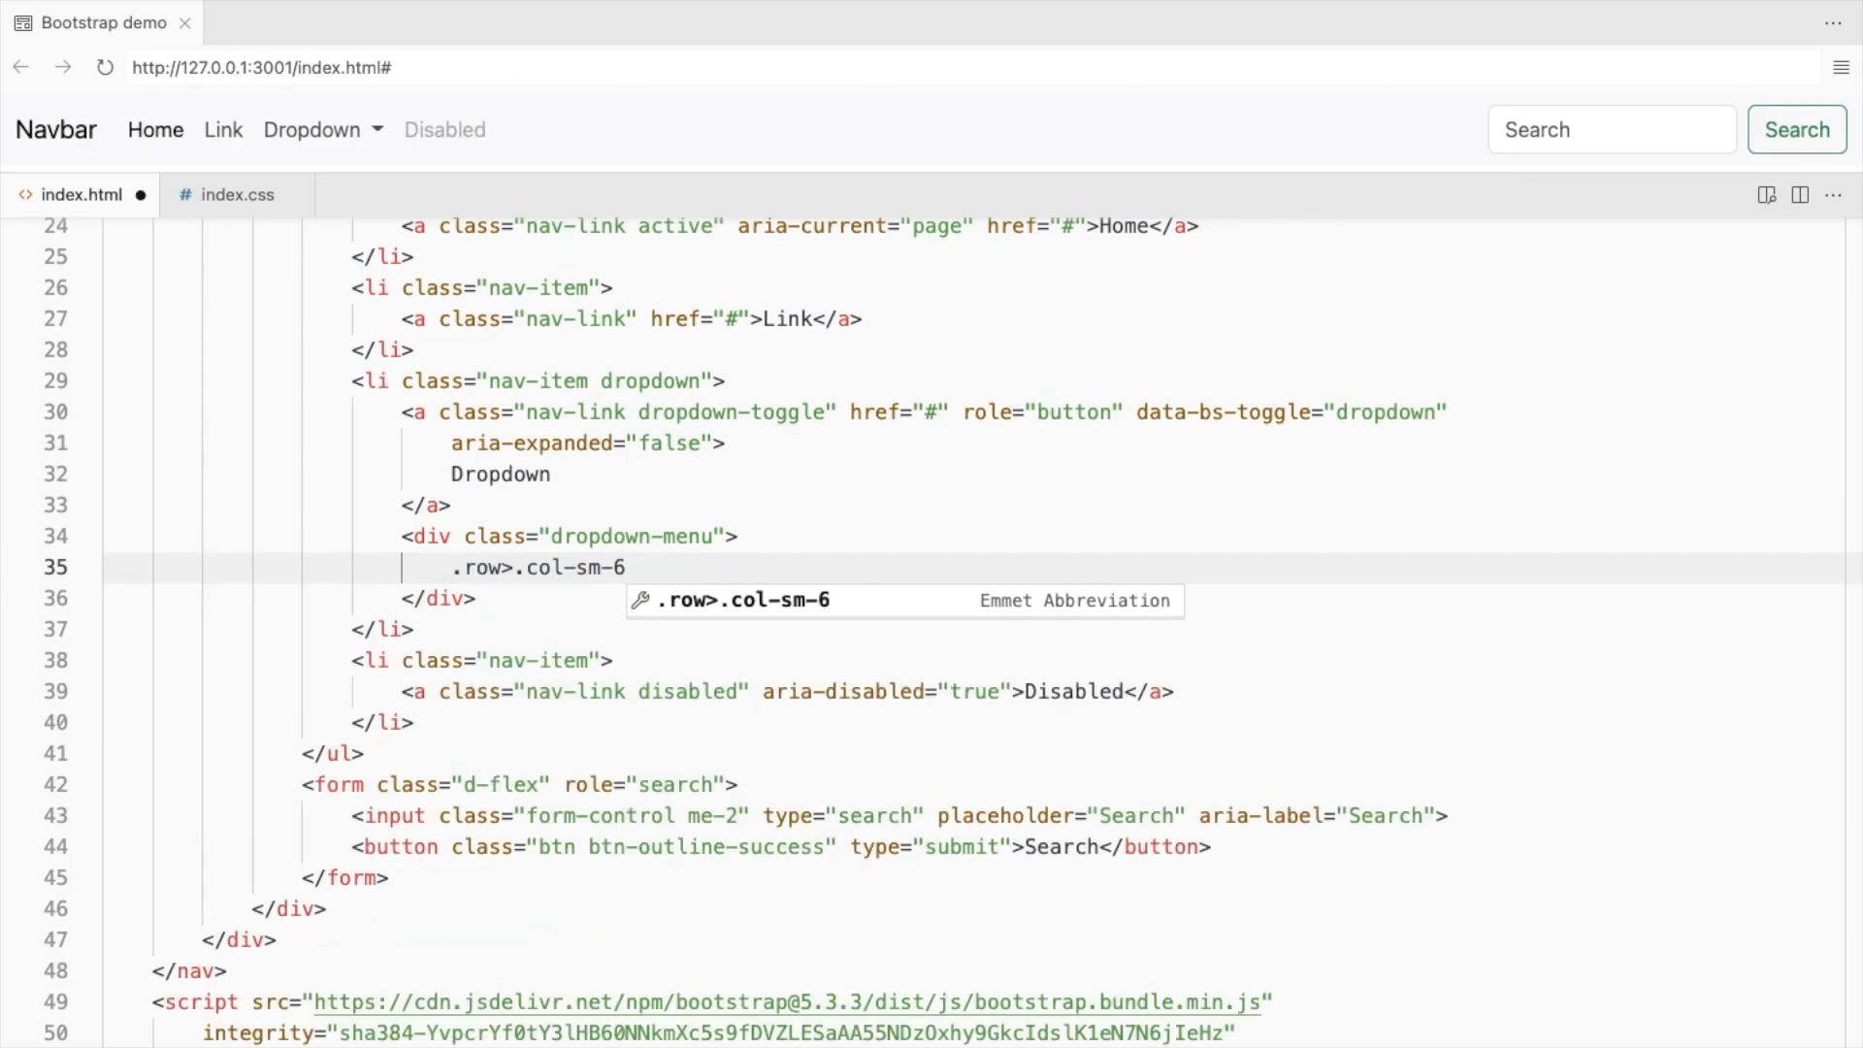
pyautogui.press('Tab')
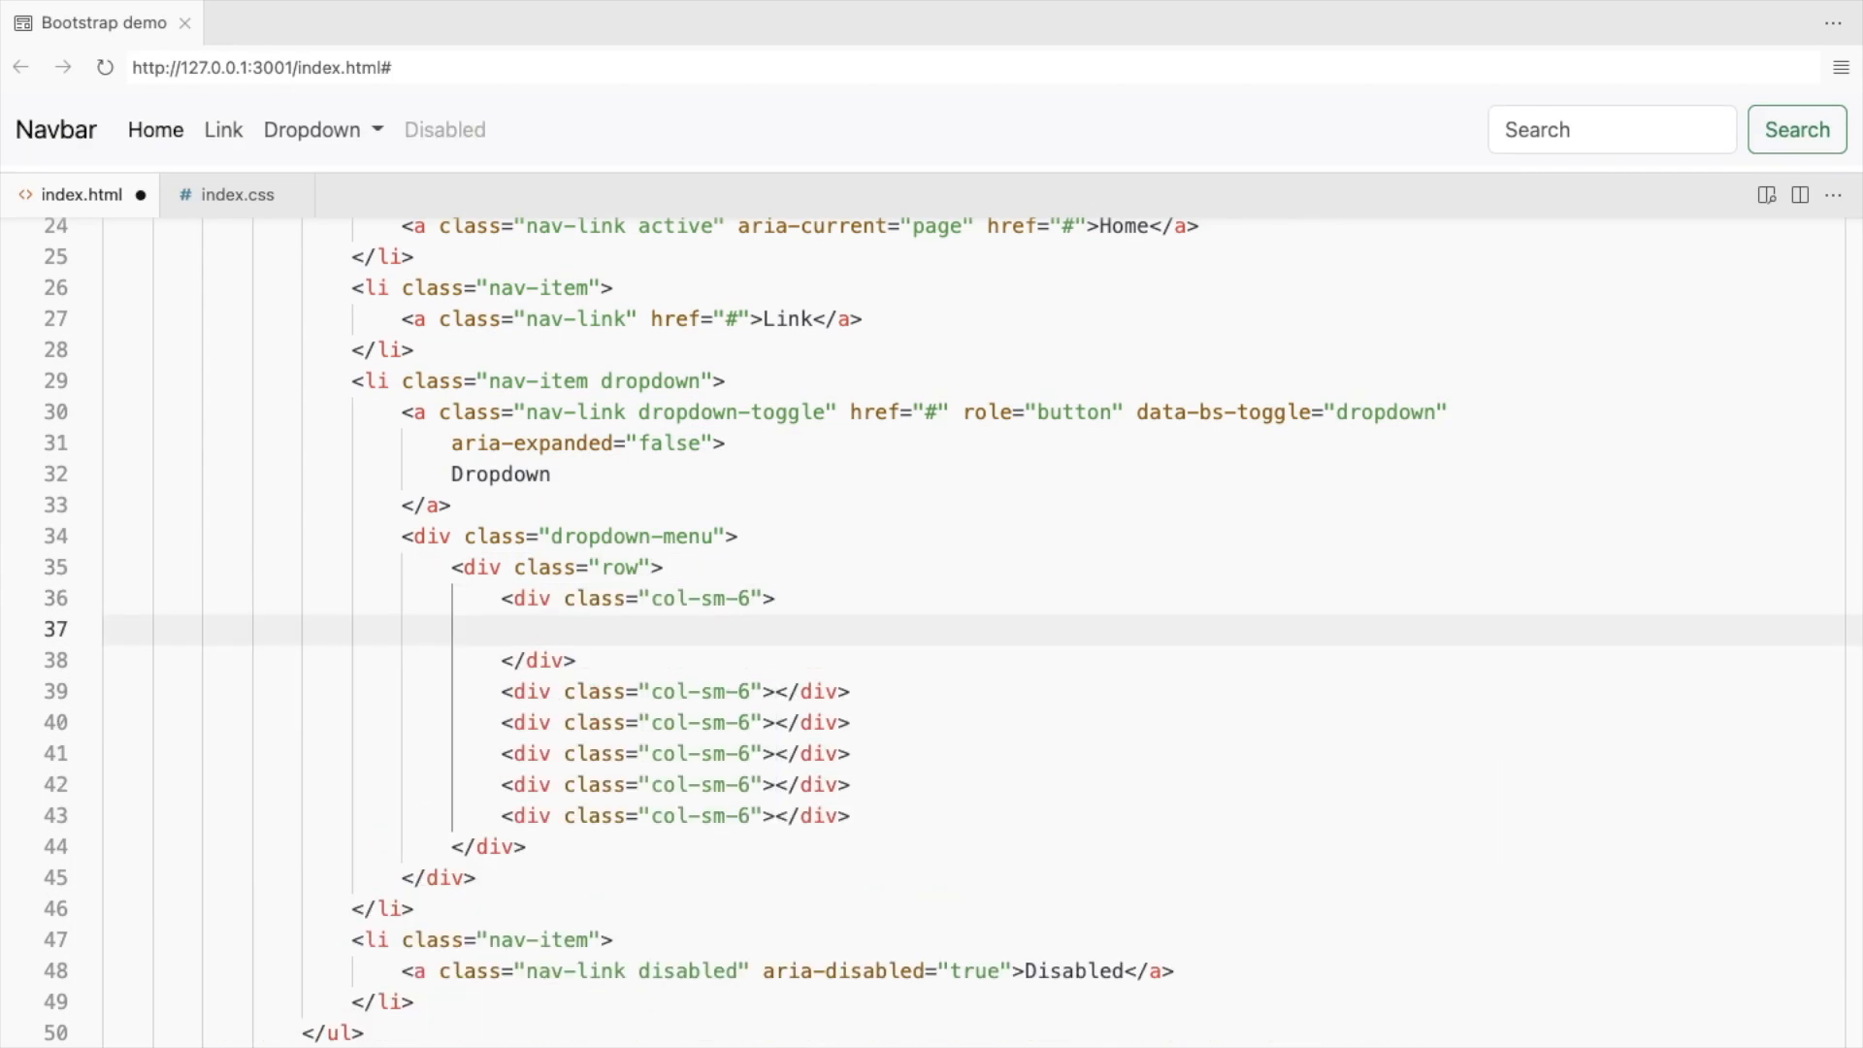
pyautogui.write('<a href="#"></a>')
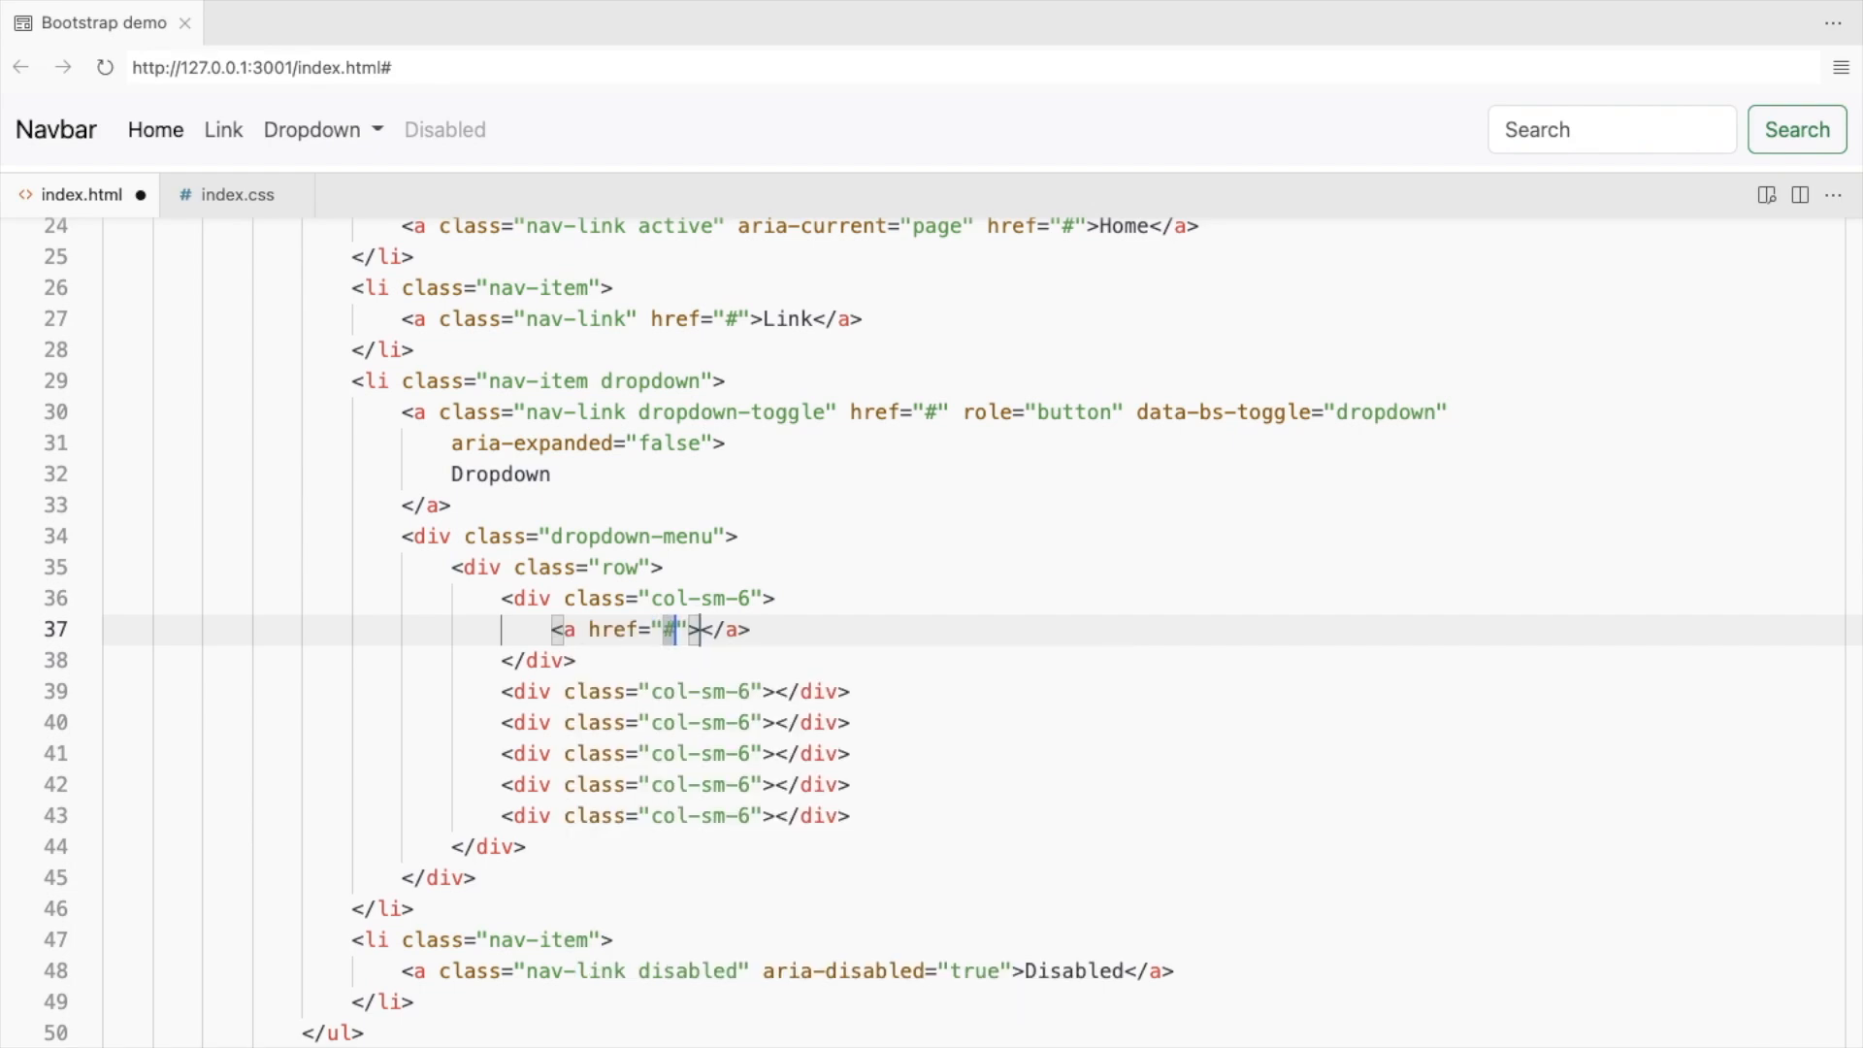
# Inside the link add a d-flex container holding an icon div and a text div.
pyautogui.write('.d-')
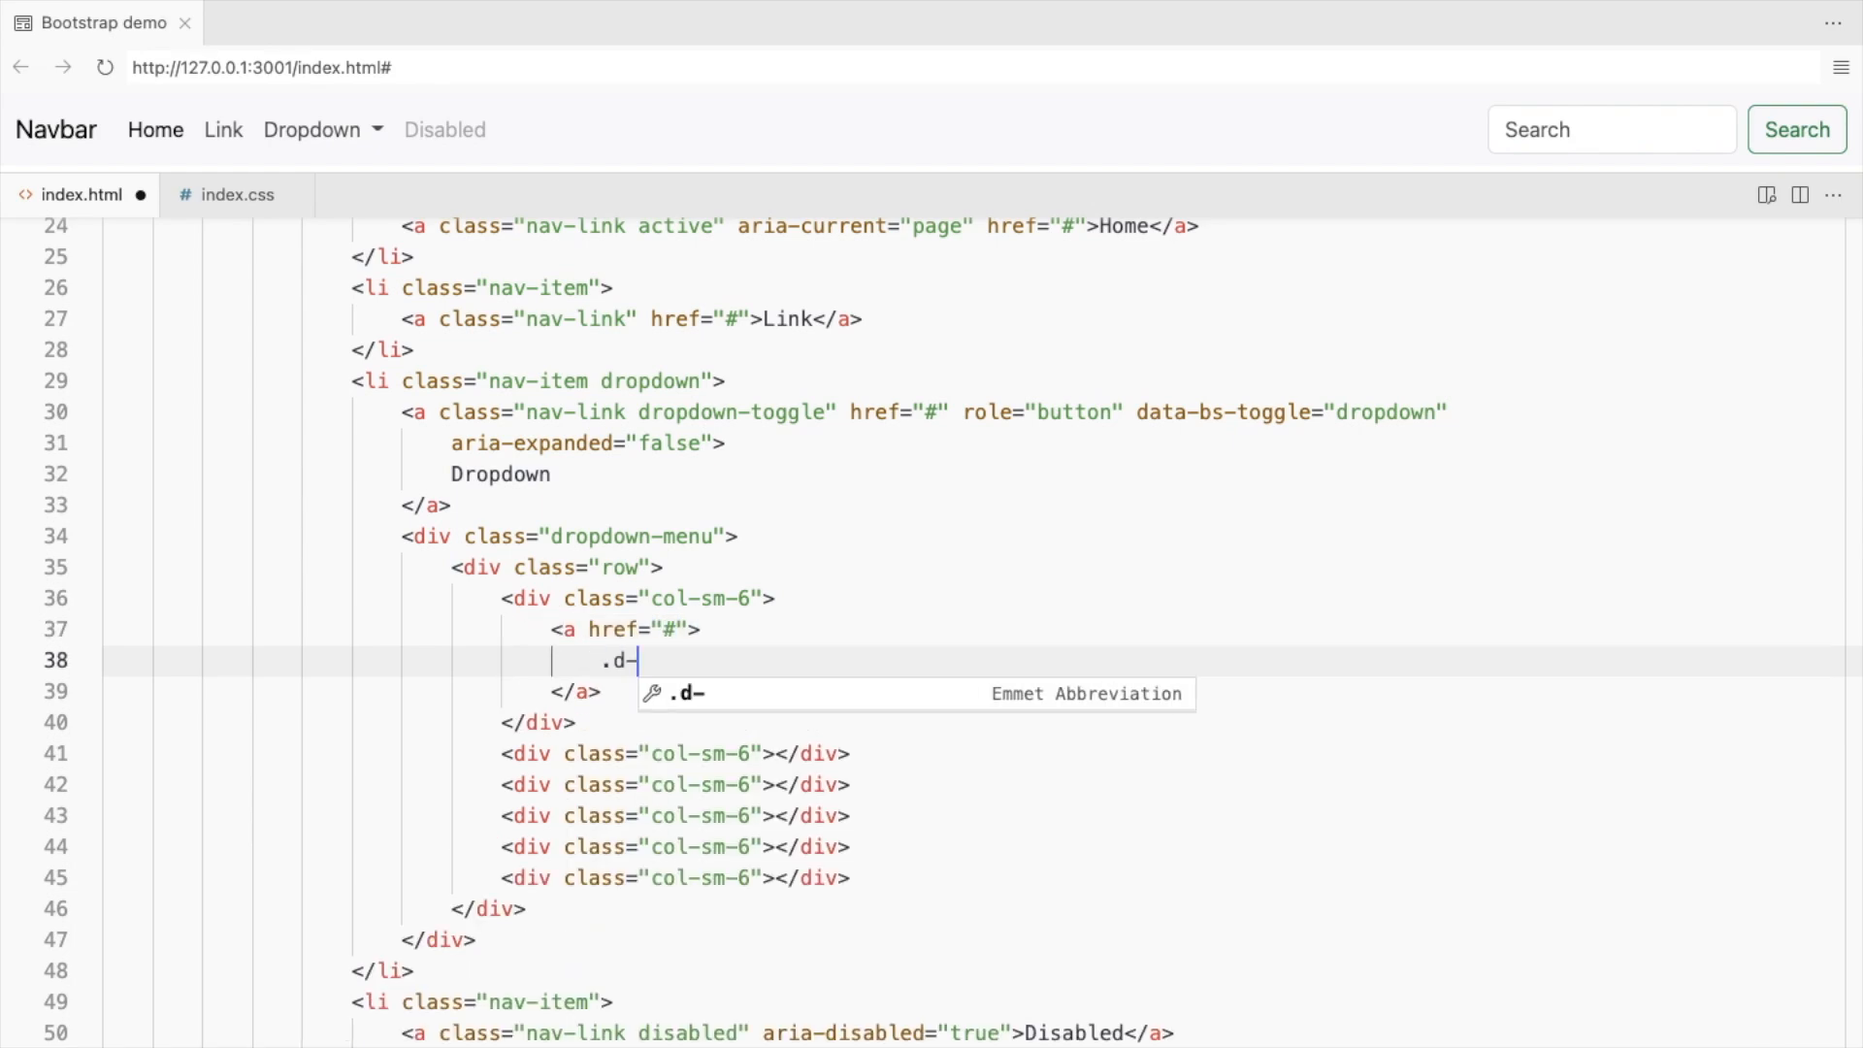
pyautogui.press('Tab')
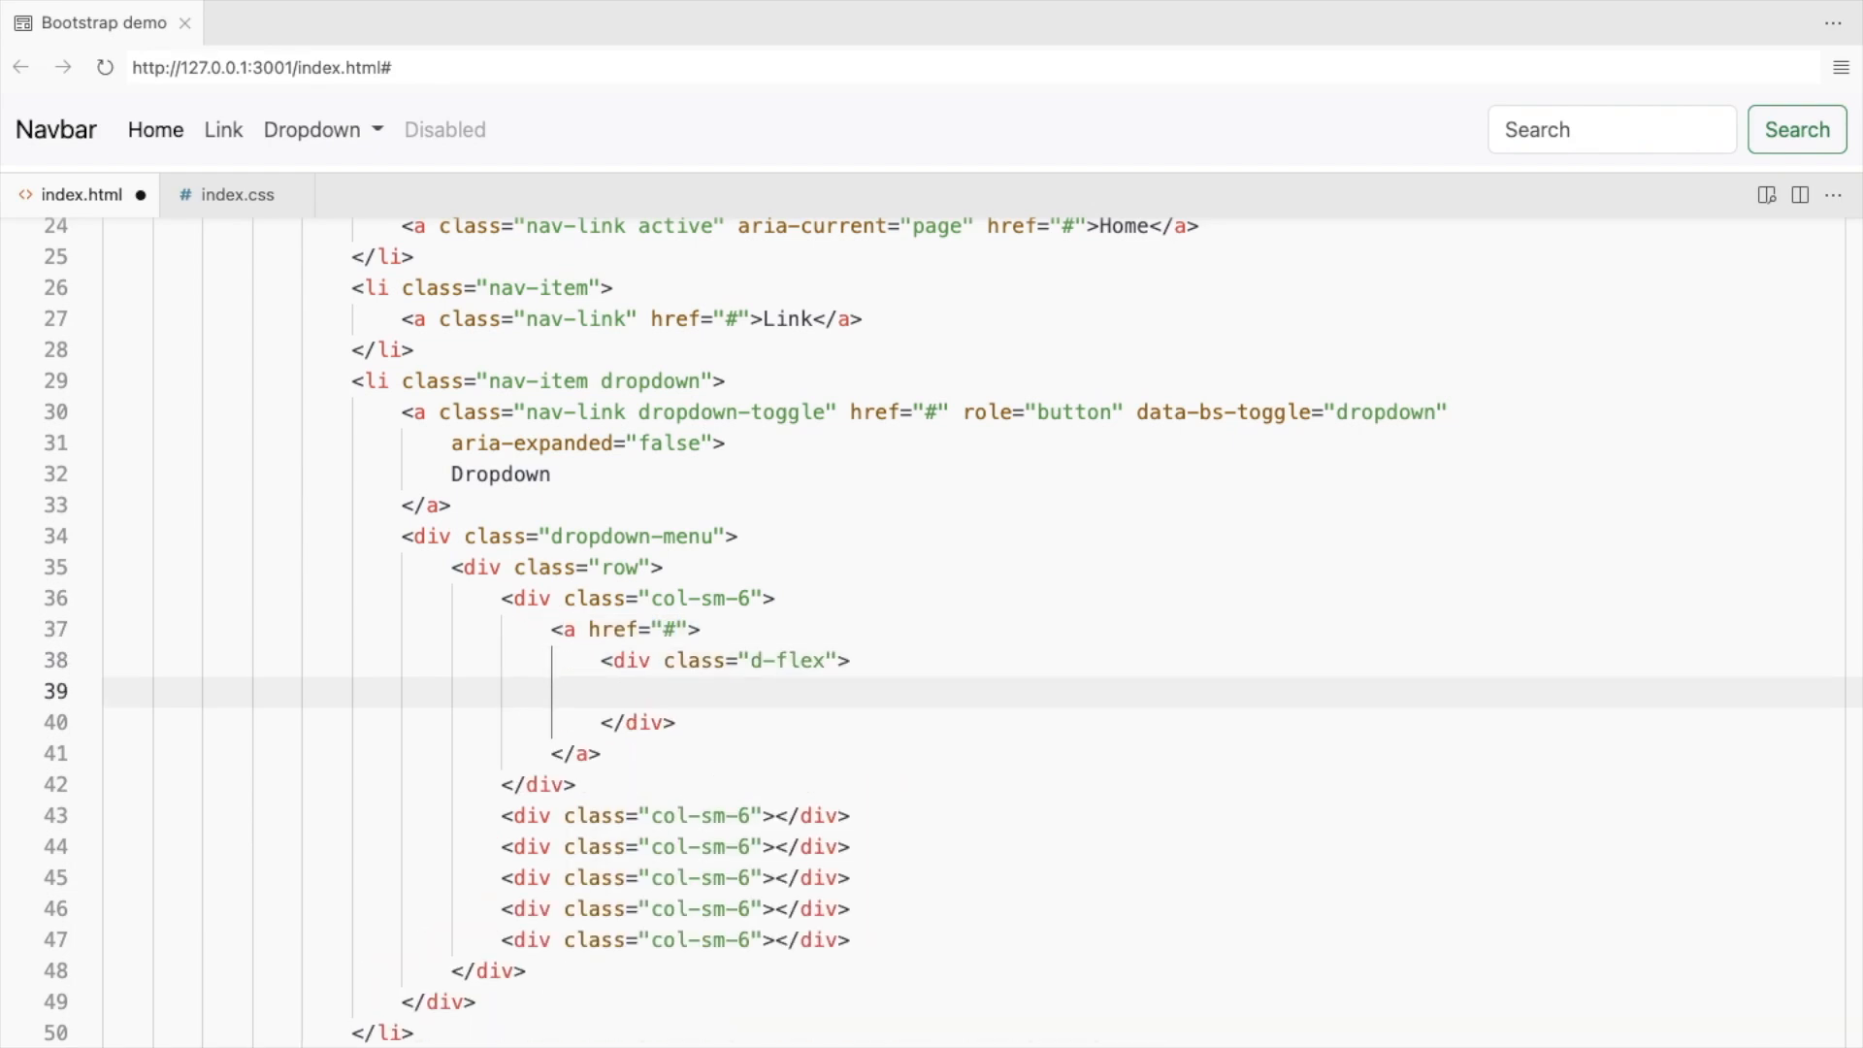
pyautogui.write('<div class="icon"></div>')
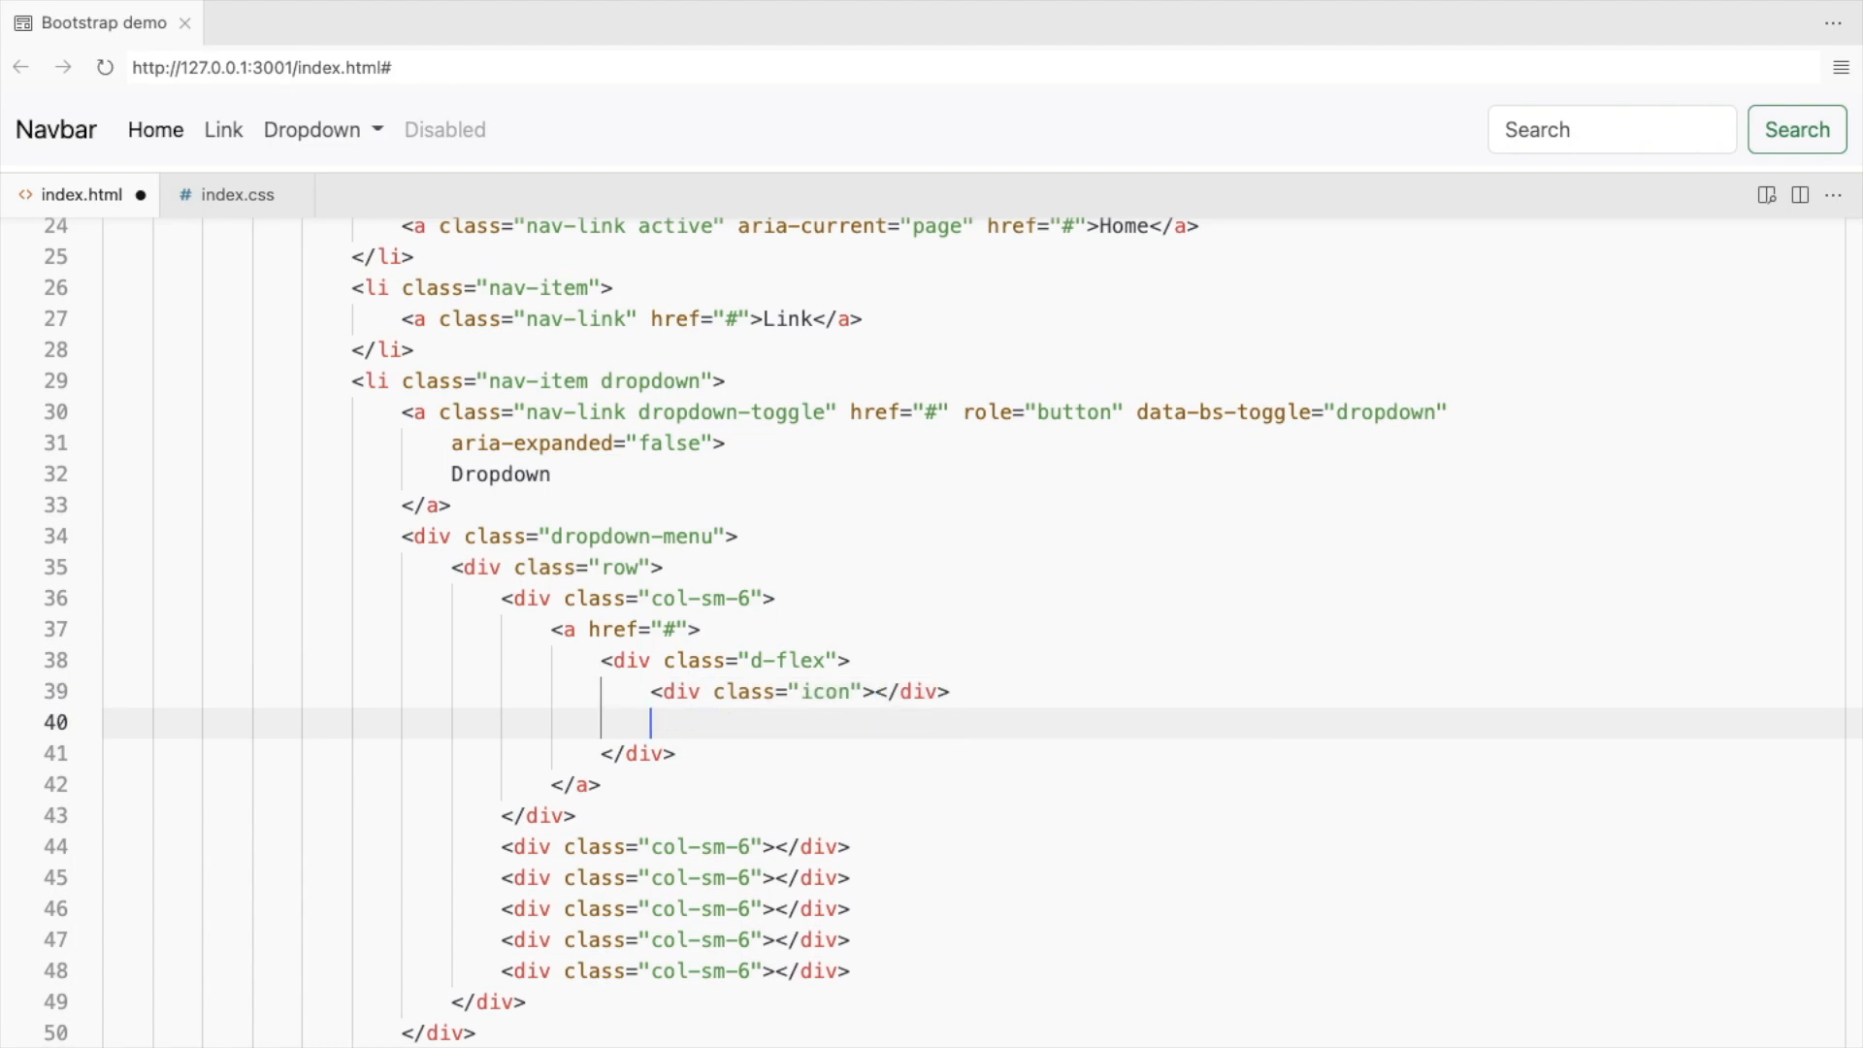
pyautogui.write('<div class="text"></div>')
pyautogui.write('<i class="bi bi-tv"></i>')
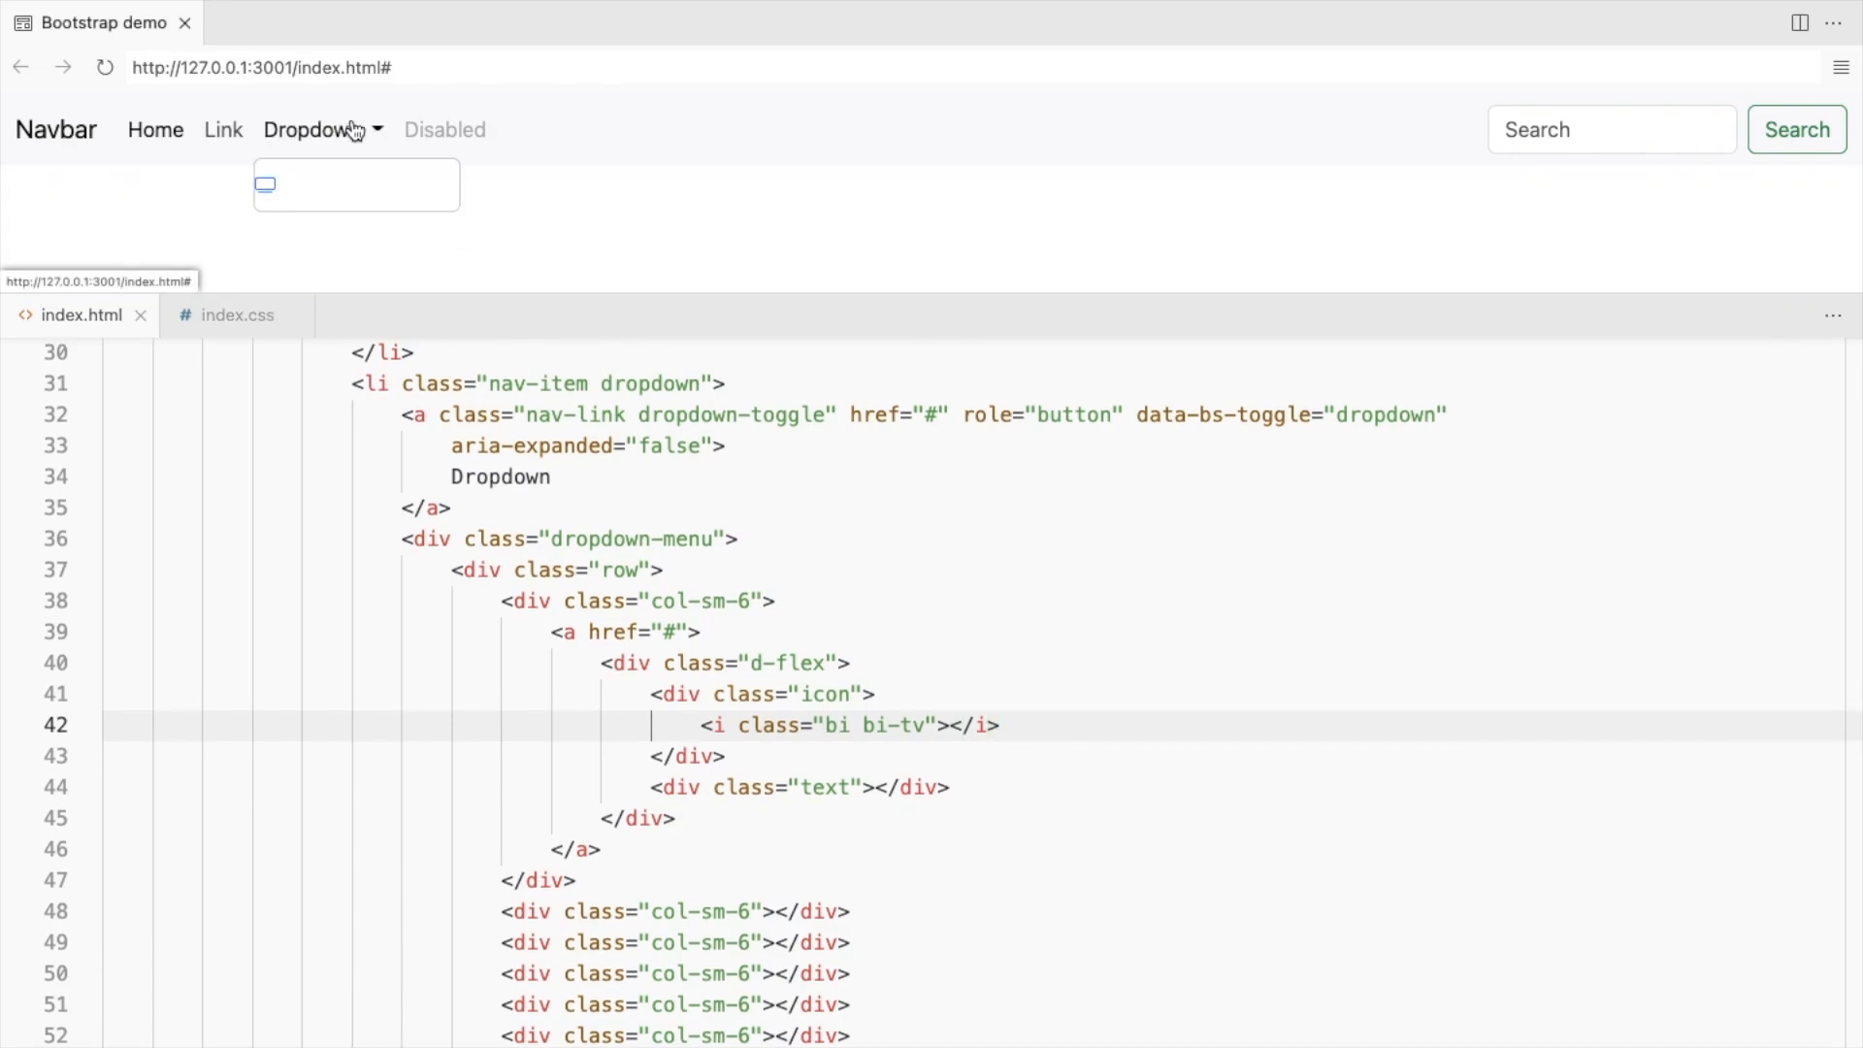
# Add the bi-tv icon, a Television heading and lorem text, check the dropdown, then move to index.css.
pyautogui.write('<h5>Television</h5>')
pyautogui.write('<div>Lorem ipsum dolor sit amet consectetur, adipisicing elit.</div>')
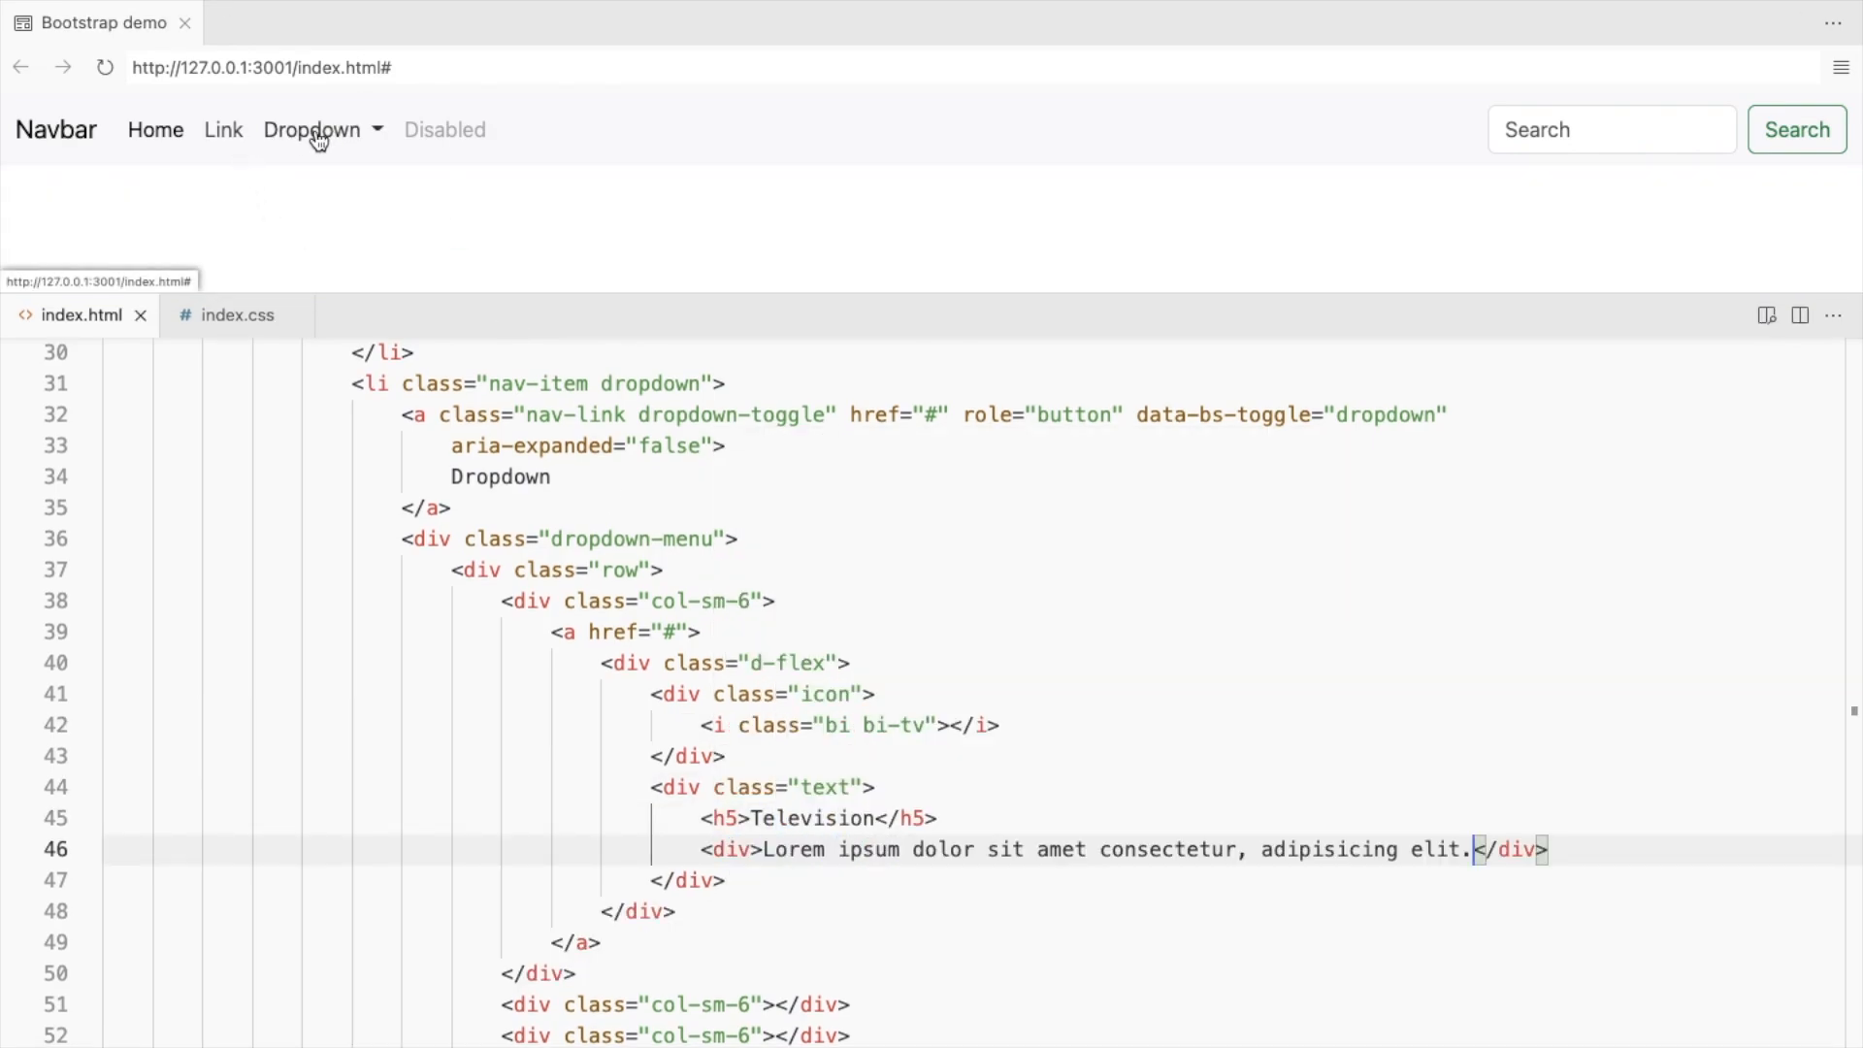
pyautogui.click(312, 130)
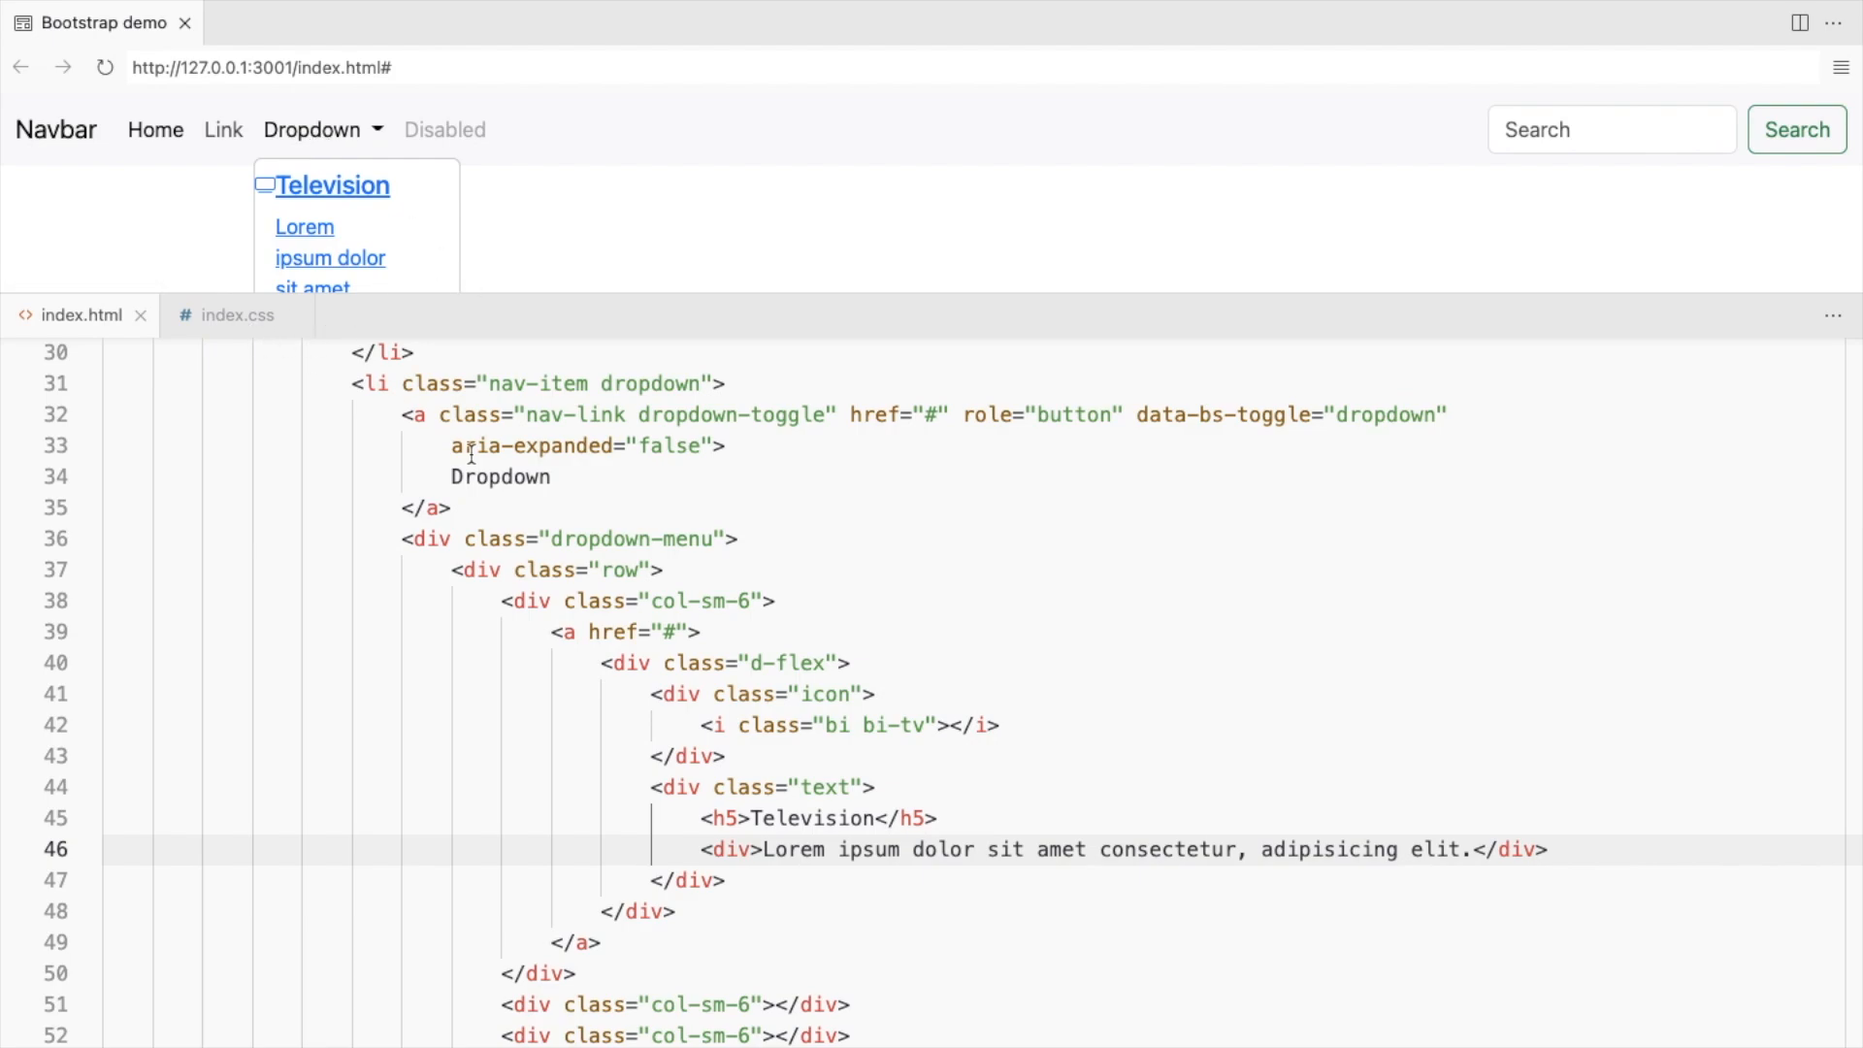
pyautogui.click(241, 315)
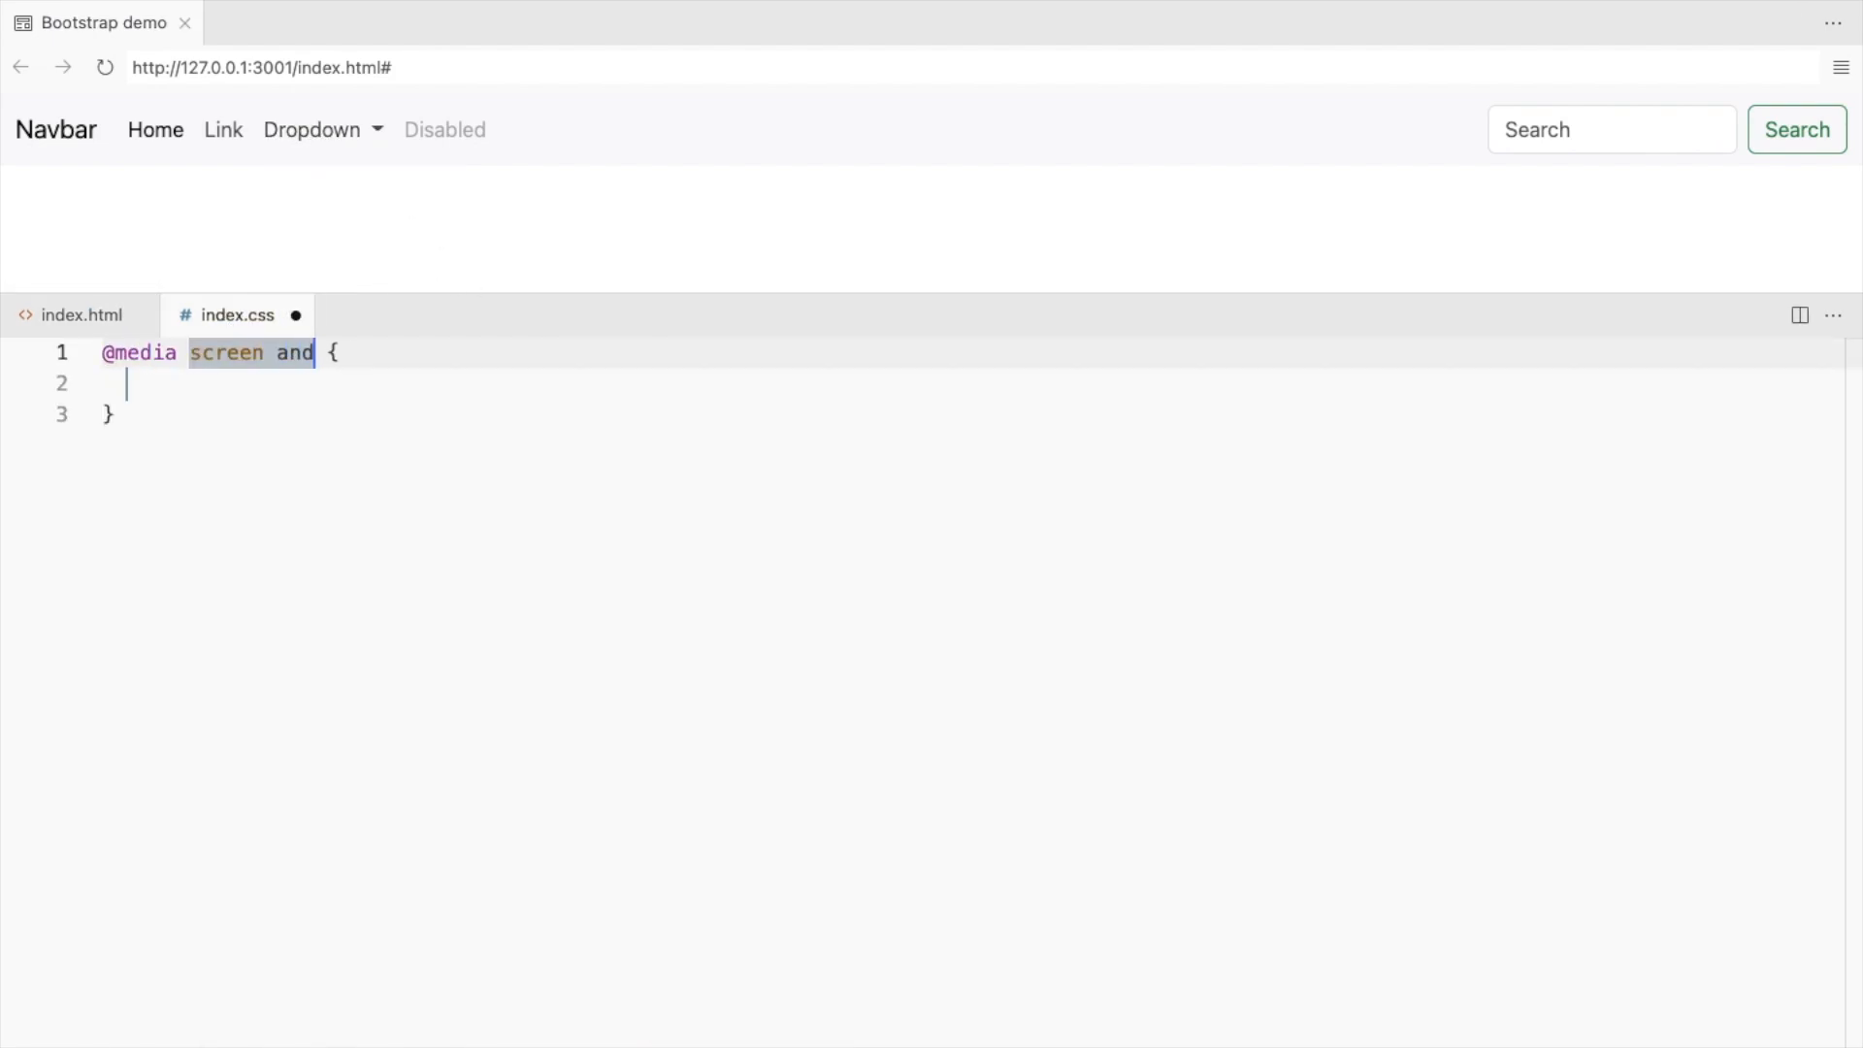
# Widen .dropdown-menu to 50vw for screens at least 992px, then back in the HTML give the icon fs-1.
pyautogui.write('(min-width:992px)')
pyautogui.write('width: 50vw;')
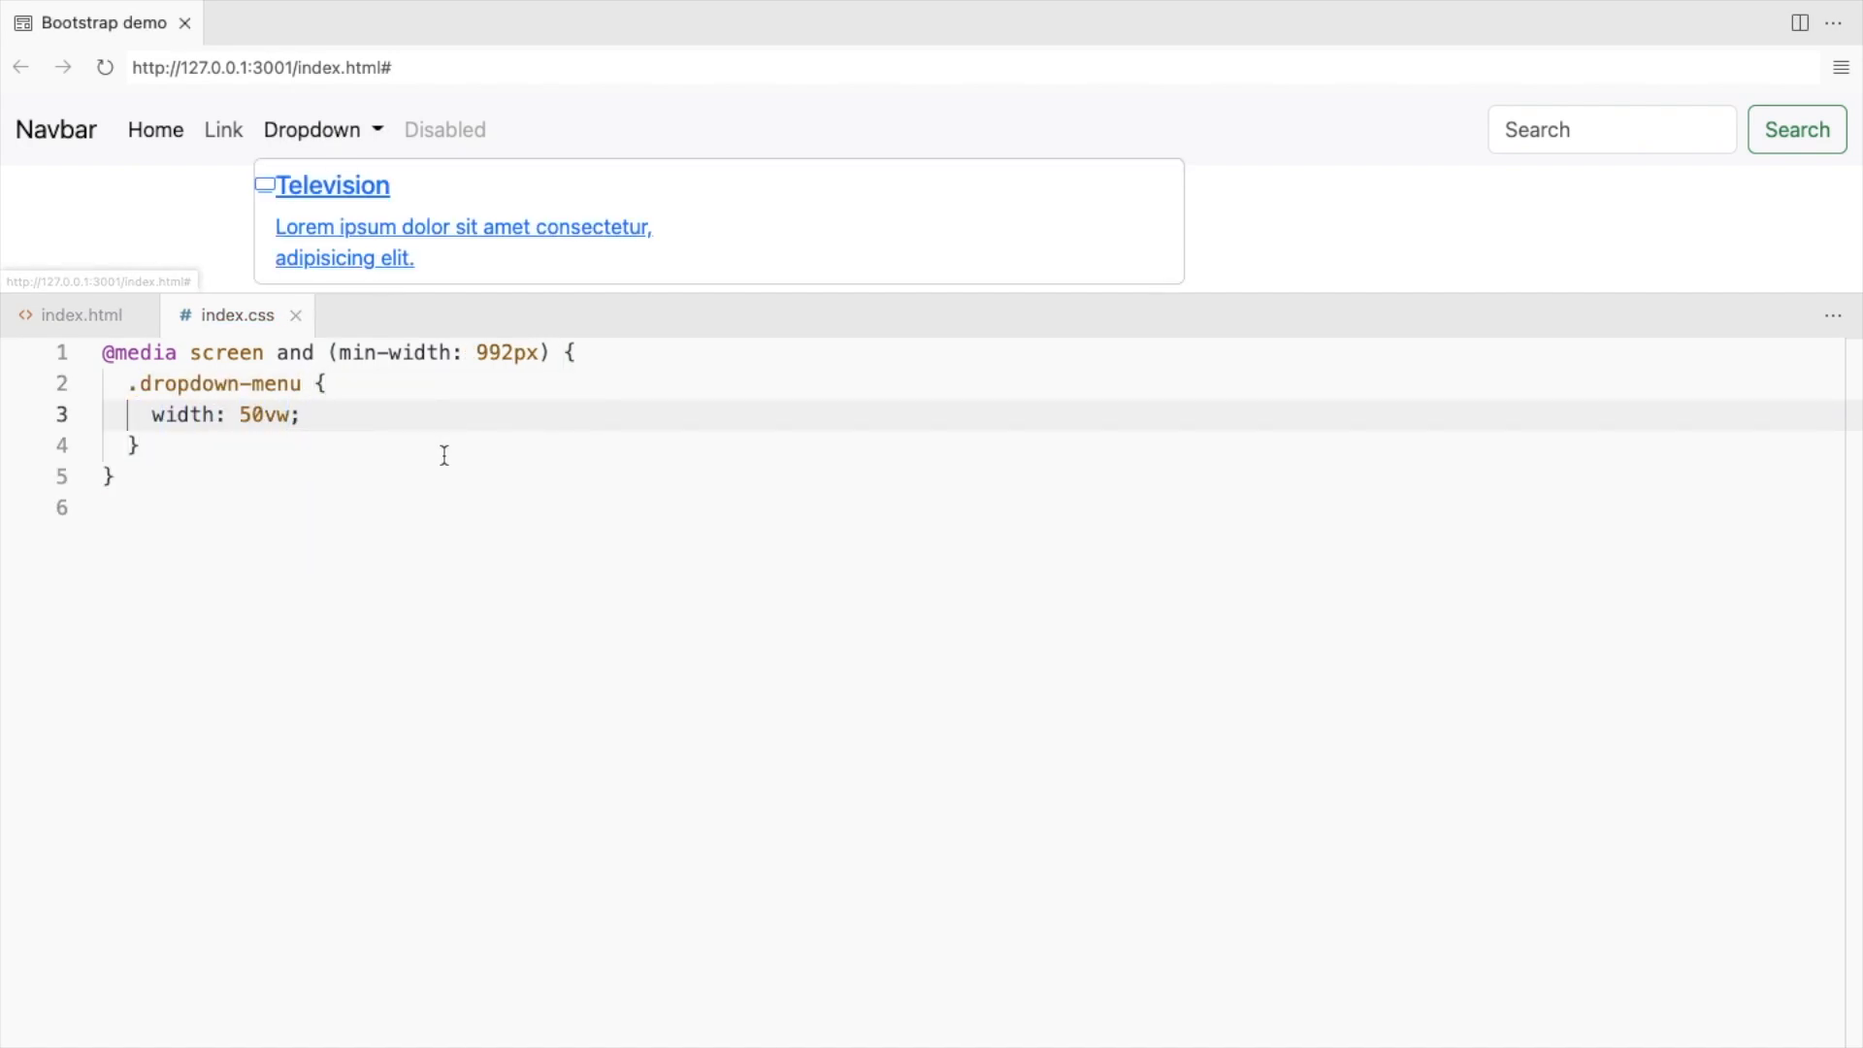
pyautogui.click(73, 315)
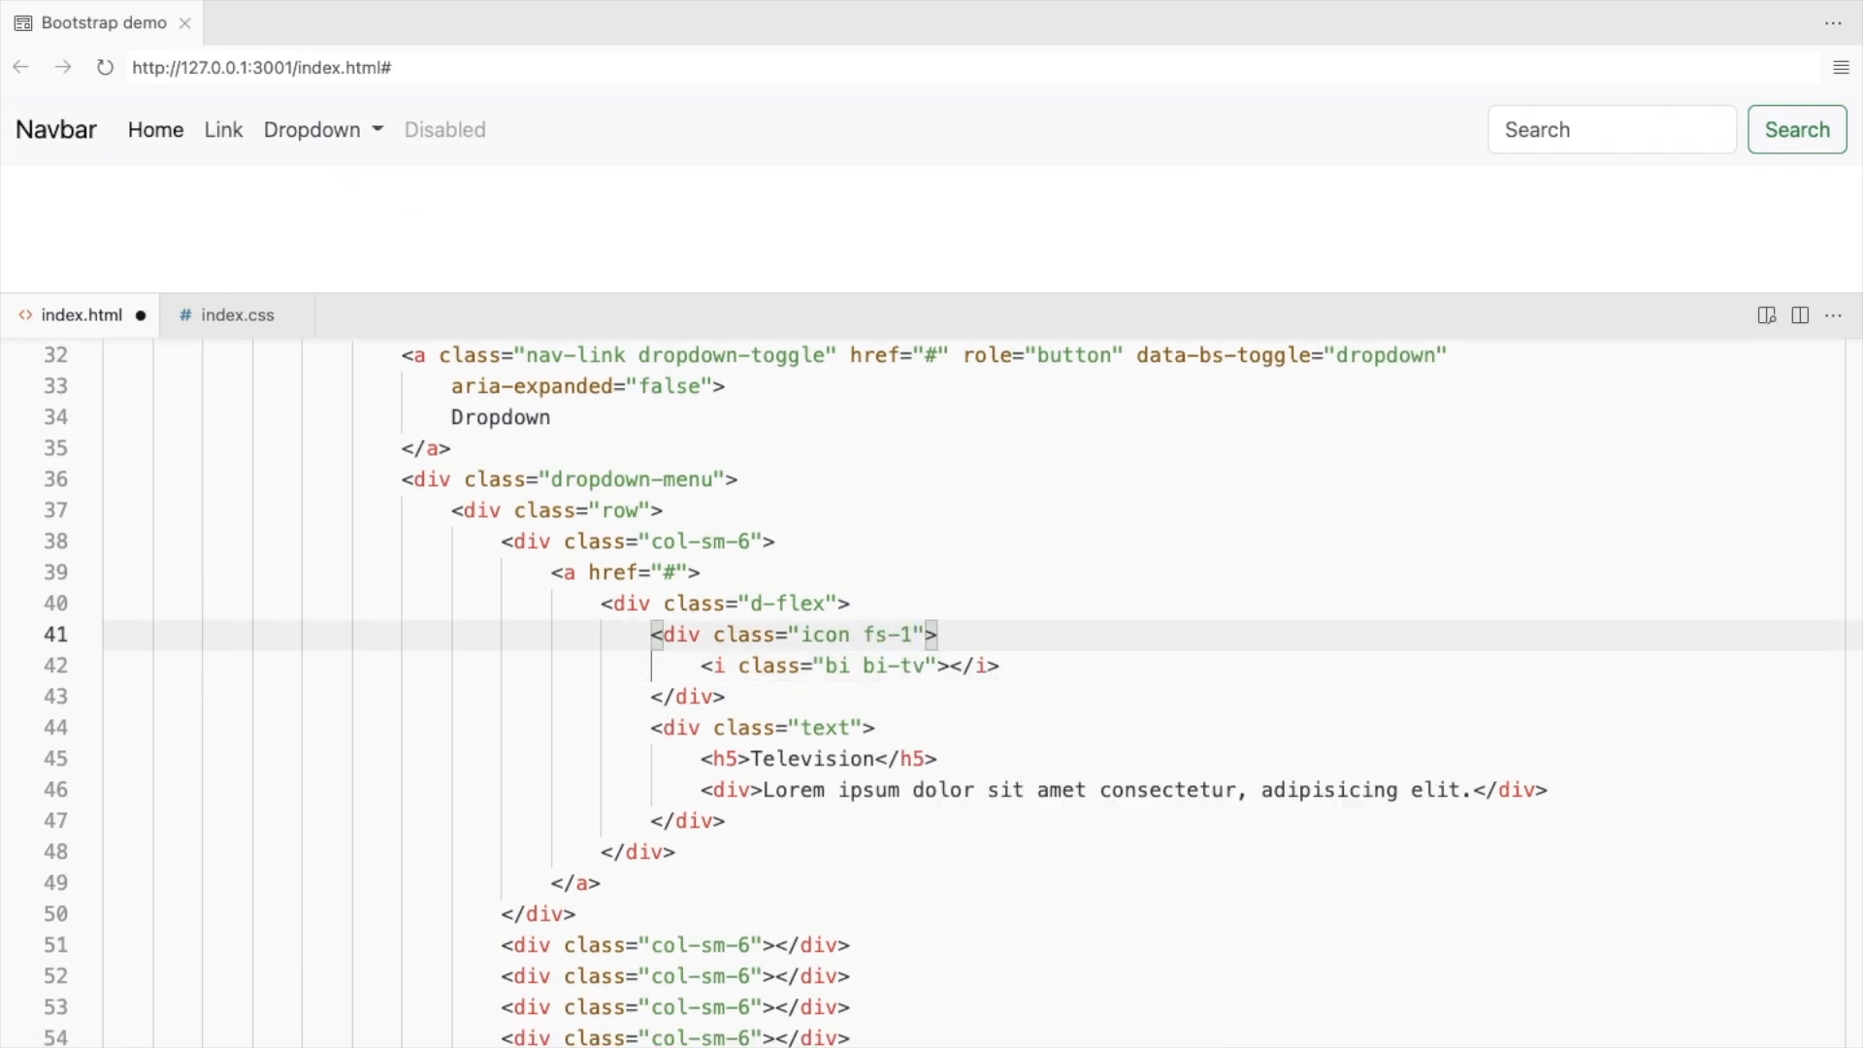
# Force the menu open with d-block and style the icon tile px-3 bg-warning-subtle rounded-3.
pyautogui.write('d-')
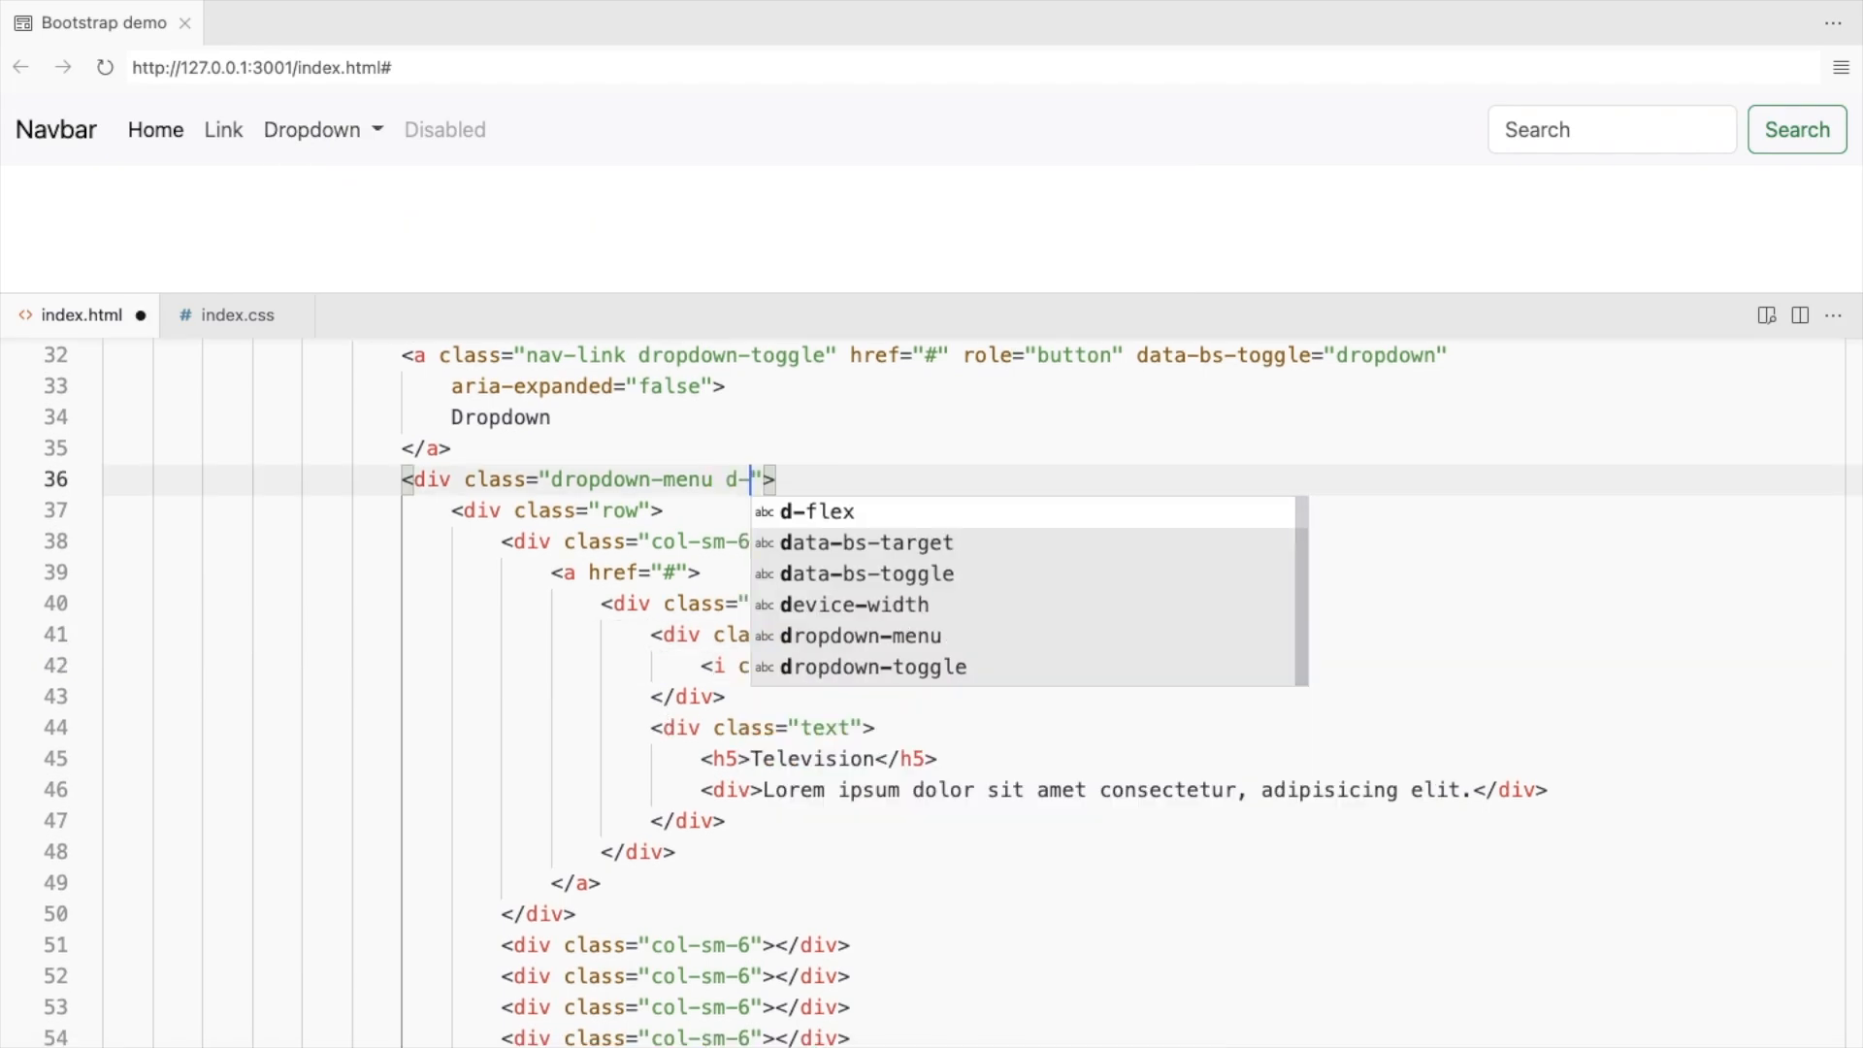
pyautogui.write('block')
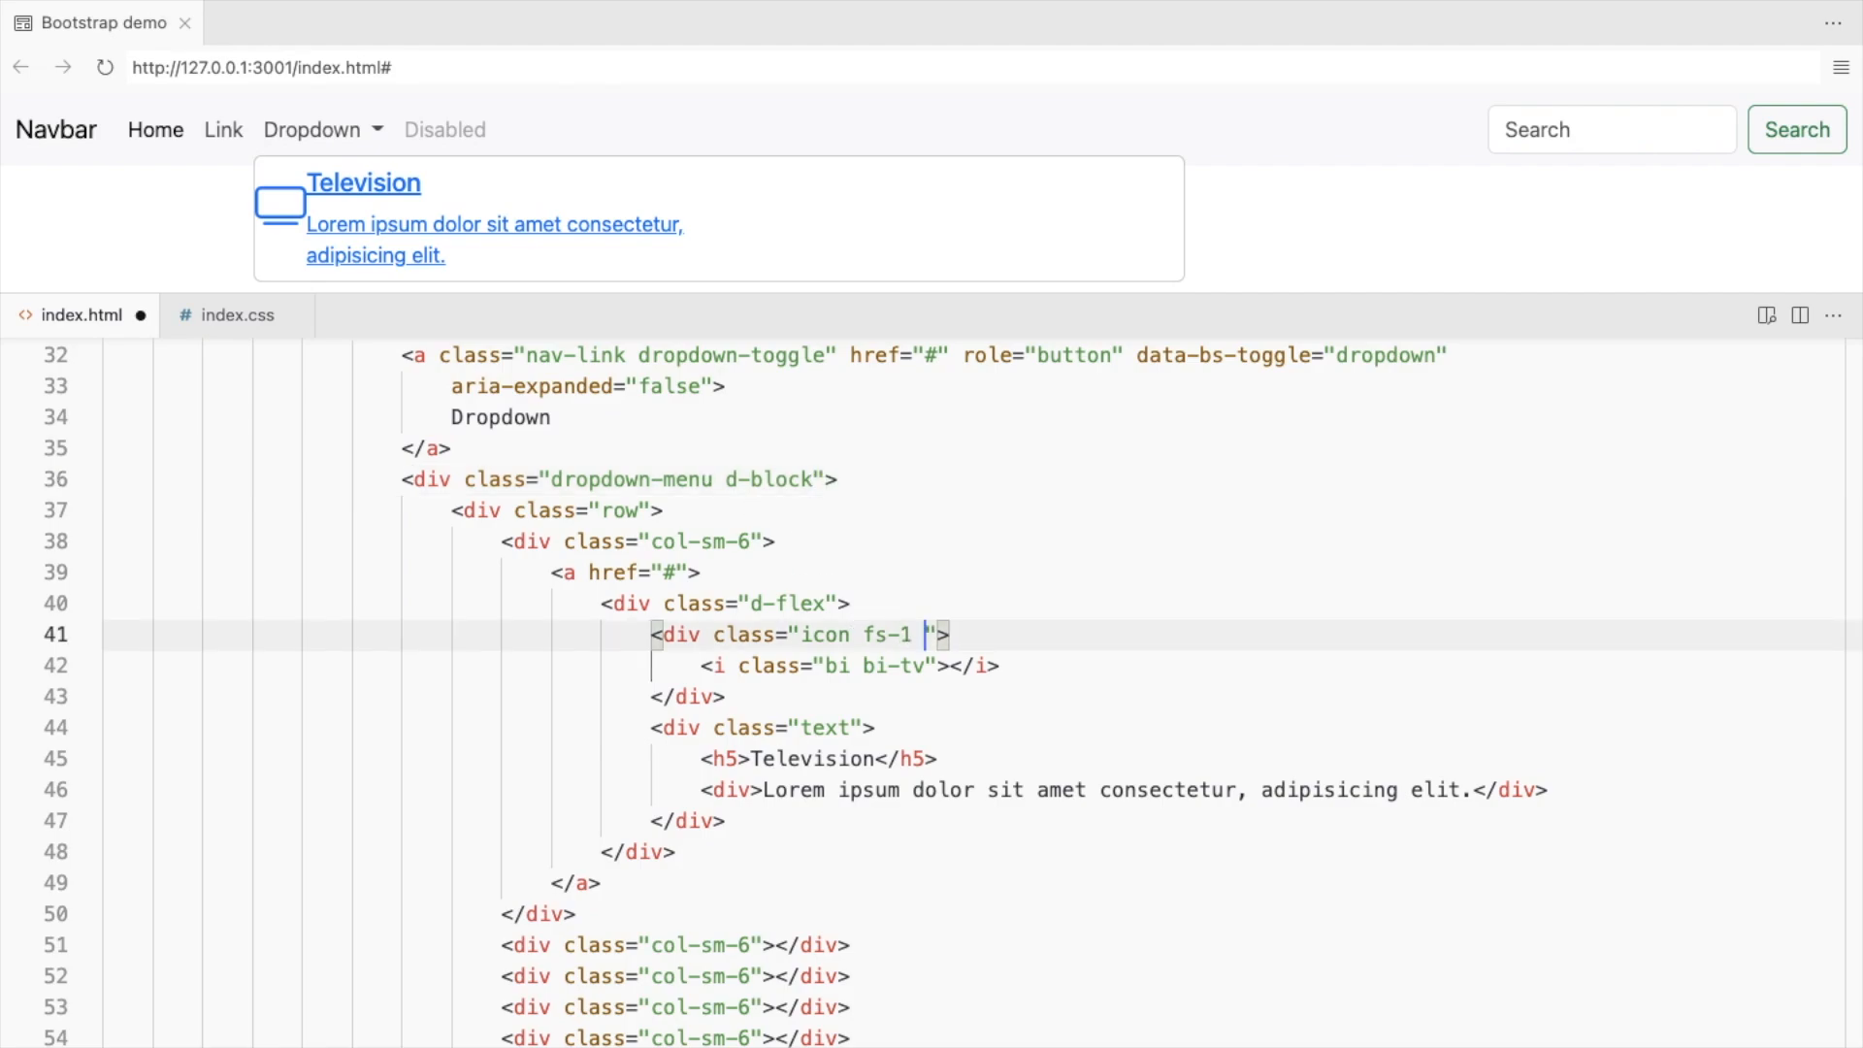
pyautogui.write('px-3 bg')
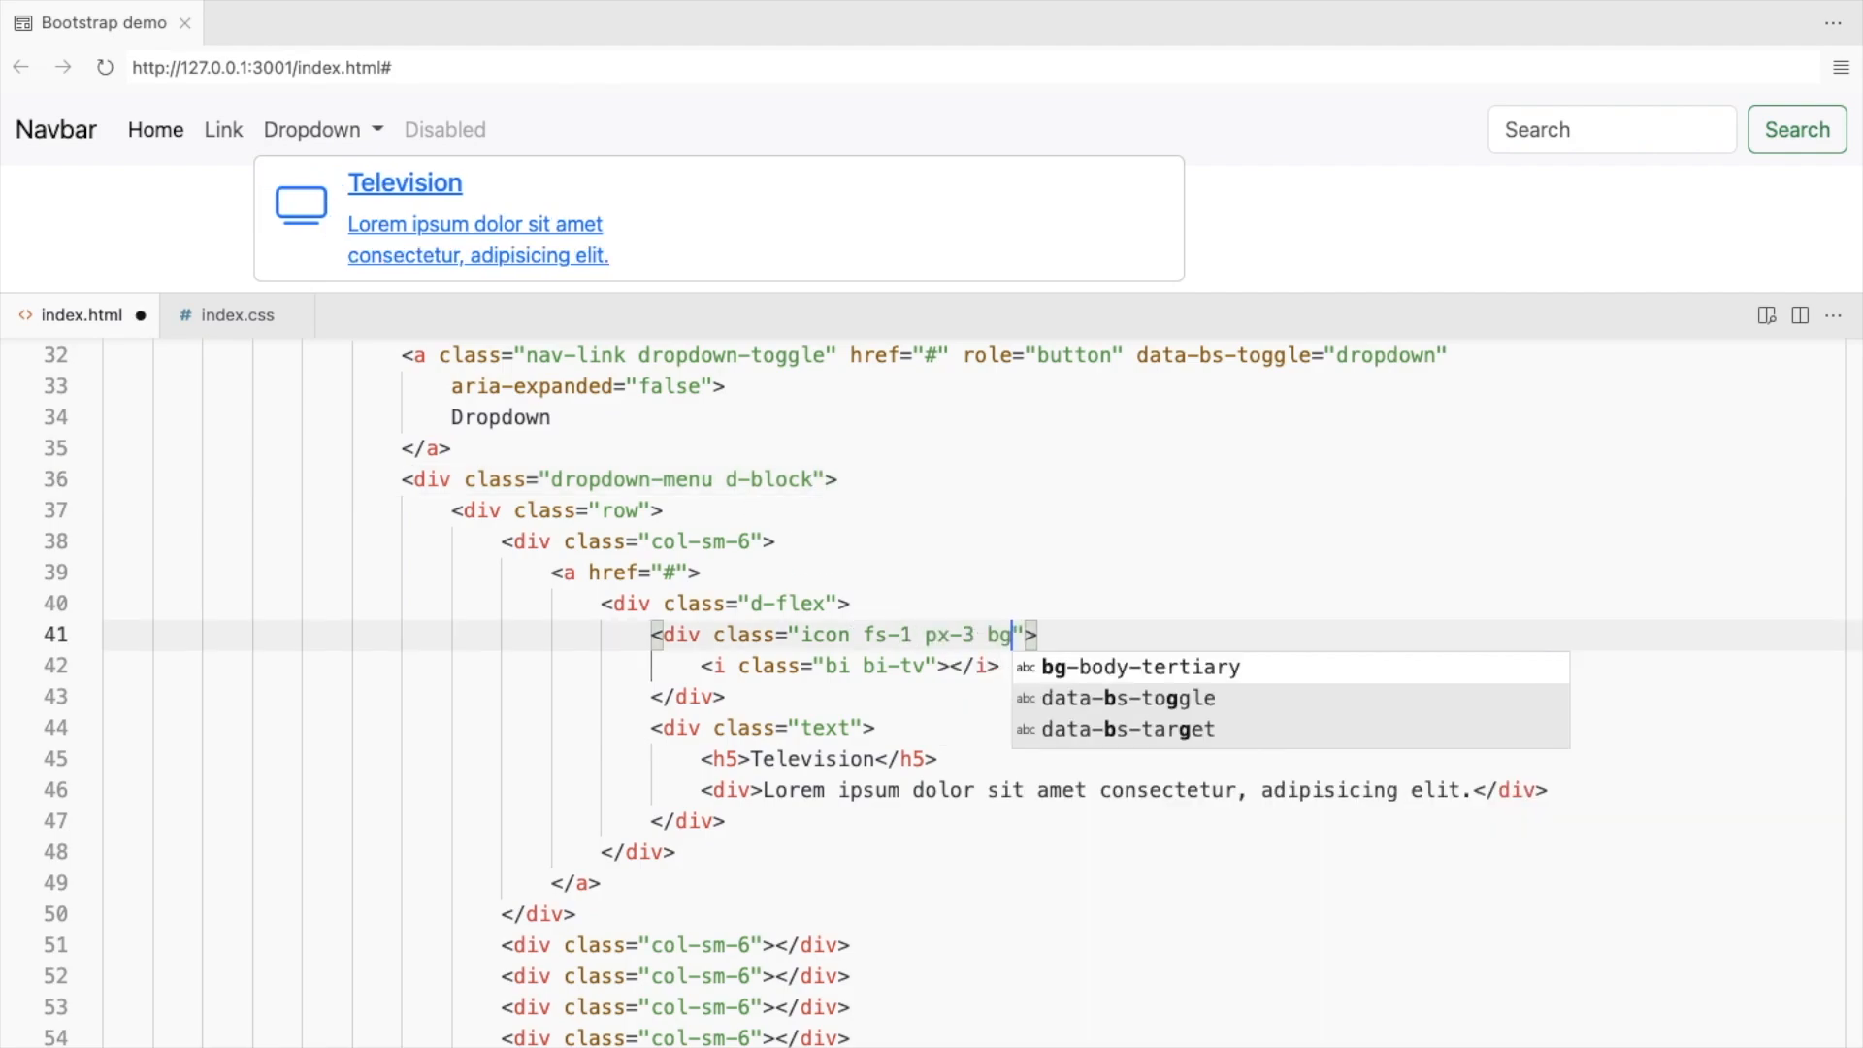
pyautogui.write('-warning-subtle rounded-3')
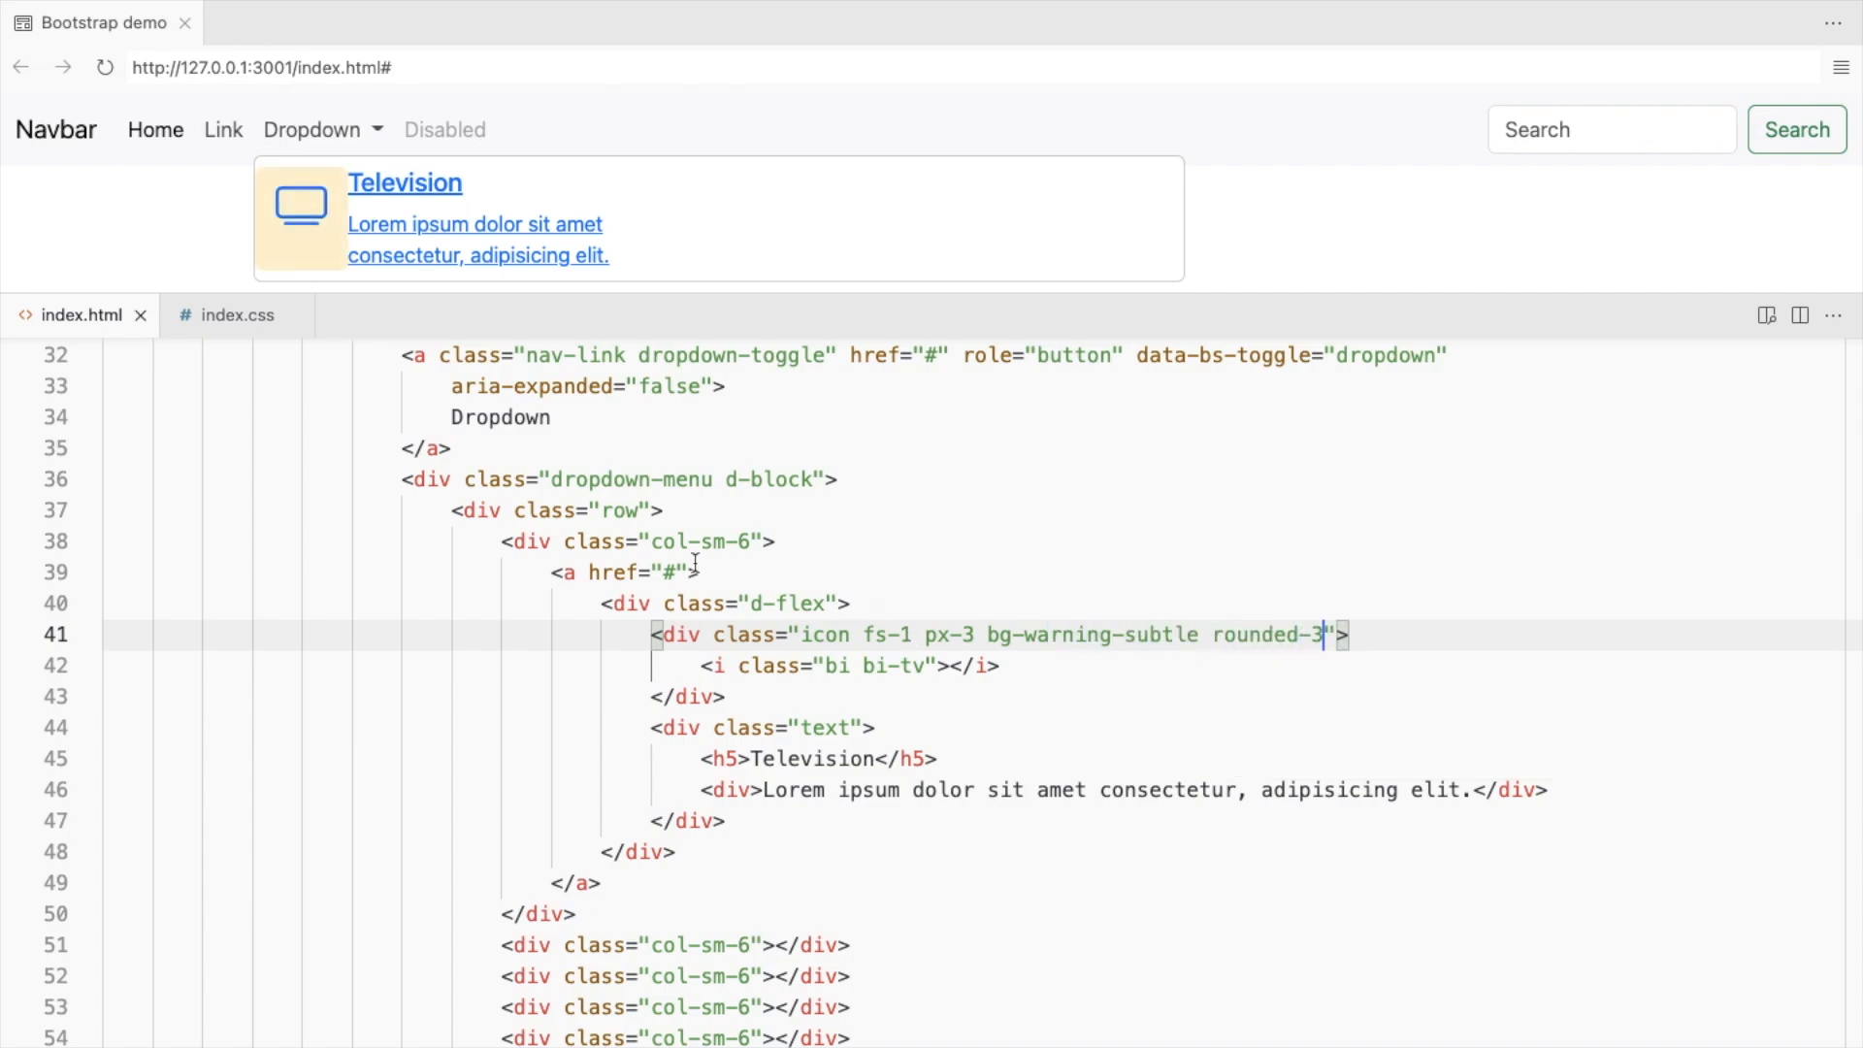
# Make the item link text-dark with no text decoration.
pyautogui.write('class="text-dark"')
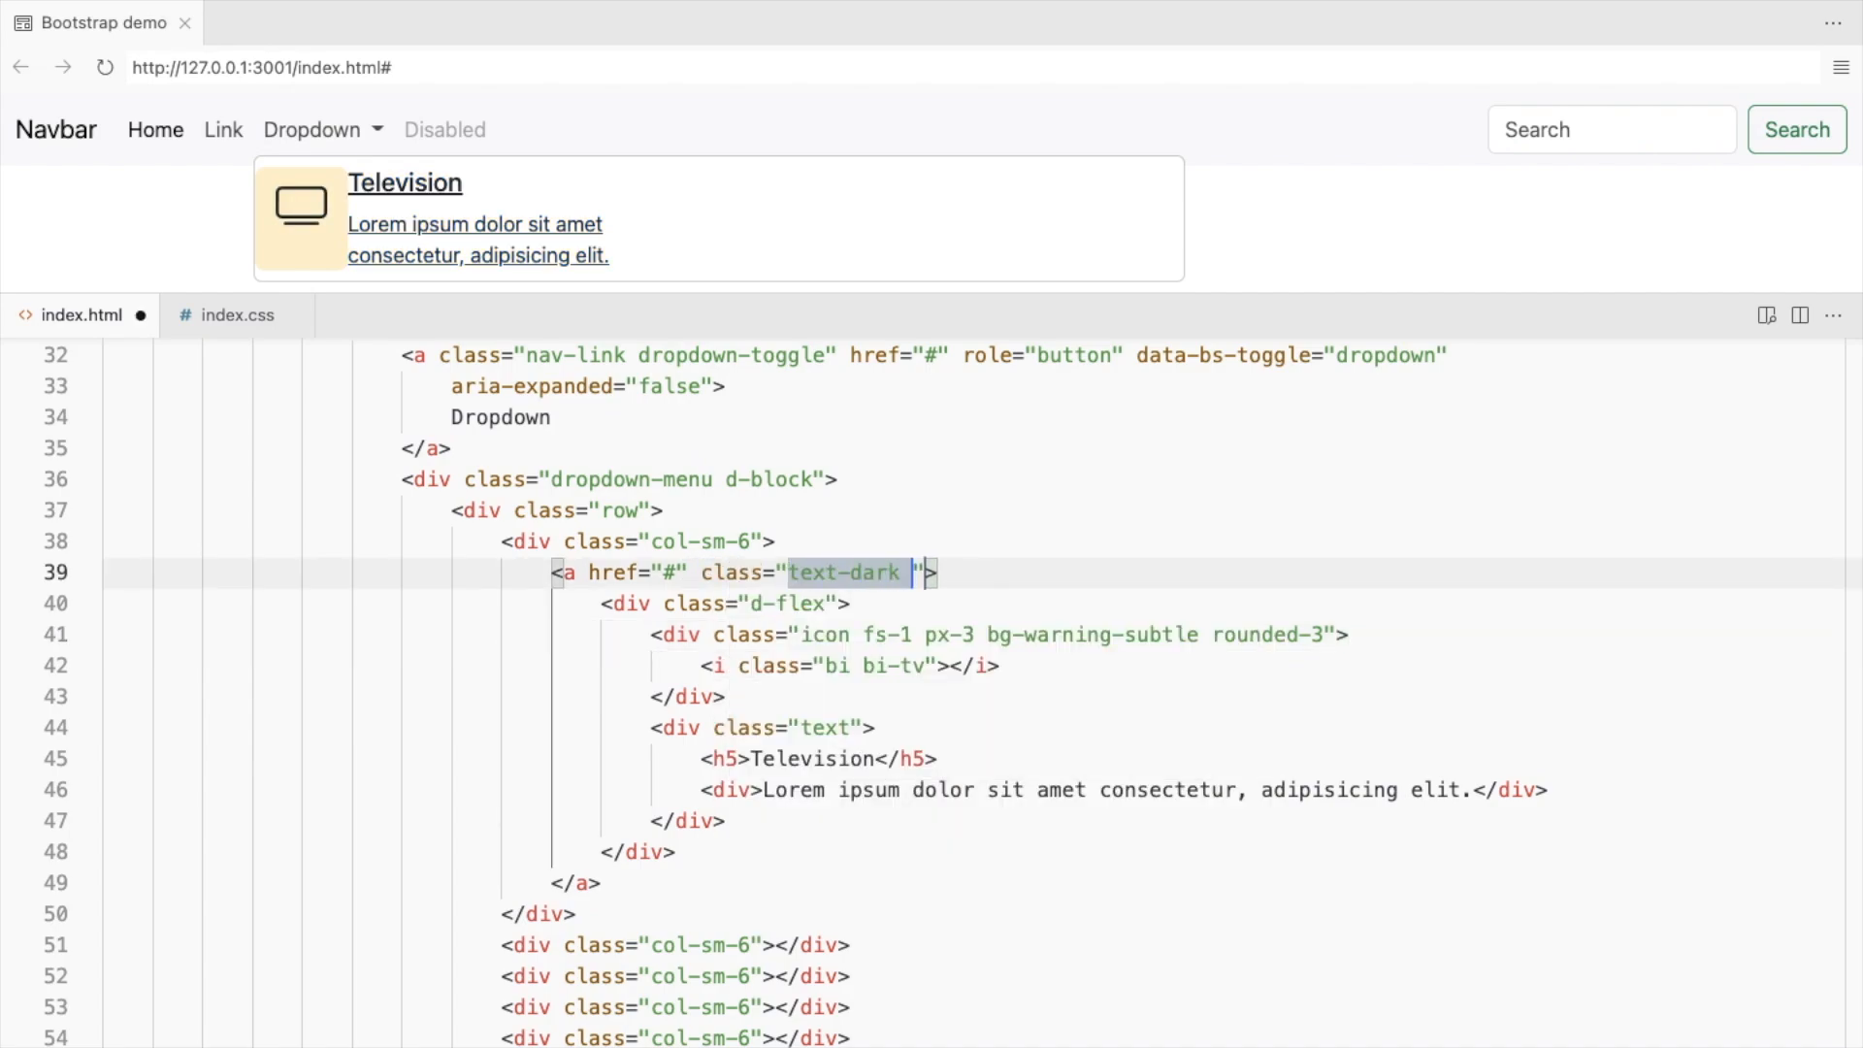
pyautogui.write('text-decoration-none')
pyautogui.click(765, 728)
pyautogui.write(' px-3')
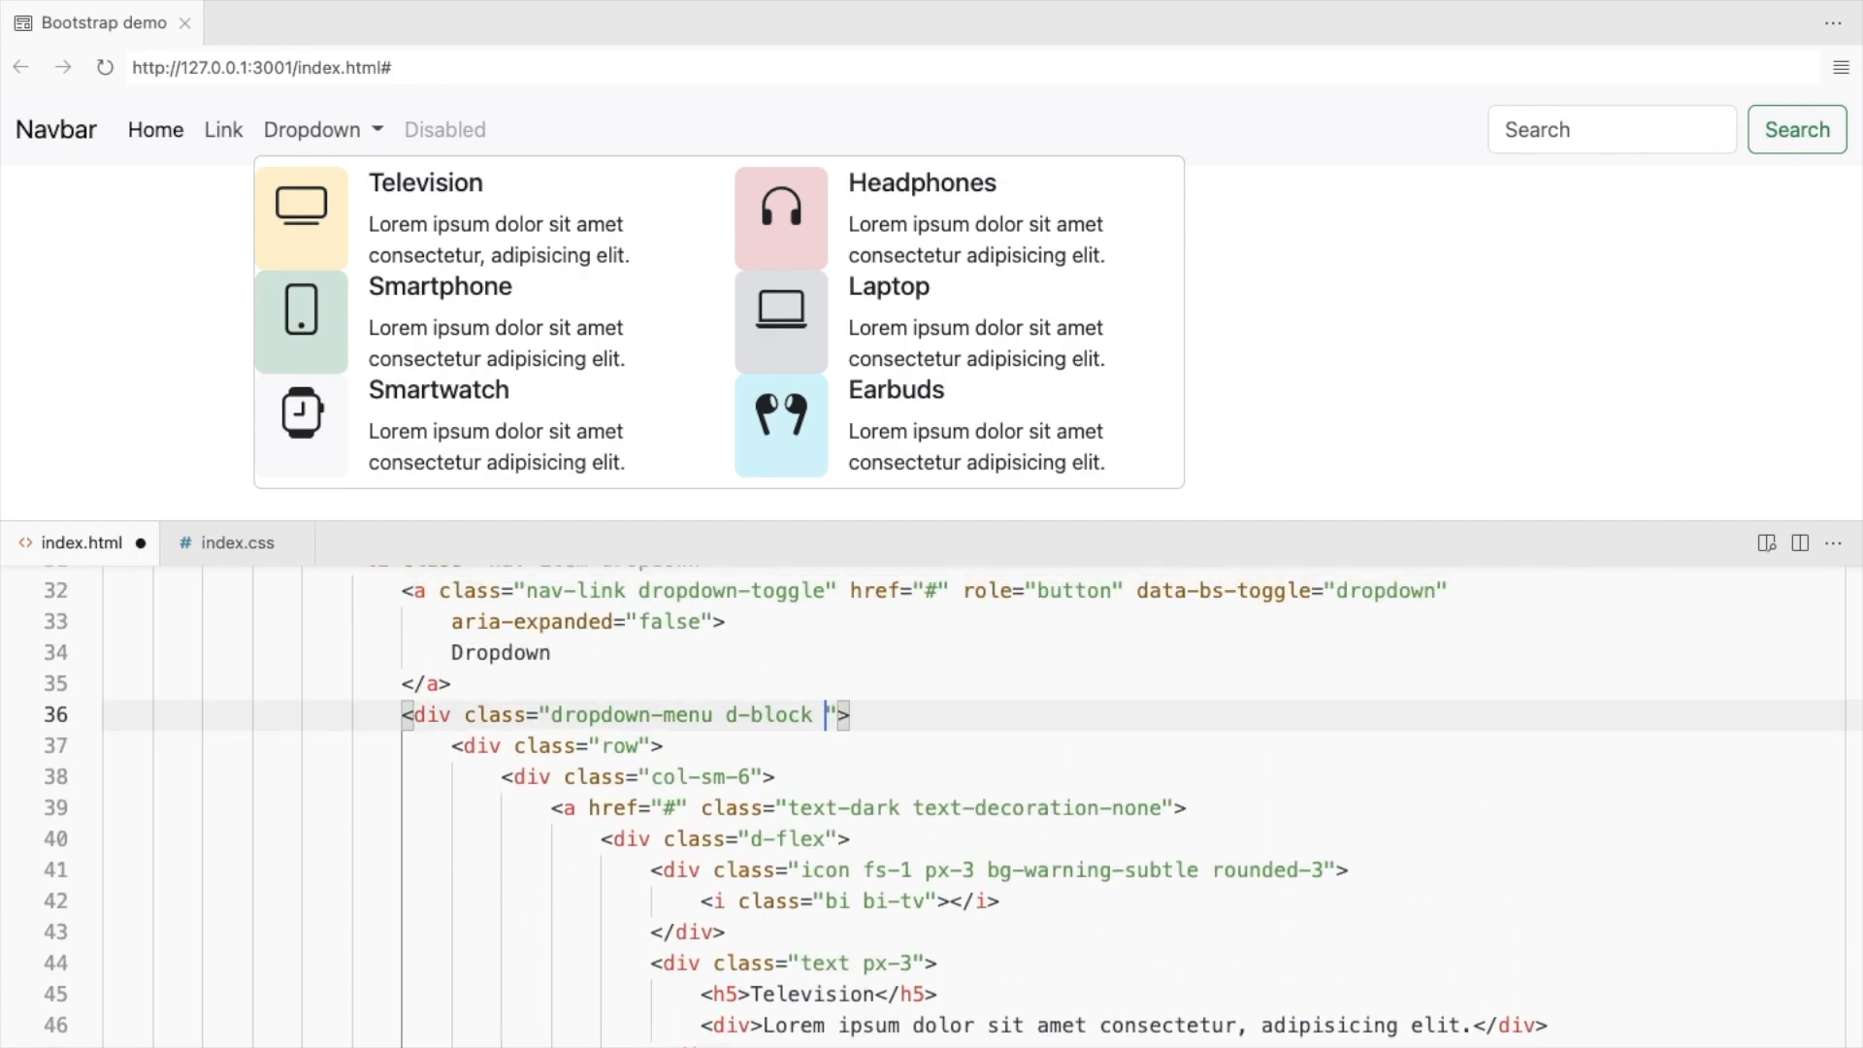
# Pad the dropdown and its d-flex items with p-2 and centre item contents with align-items-center.
pyautogui.write('p-2')
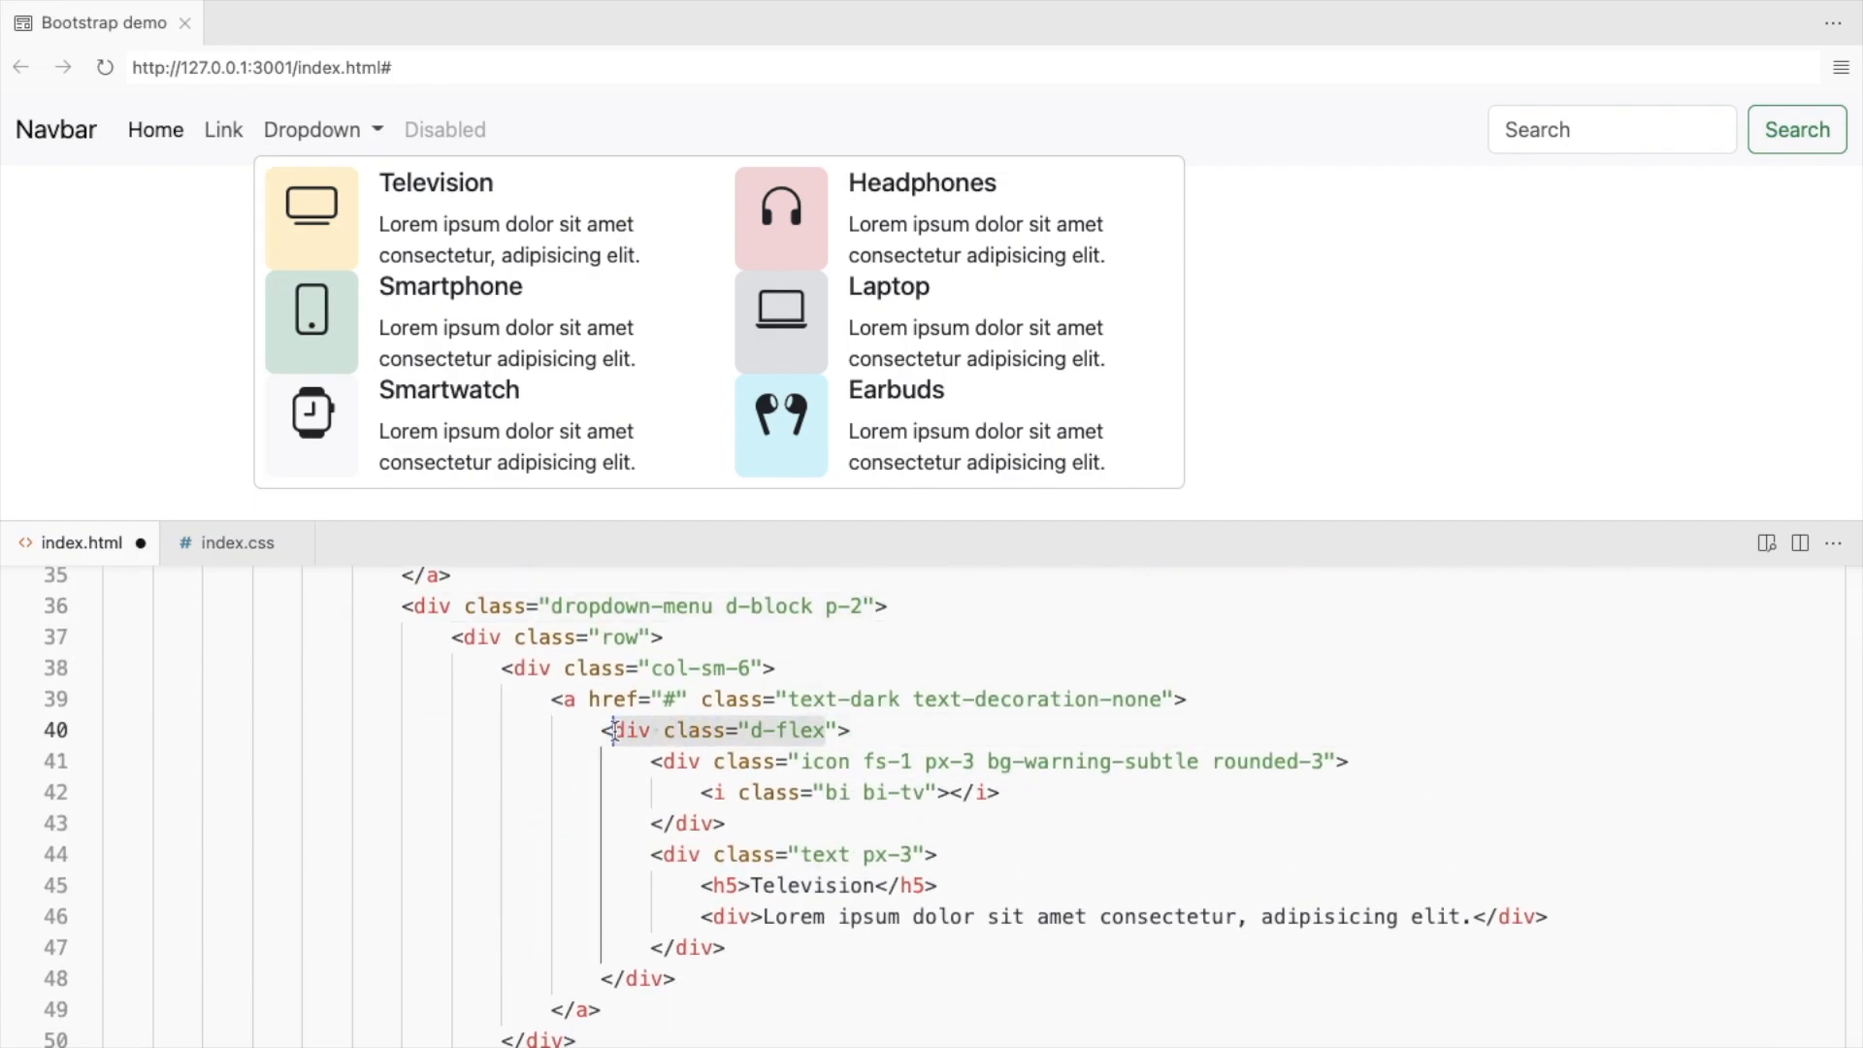
pyautogui.write('p-2')
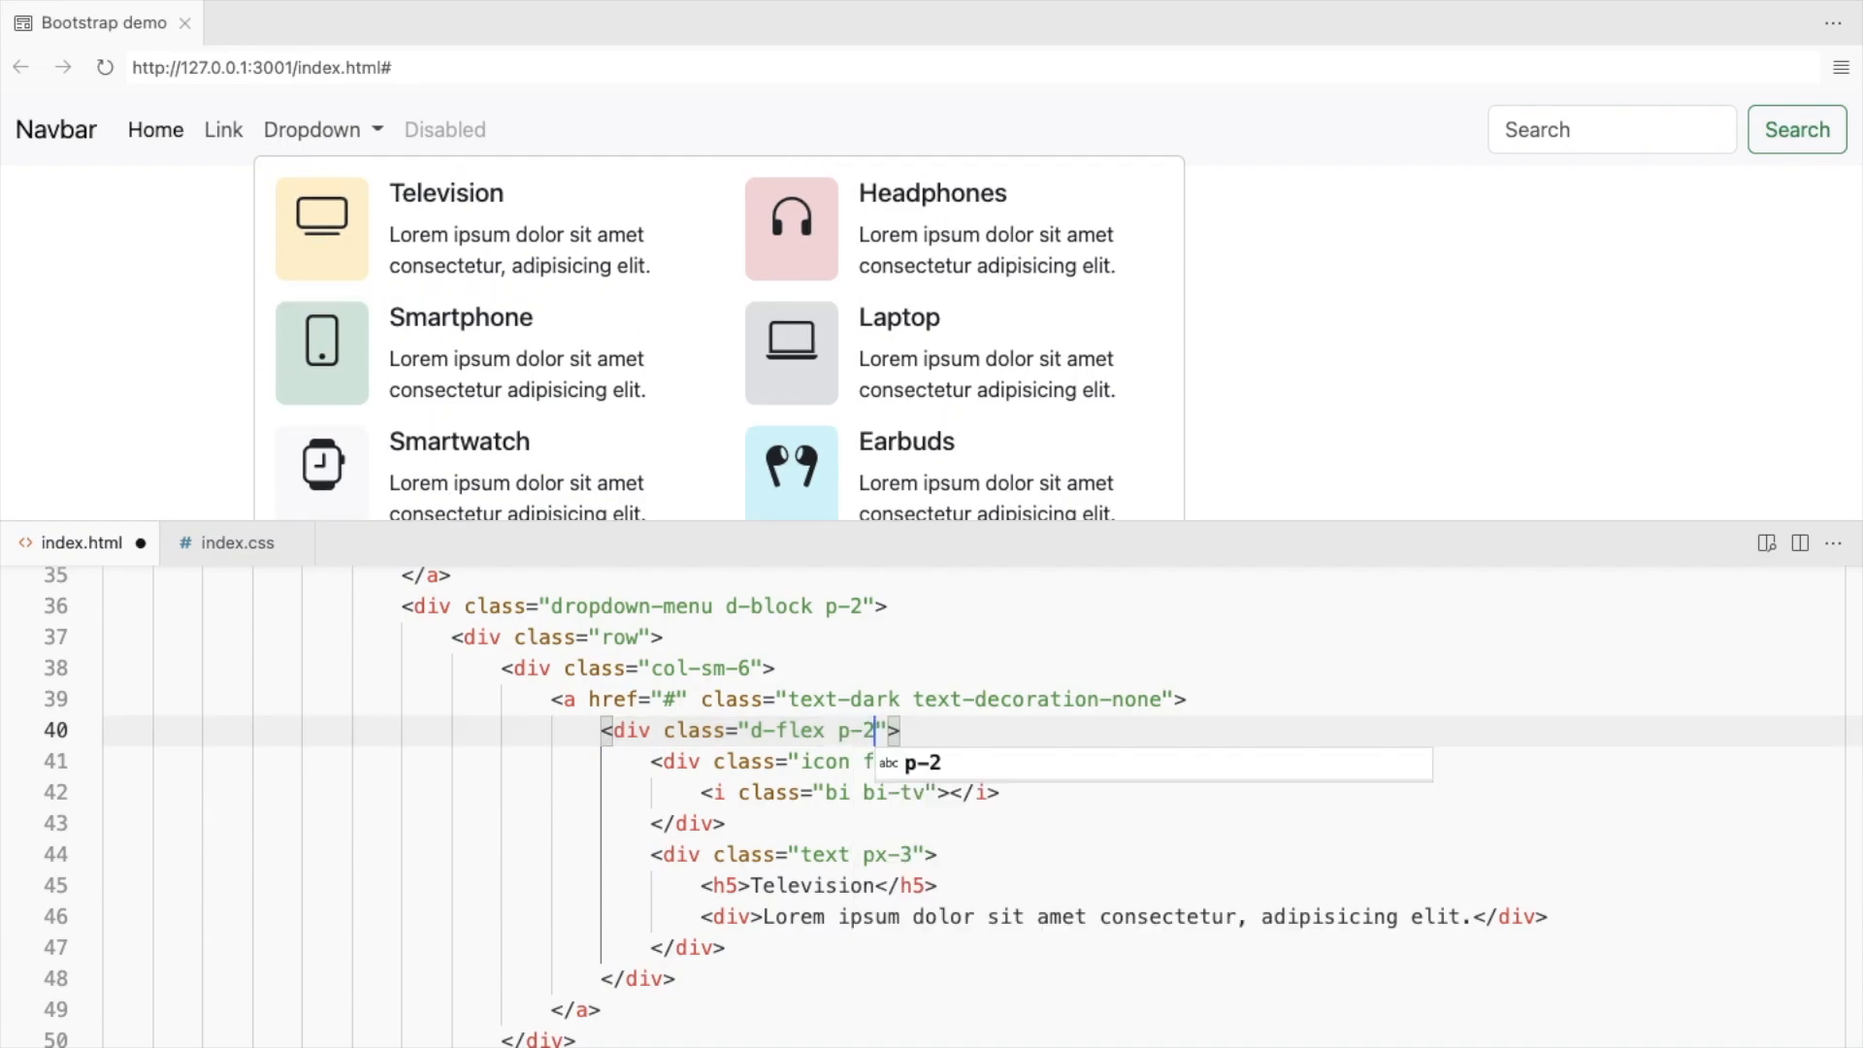
pyautogui.write('align-items-center')
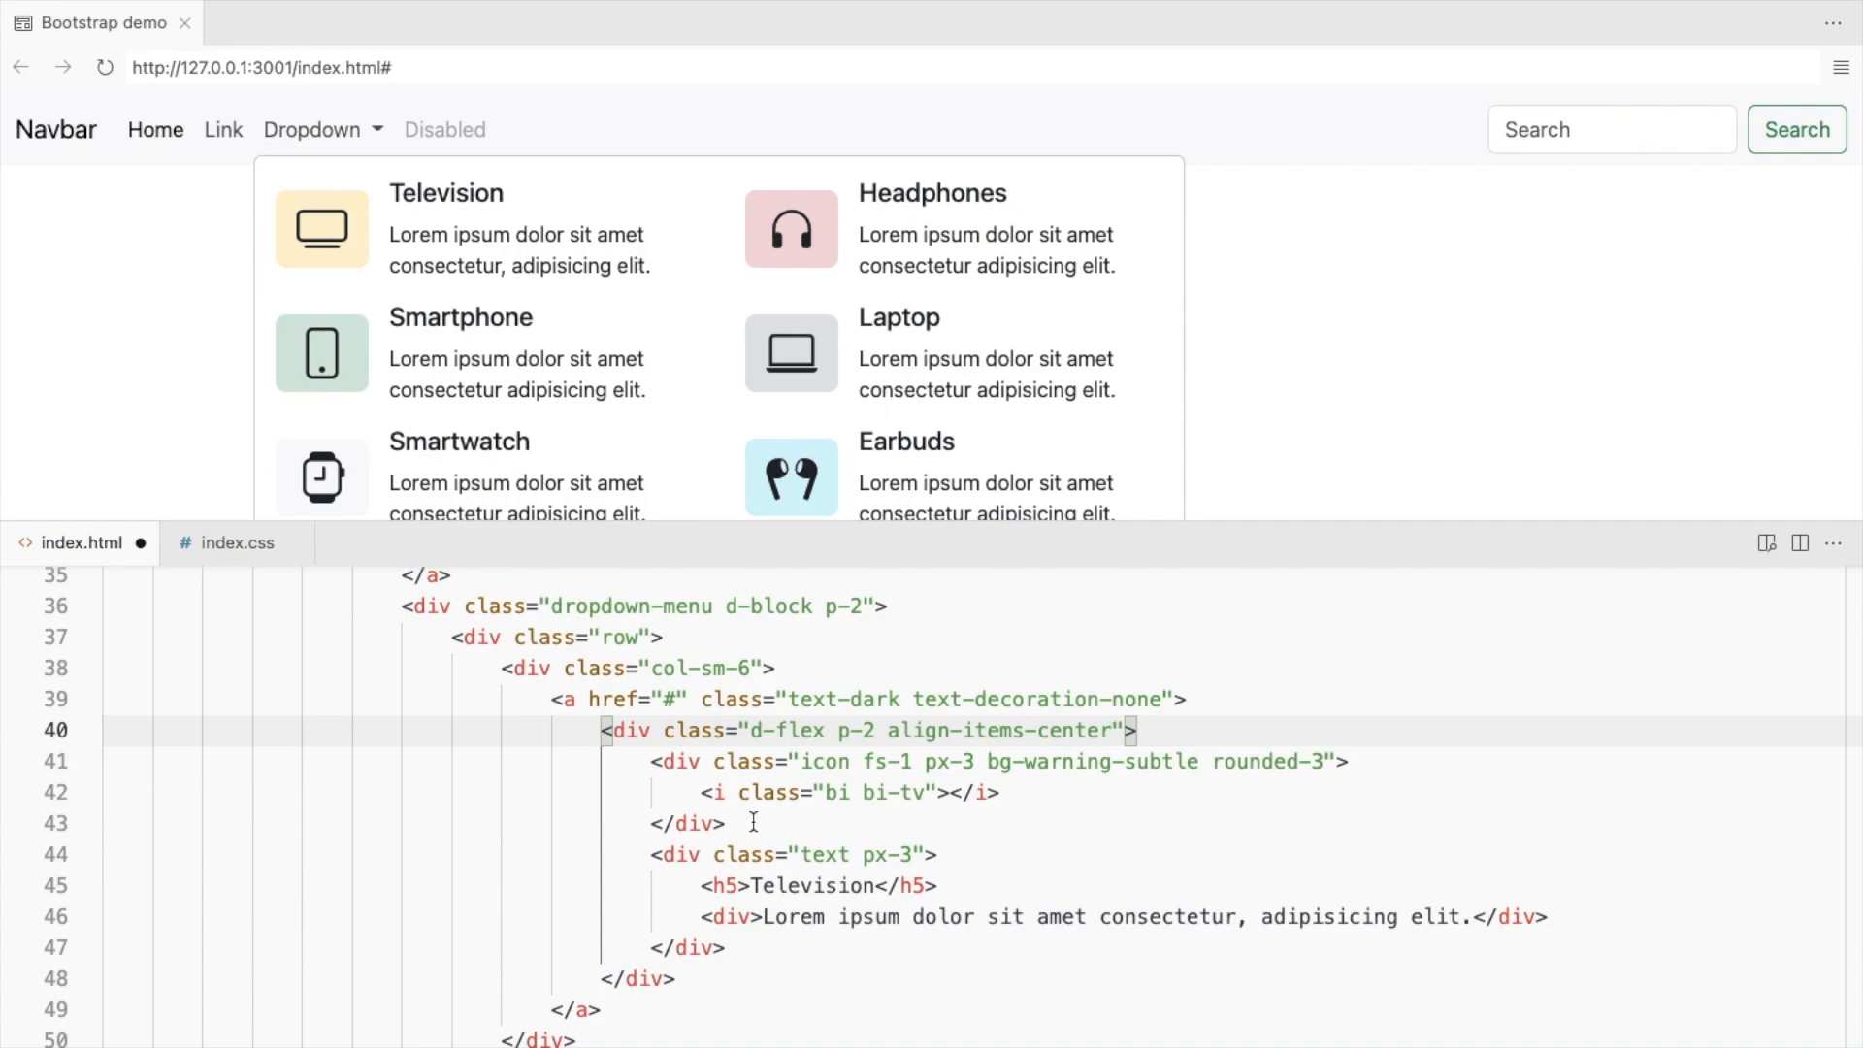
# Swap the menu border for border-0 shadow, then move to index.css for new rules.
pyautogui.write('border-0 shadow')
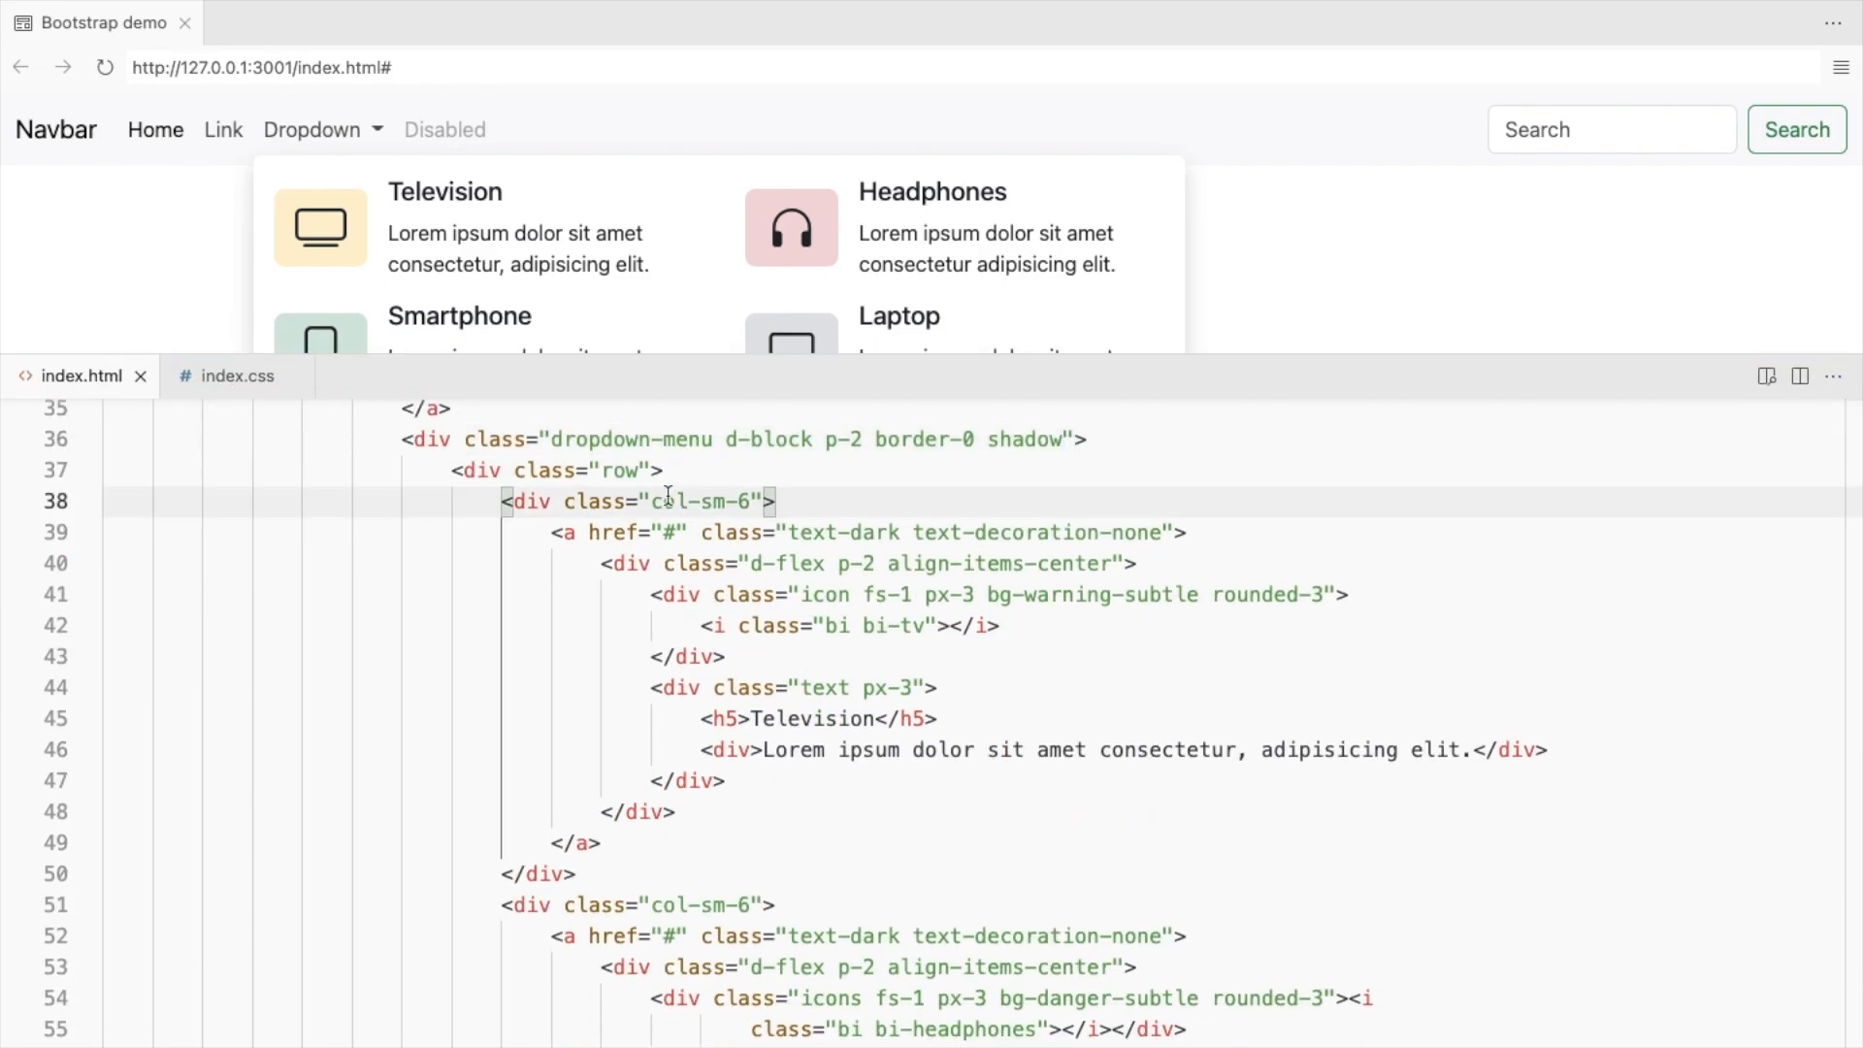
pyautogui.click(237, 377)
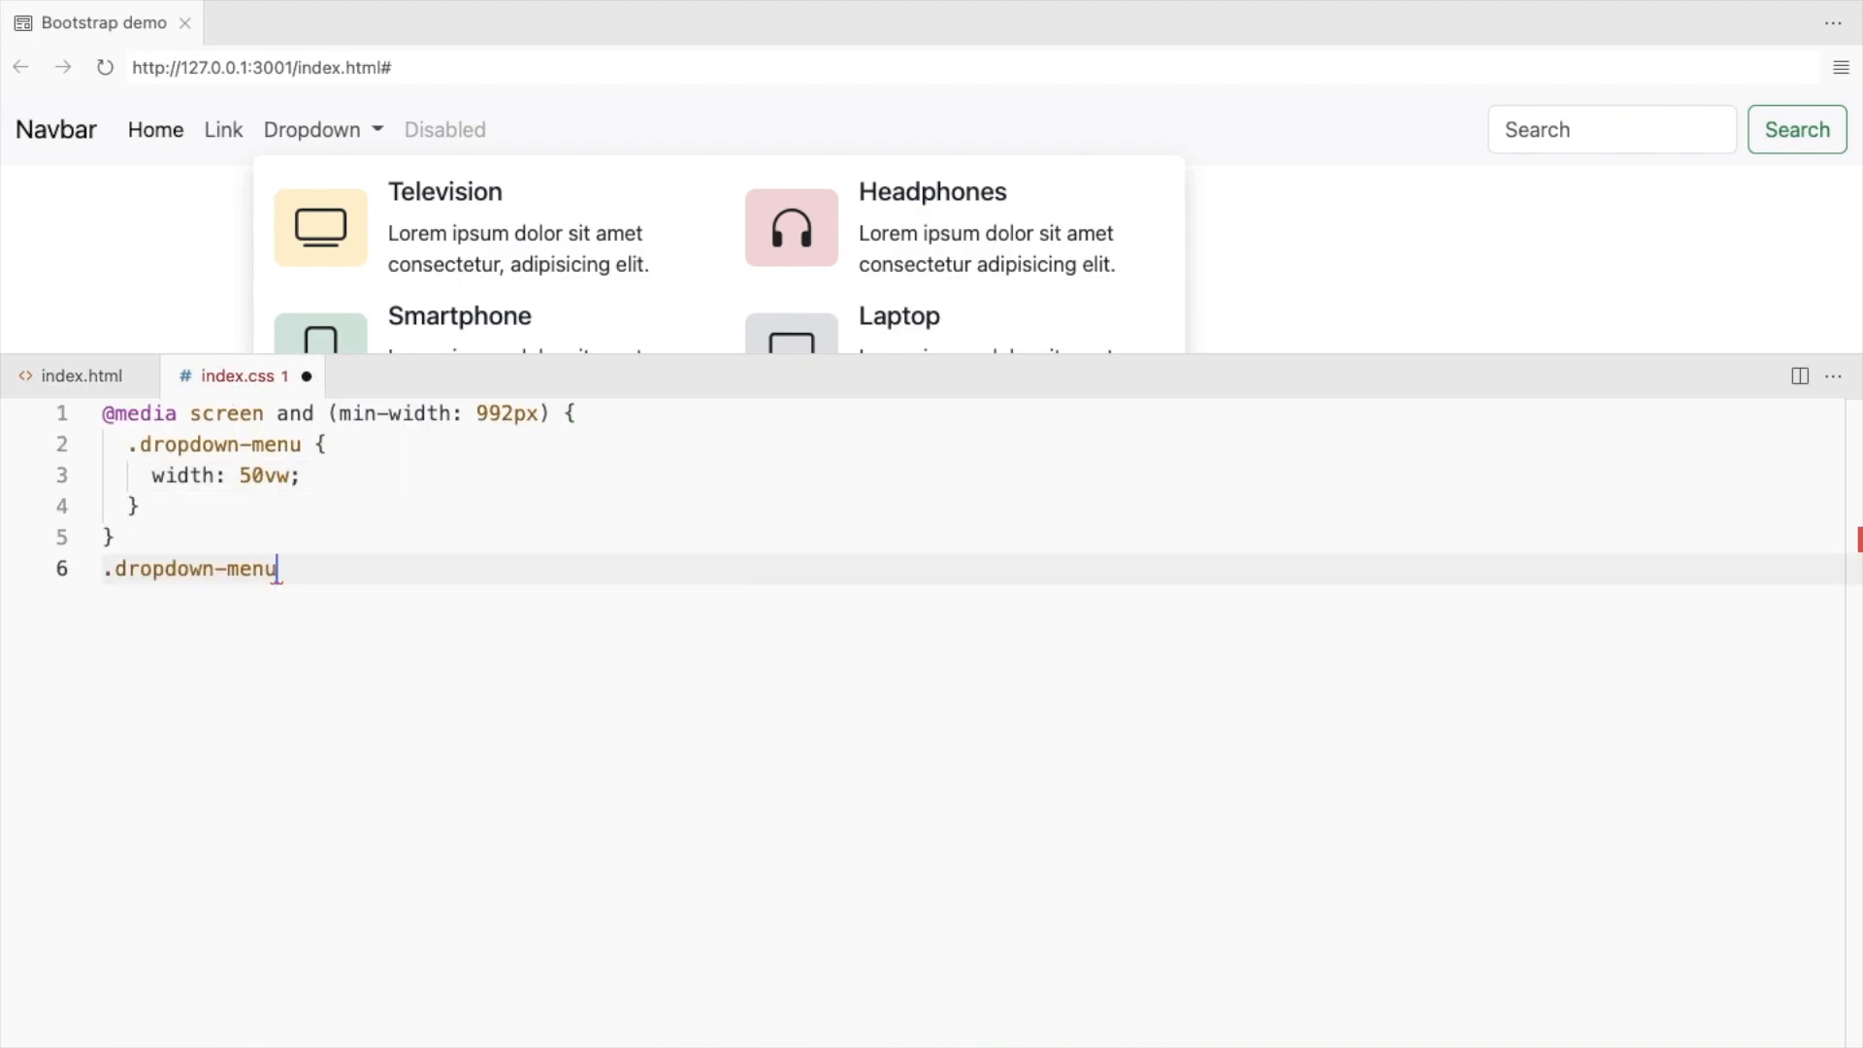
# Start a .dropdown-menu .col-sm-6:nth-child(1) a:hover .d-flex rule, checking the markup structure.
pyautogui.write('.col-sm-6:nth-child(1)')
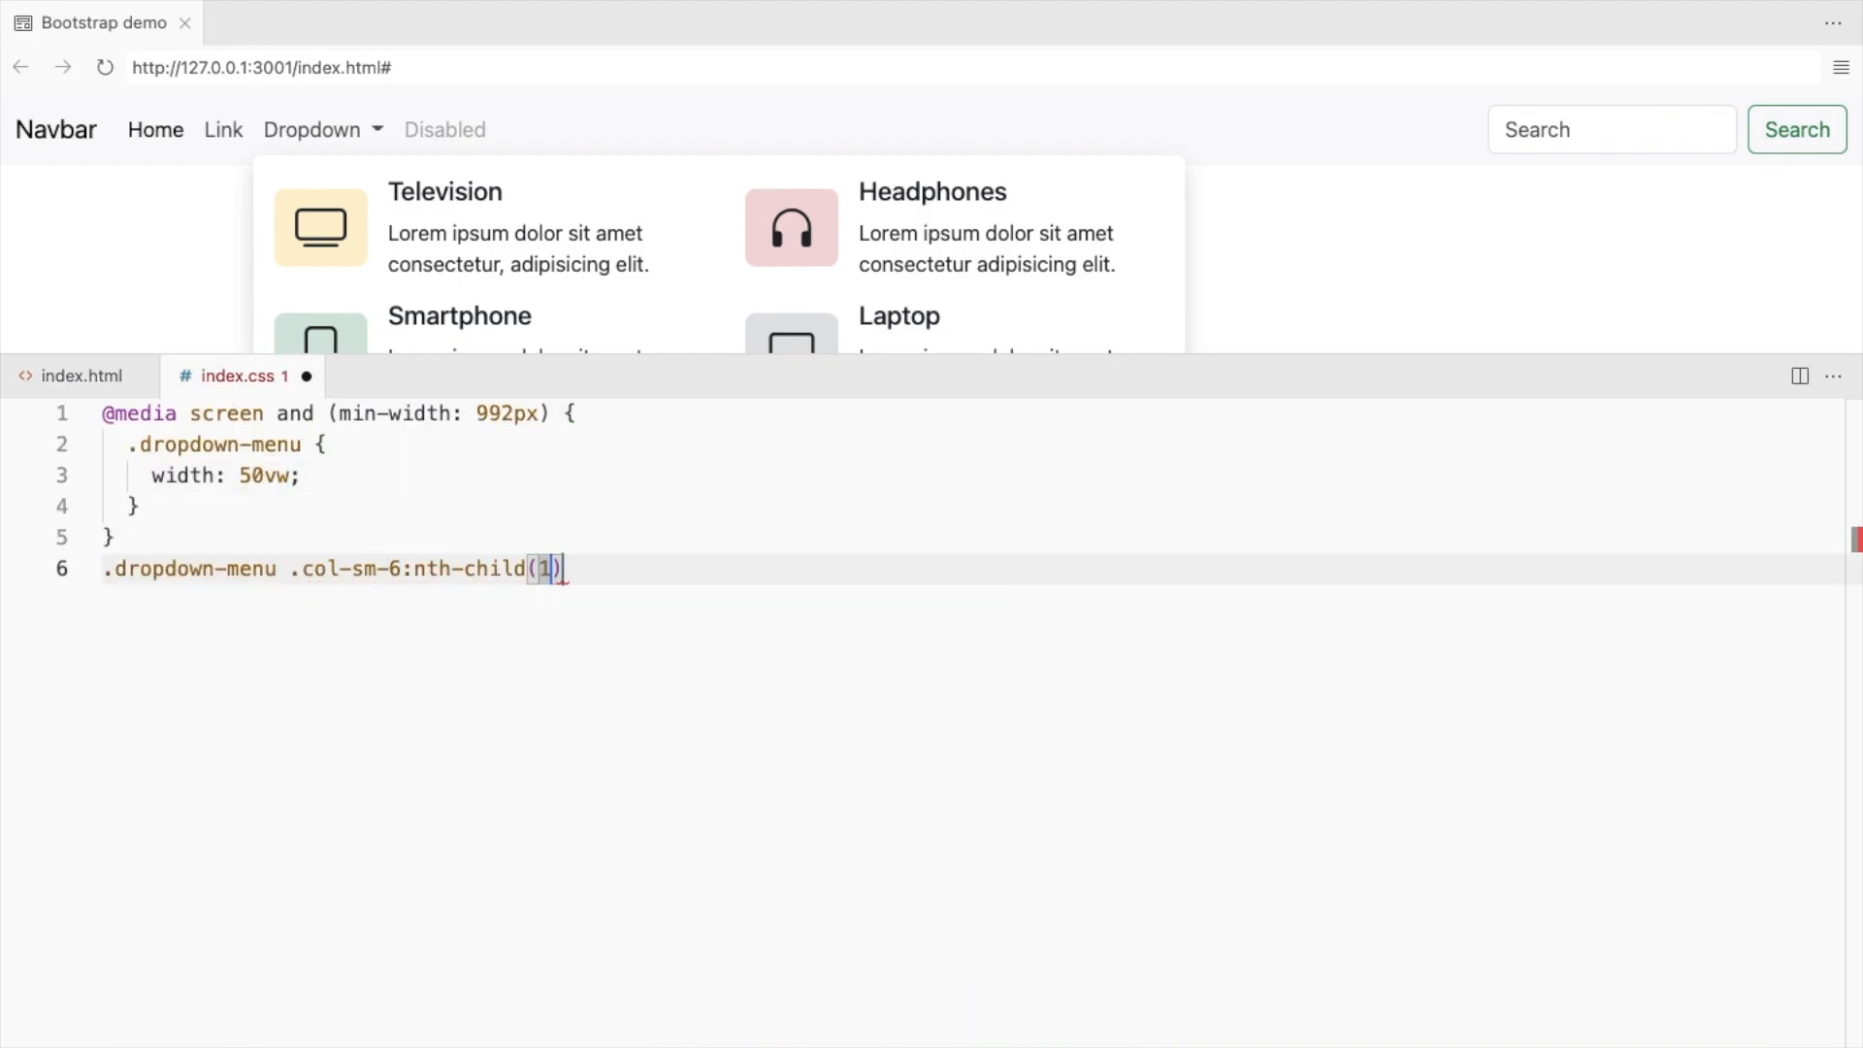
pyautogui.write('a:hover')
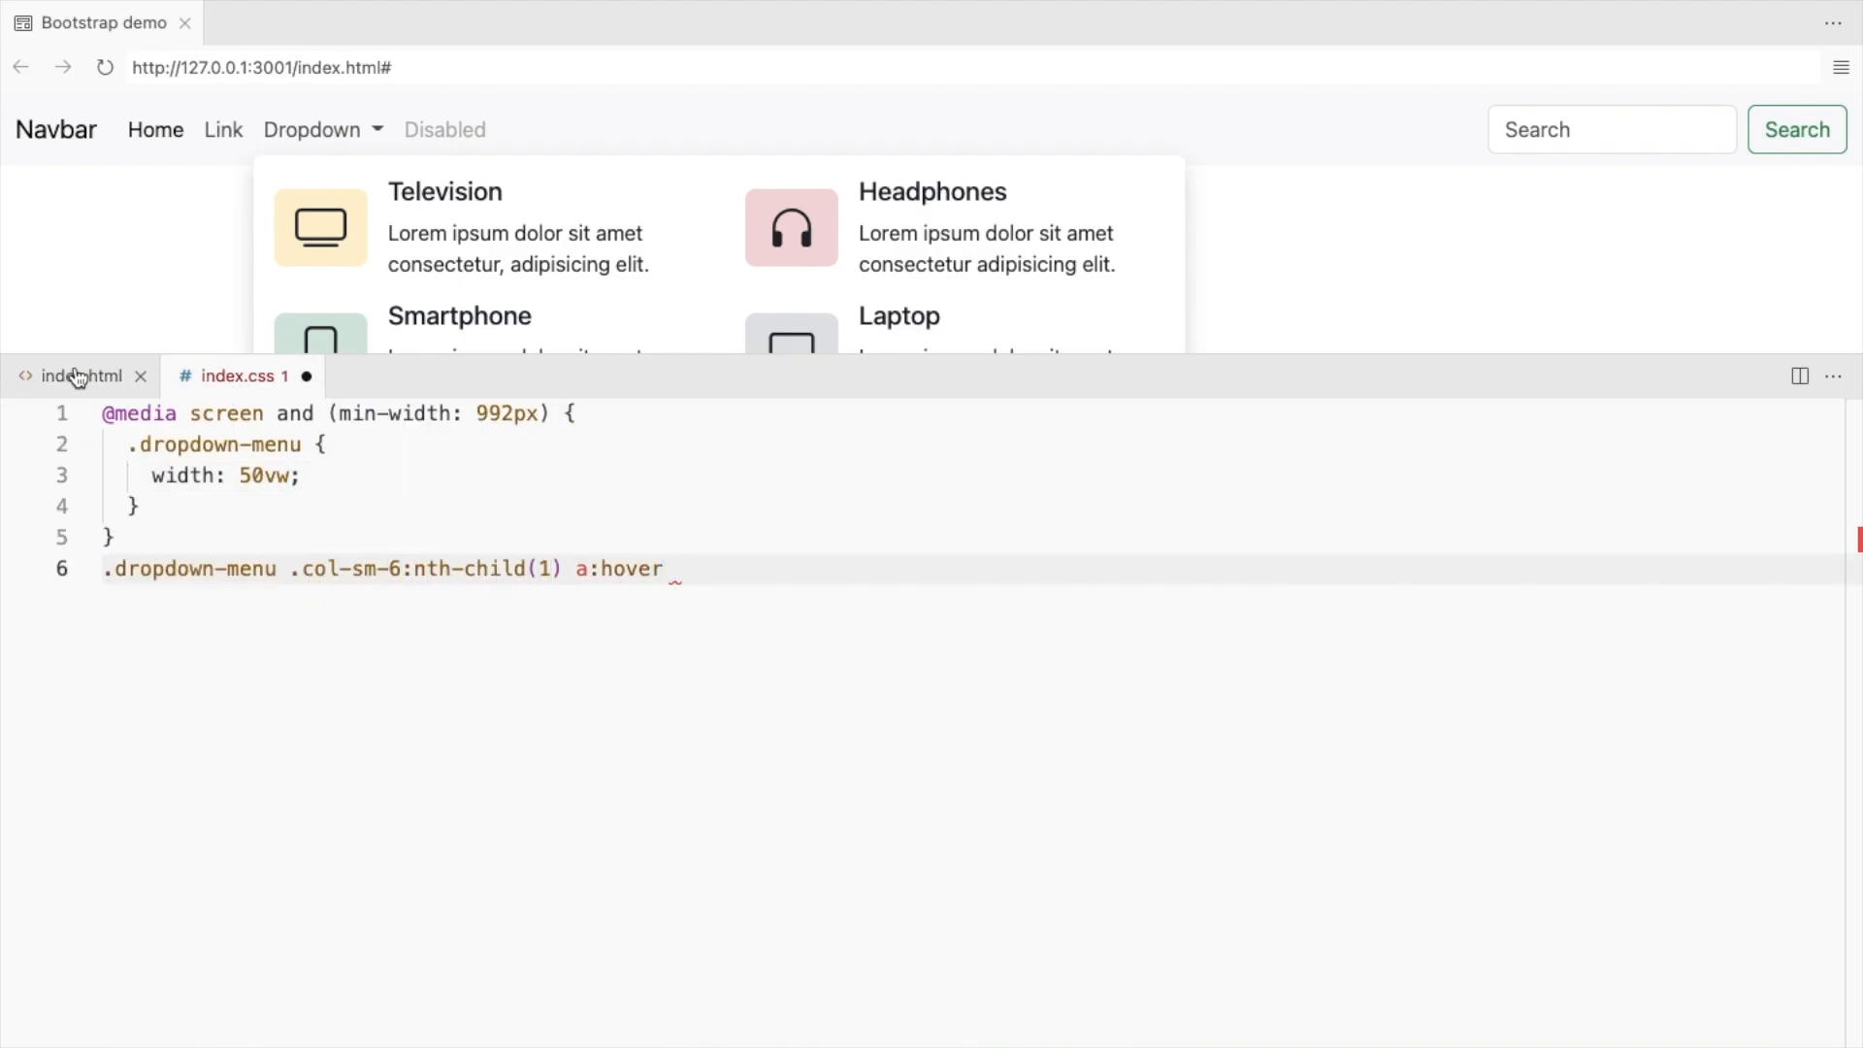
pyautogui.click(75, 377)
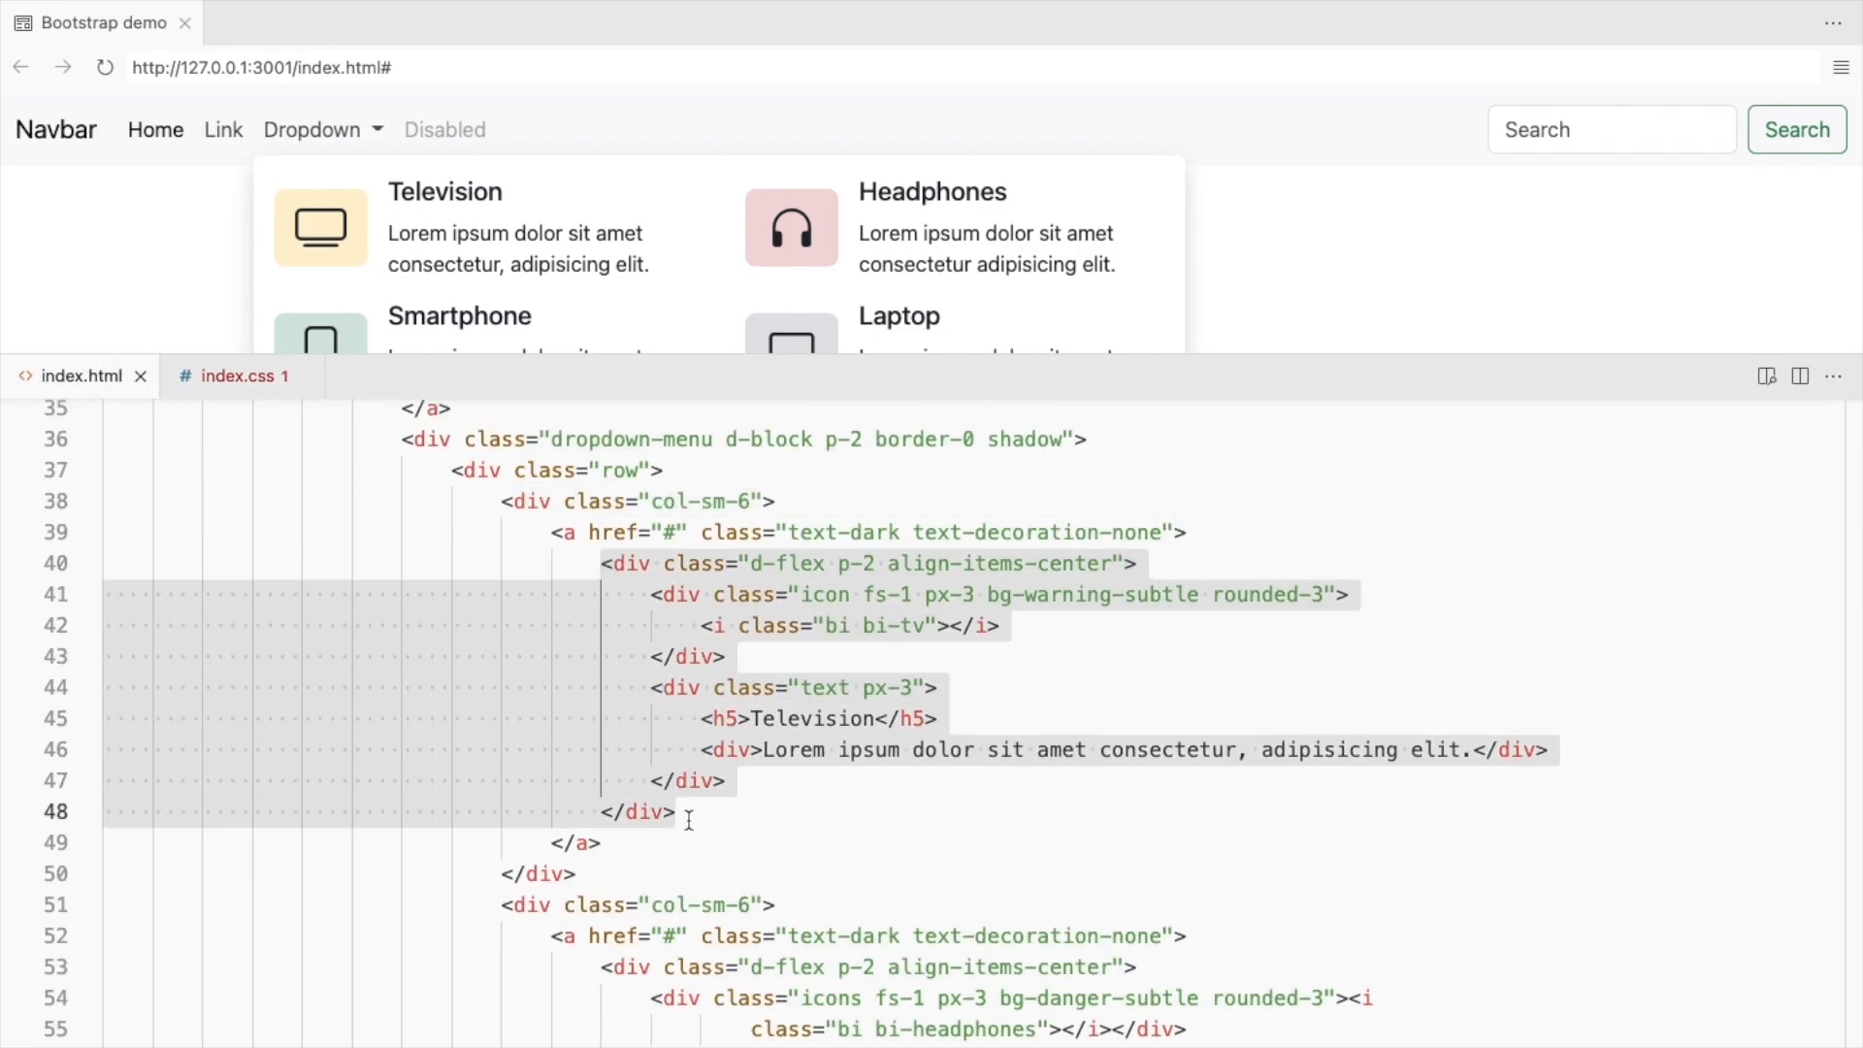
pyautogui.click(237, 376)
pyautogui.write('background-color: ;')
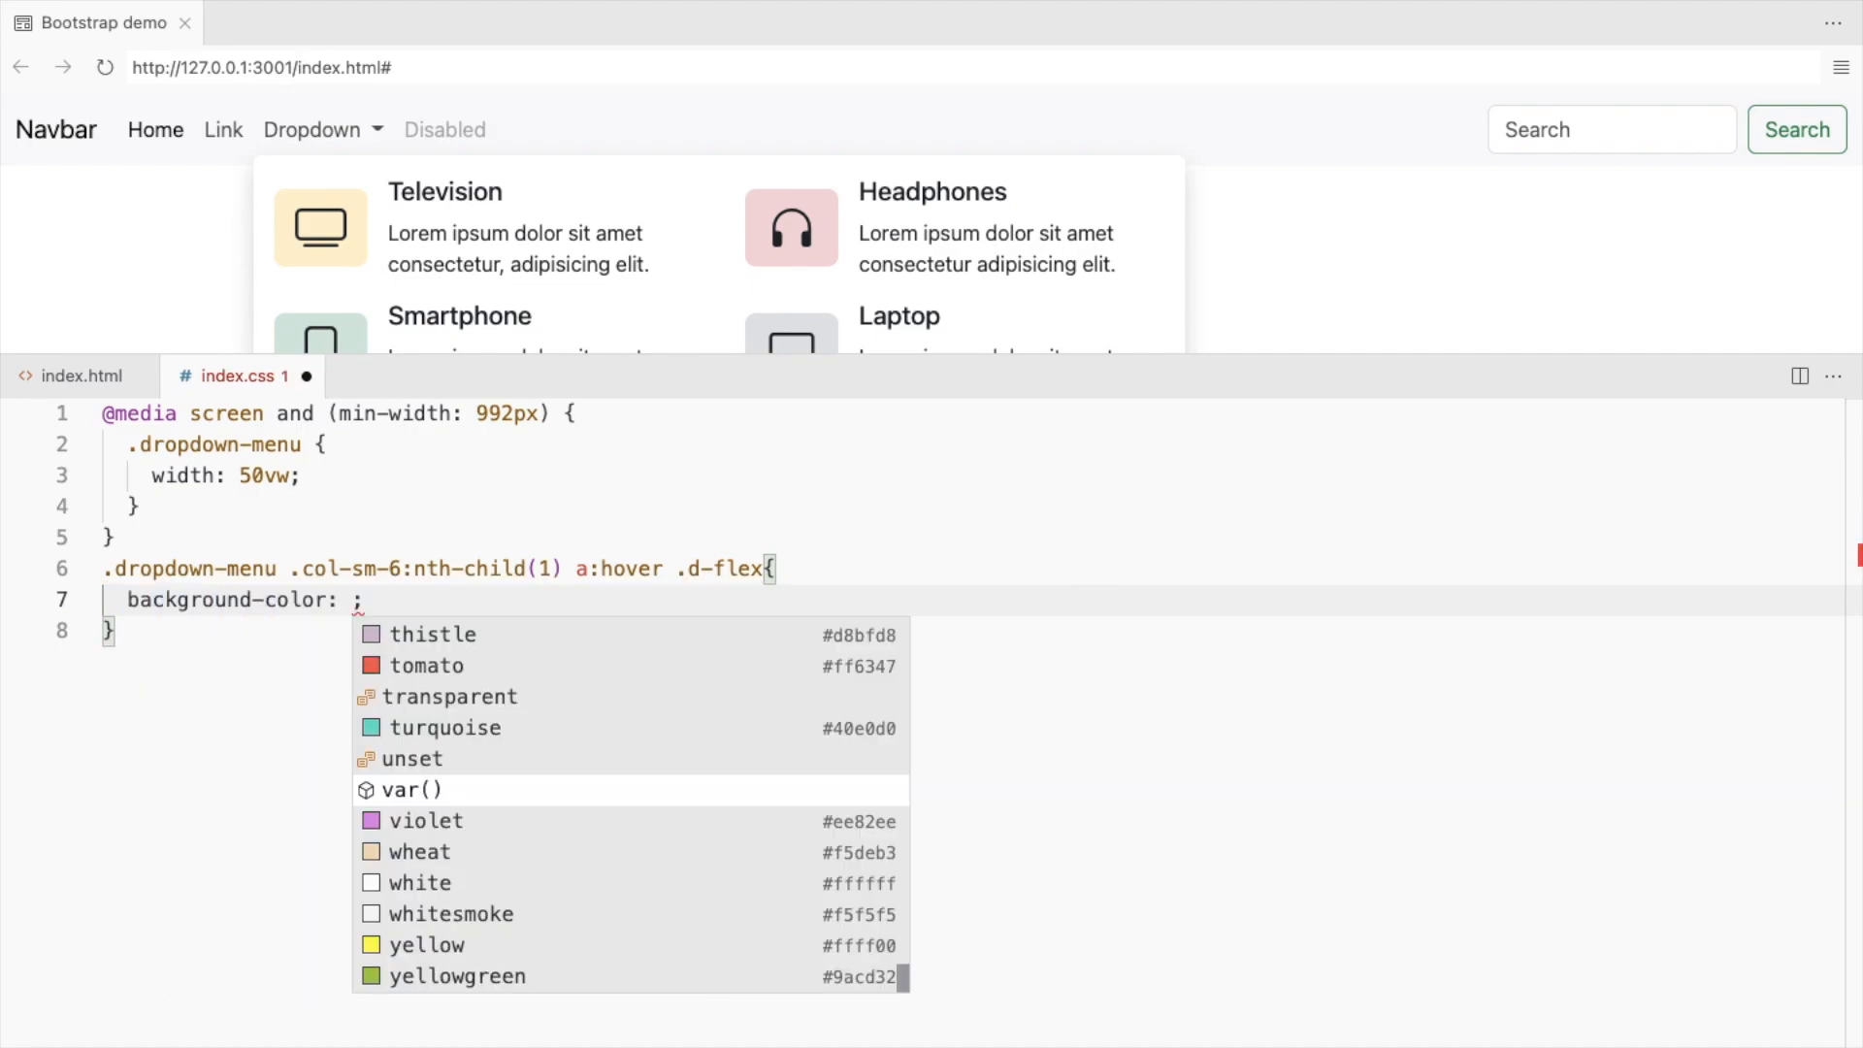
# Set its hover background to var(--bs-warning-bg-subtle), repeating per item with each tile's colour.
pyautogui.click(412, 790)
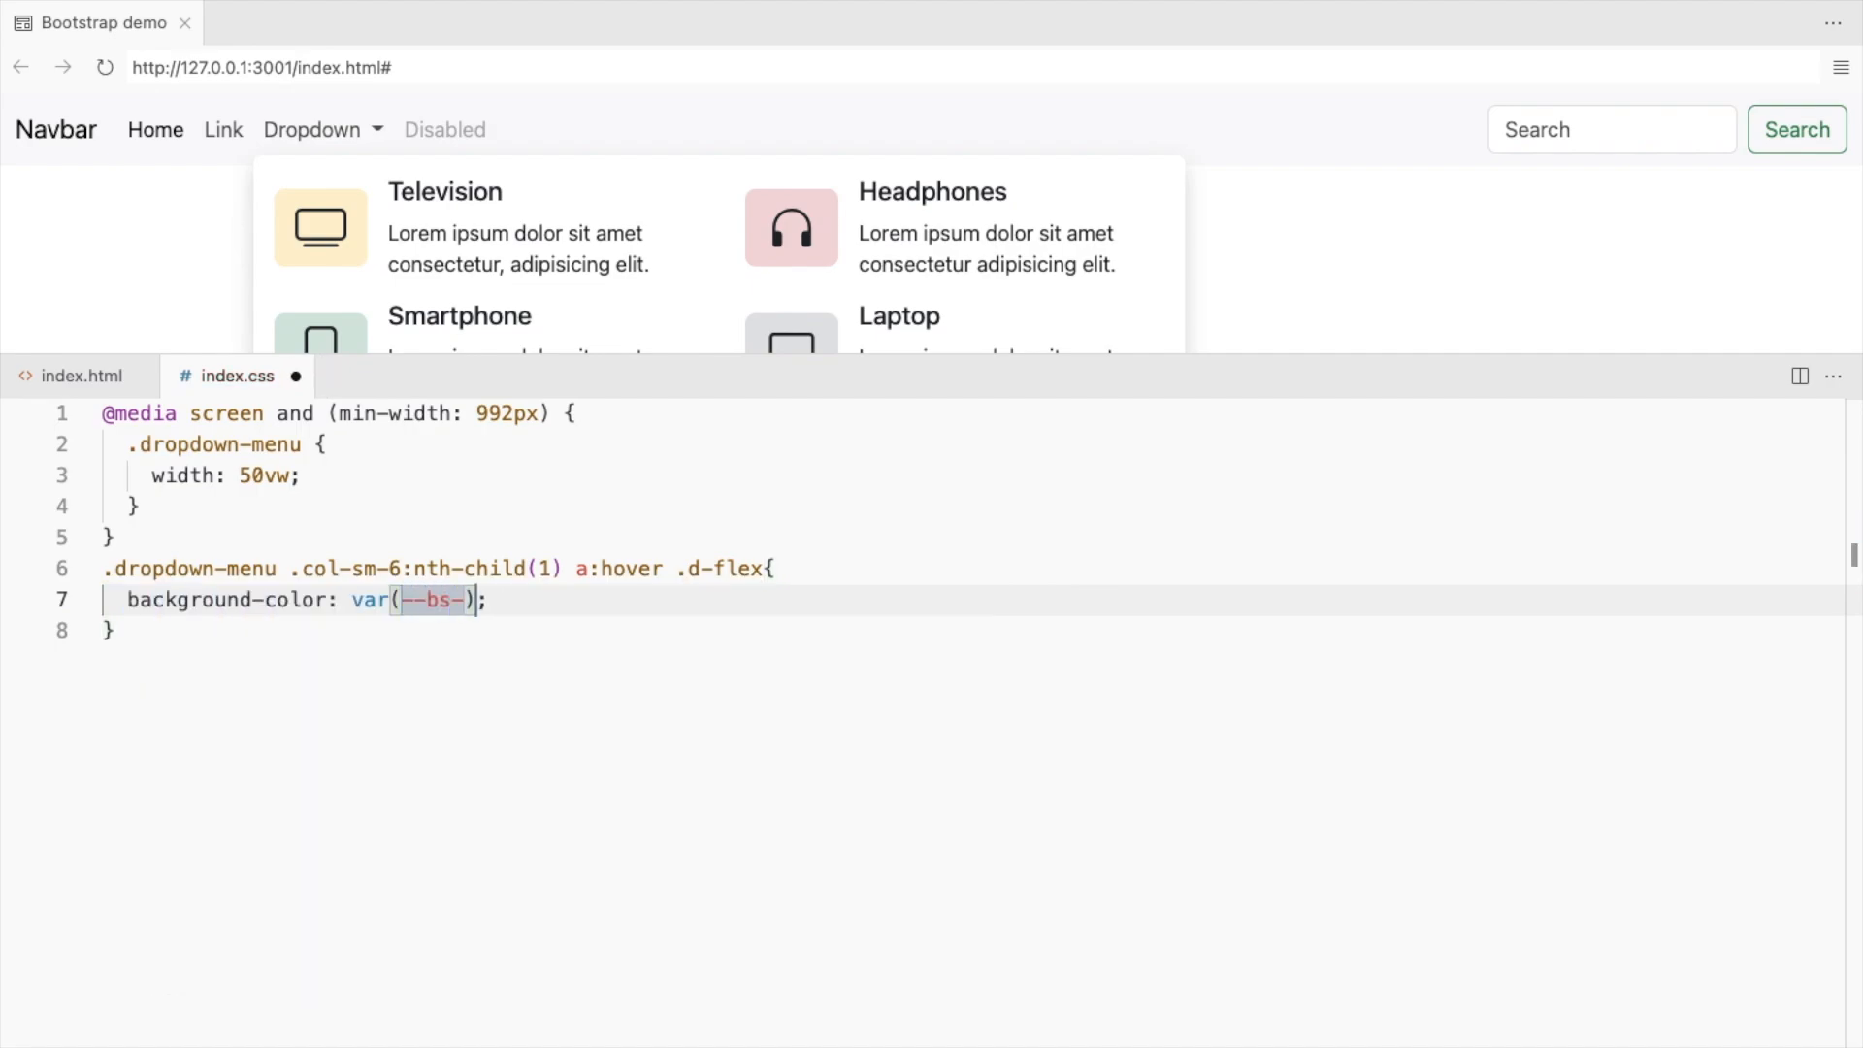
pyautogui.write('warning-bg-subtle')
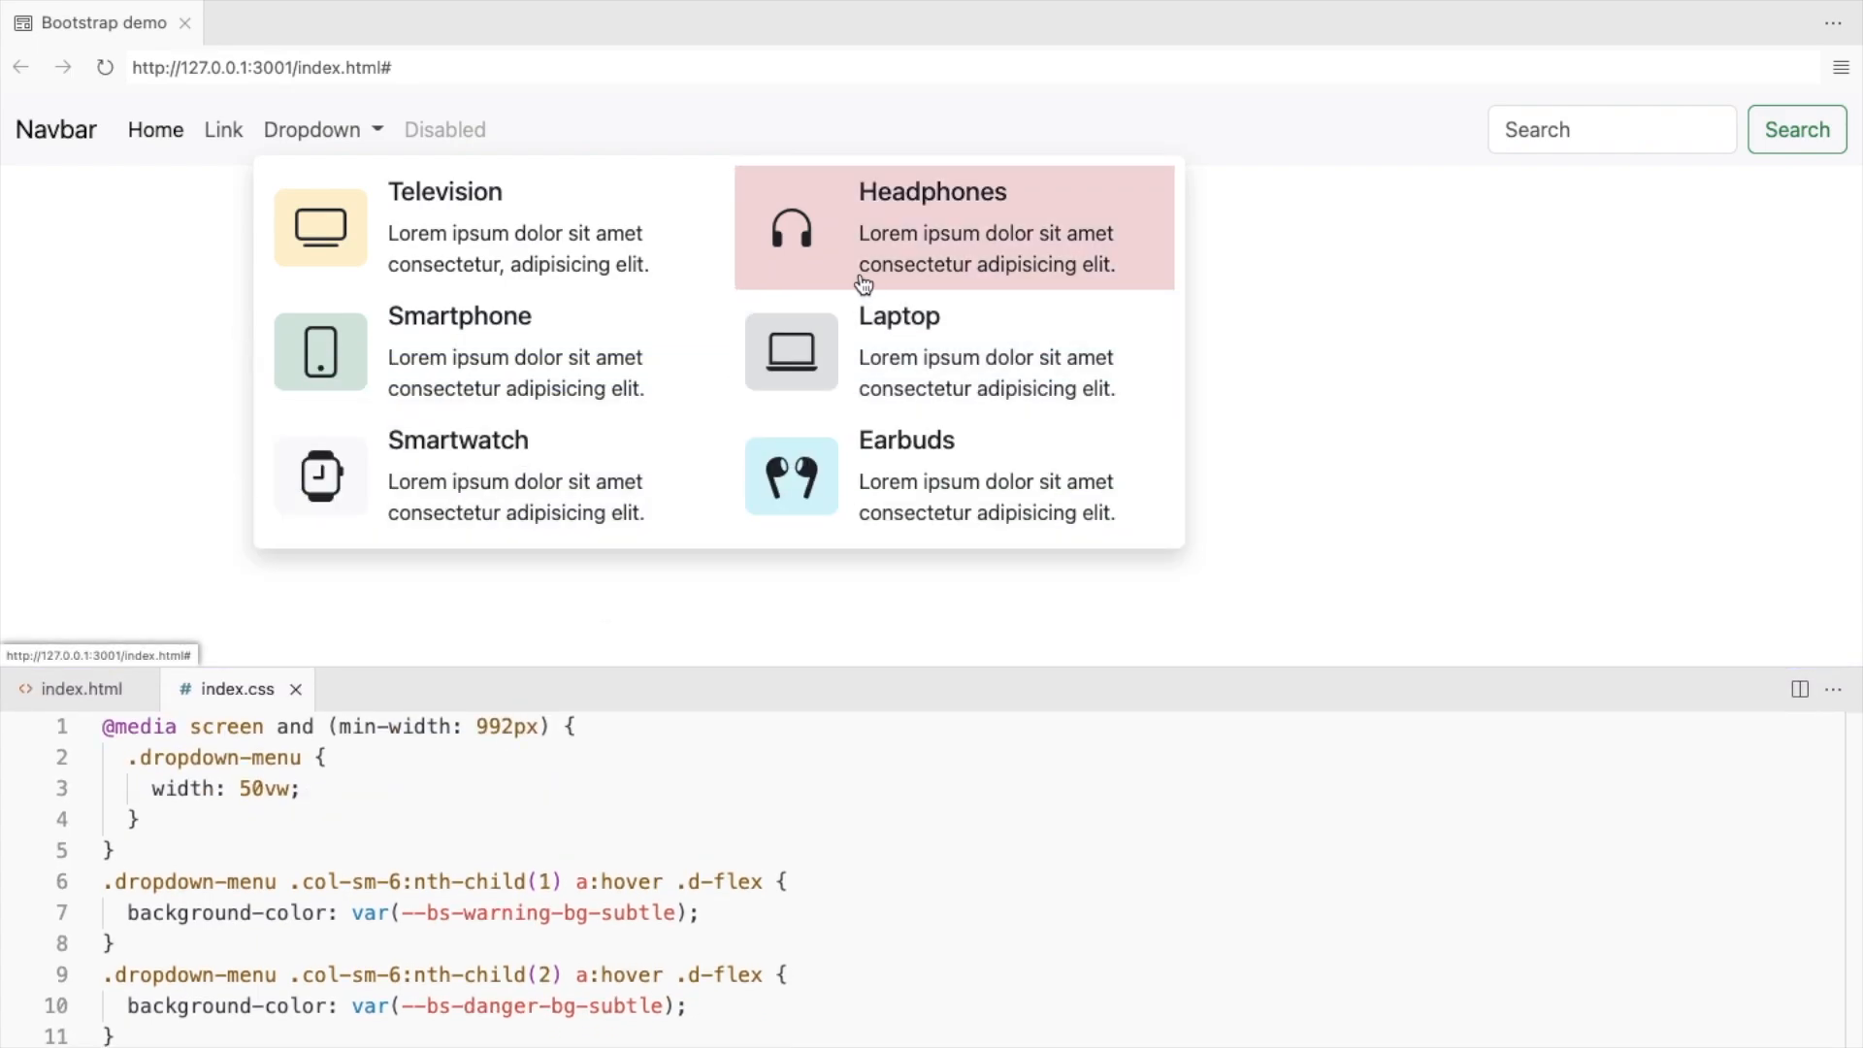
pyautogui.moveTo(903, 504)
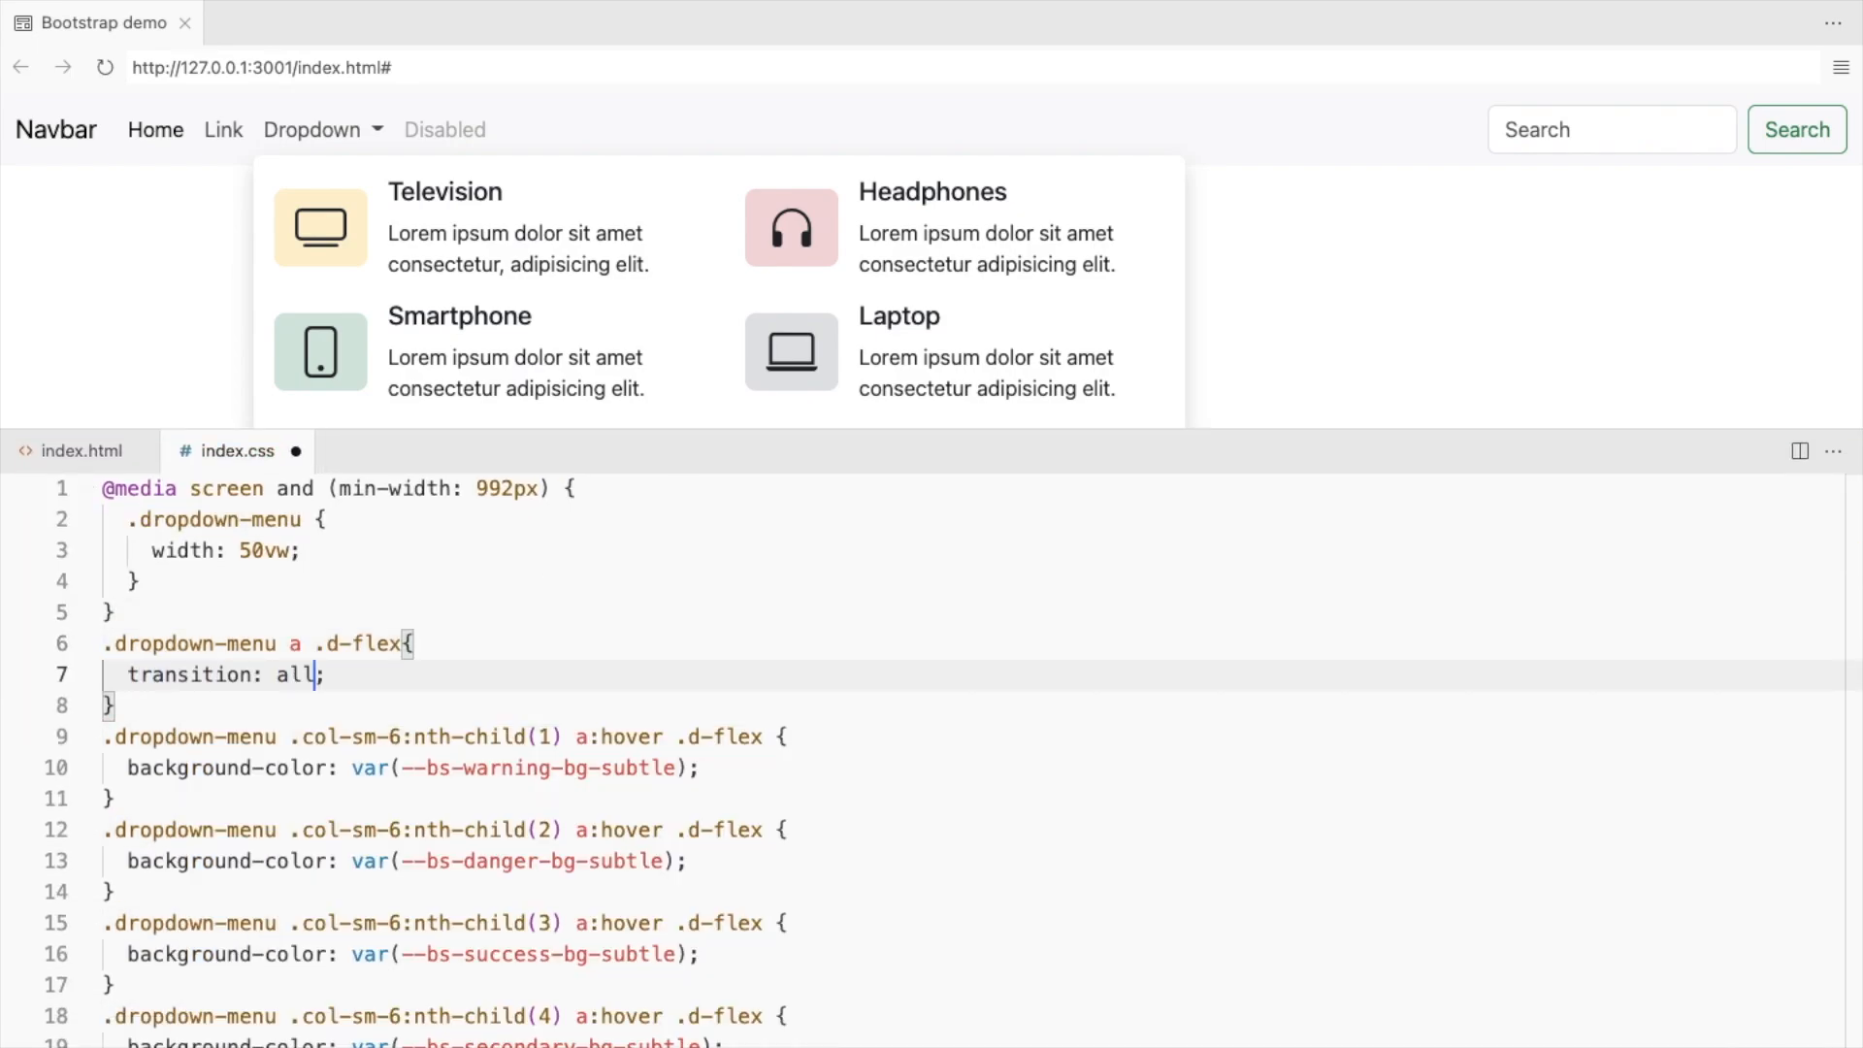
# Give .dropdown-menu a .d-flex a transition: all 0.4s, test the fade, then return to index.html.
pyautogui.write('0.4s')
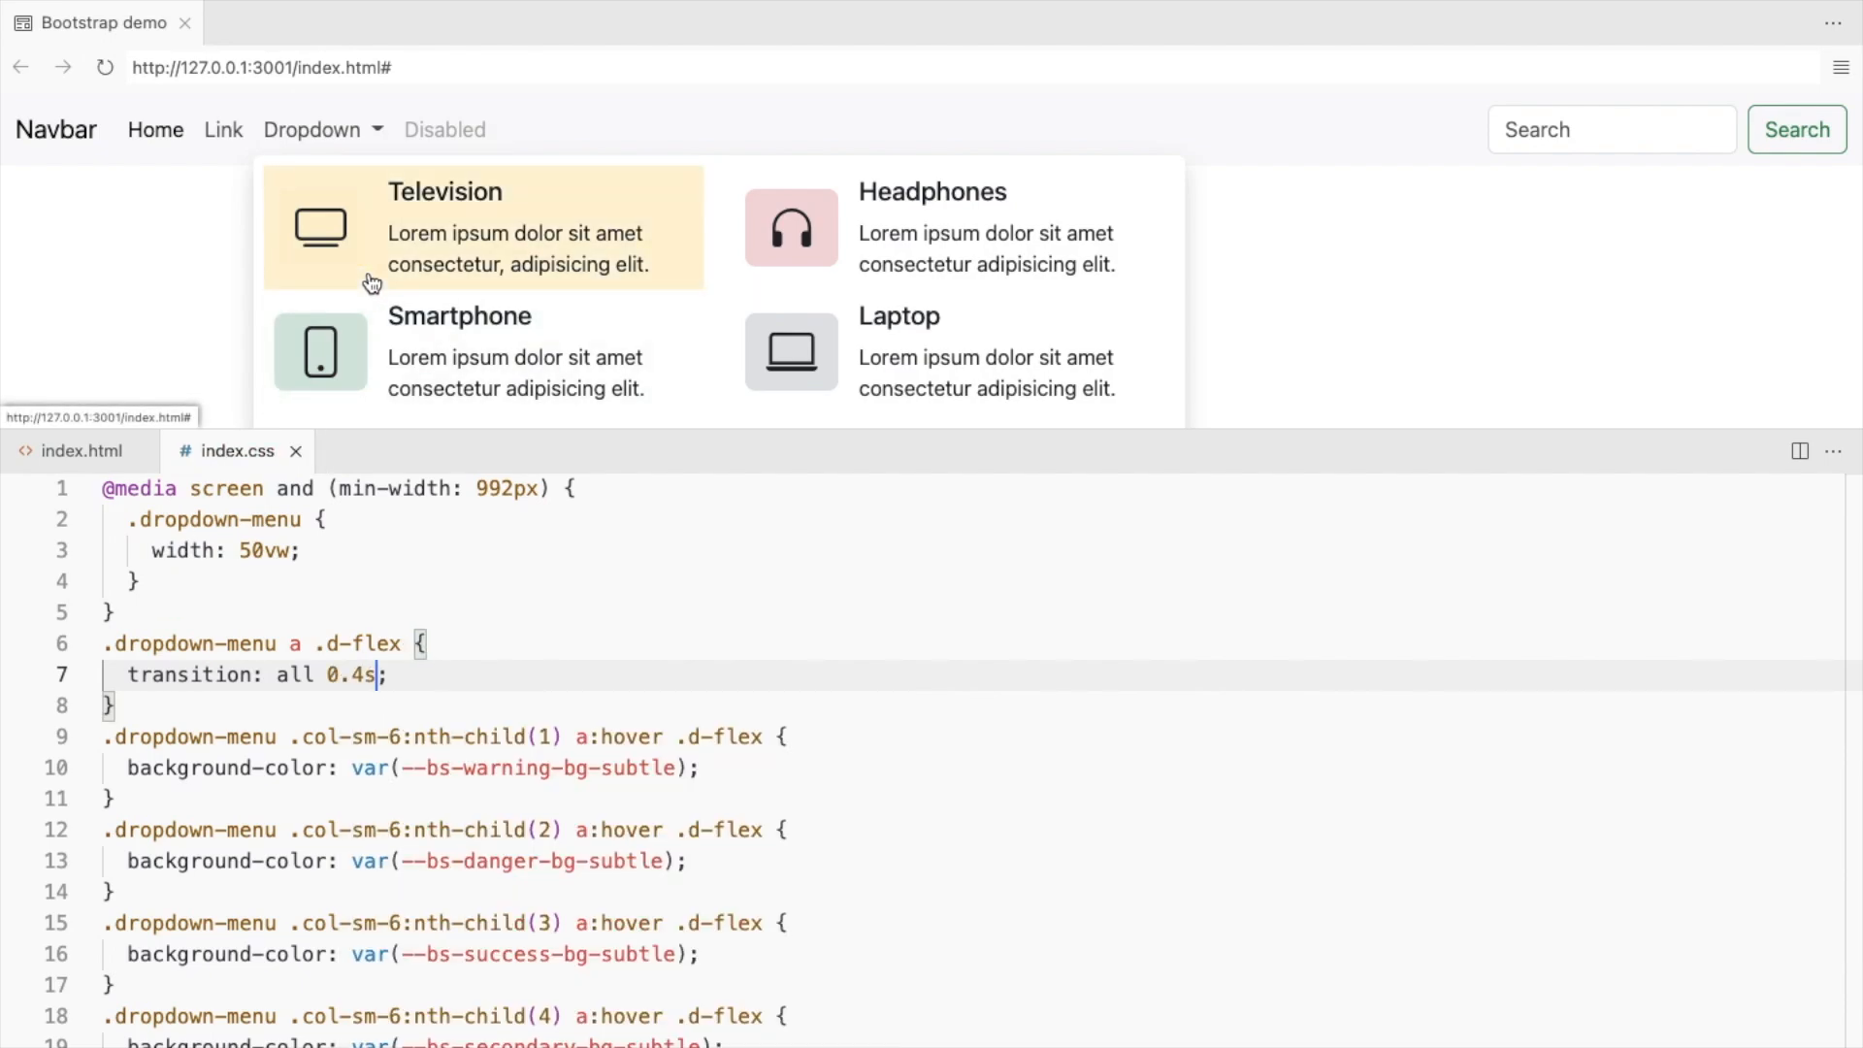
pyautogui.moveTo(582, 338)
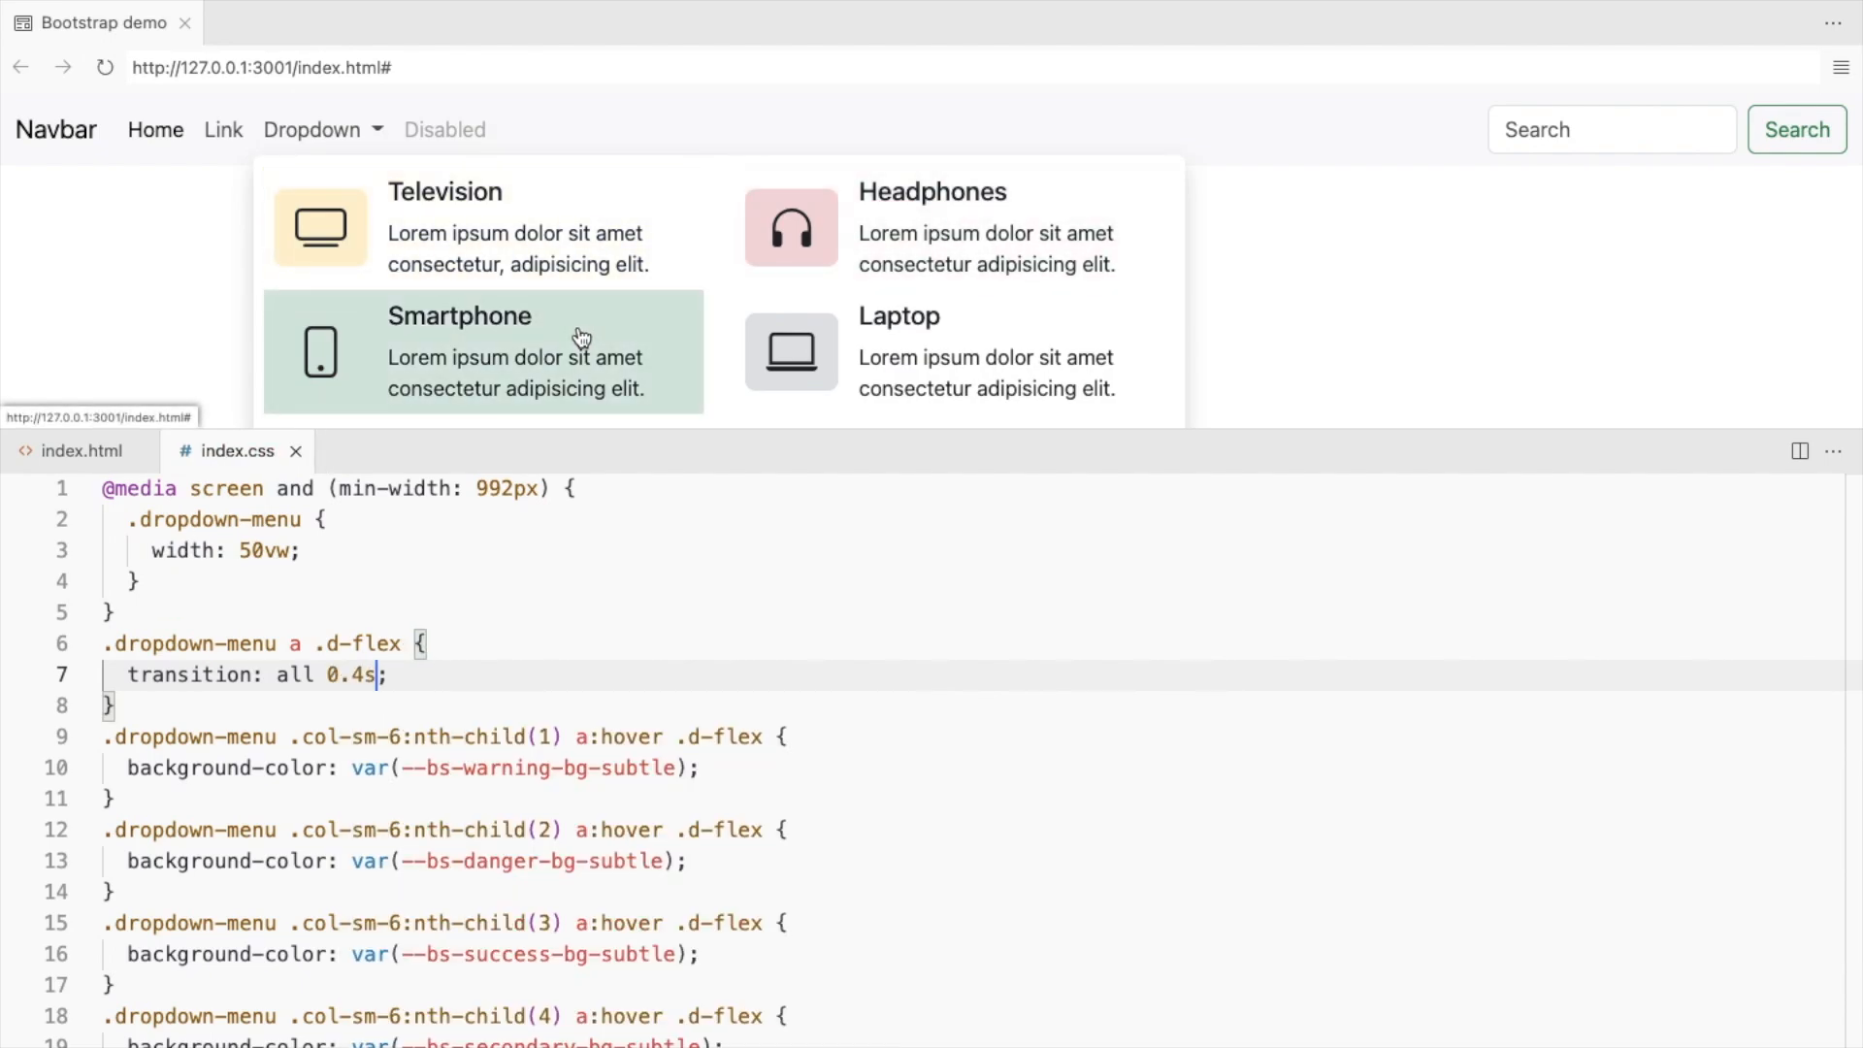
pyautogui.moveTo(771, 271)
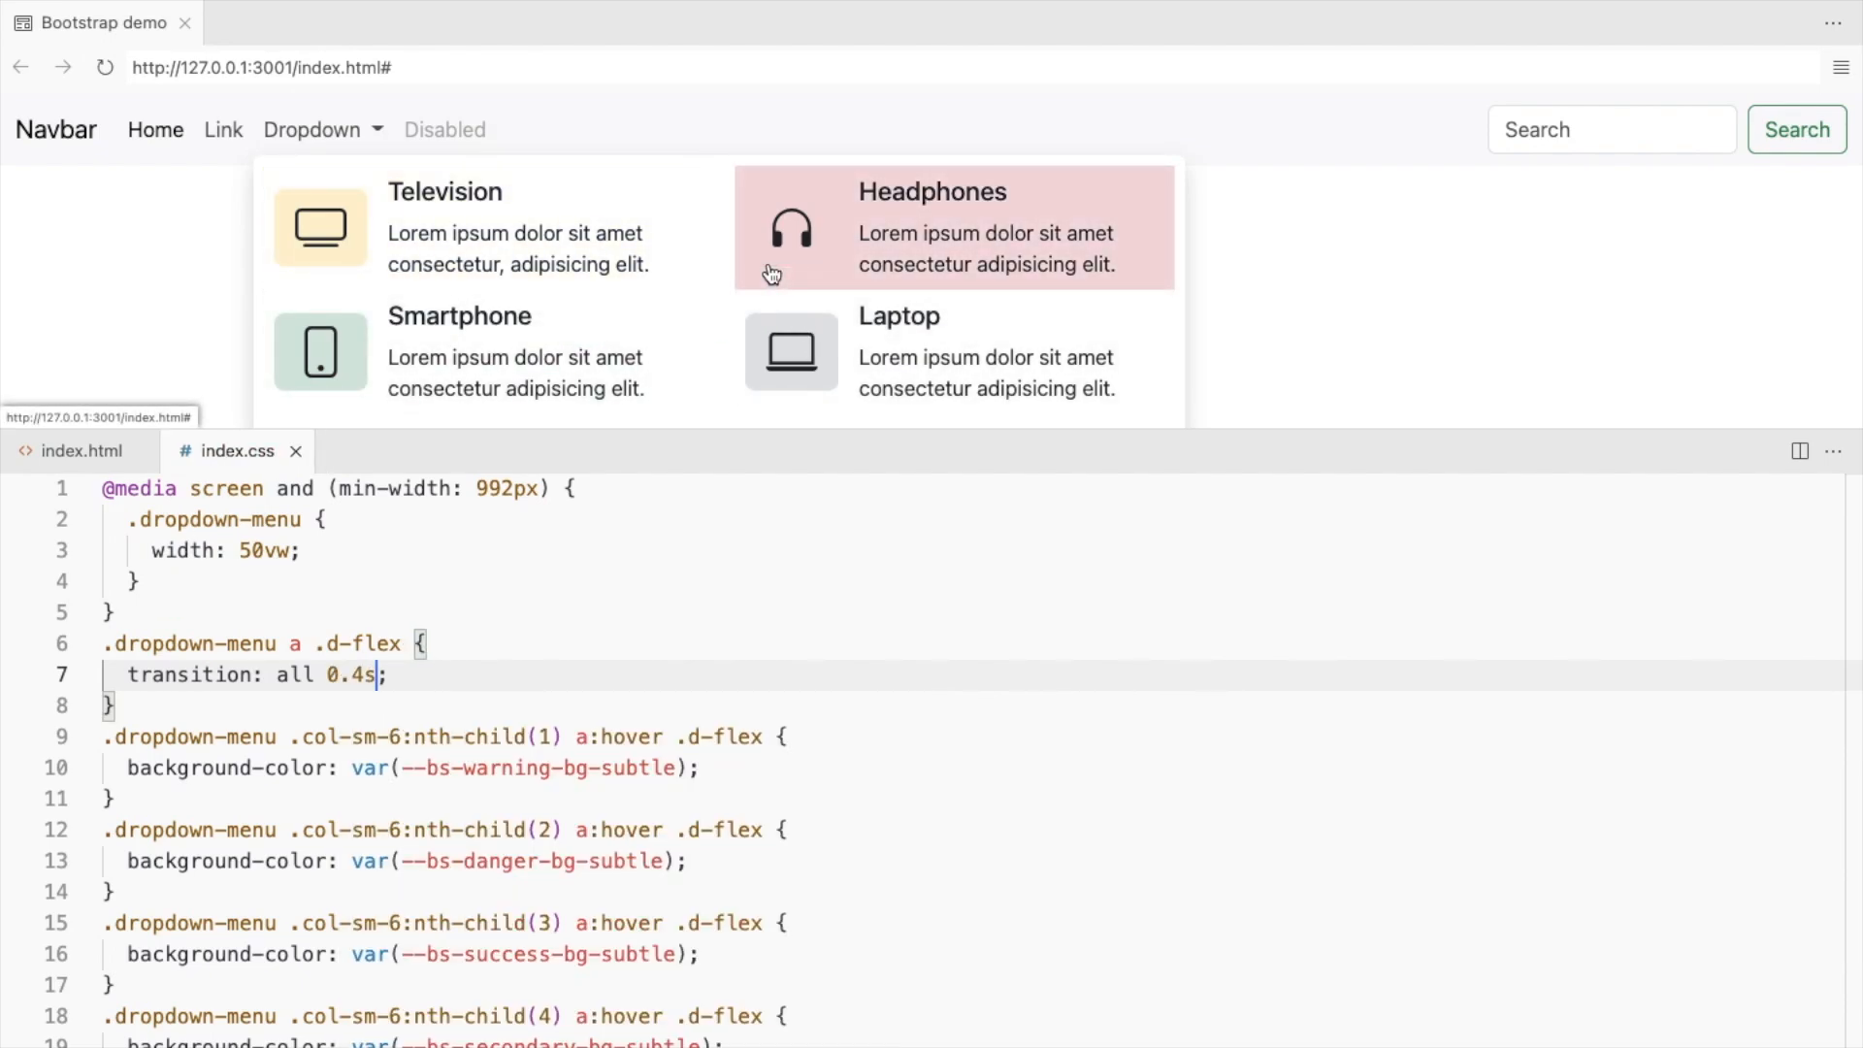
pyautogui.moveTo(746, 295)
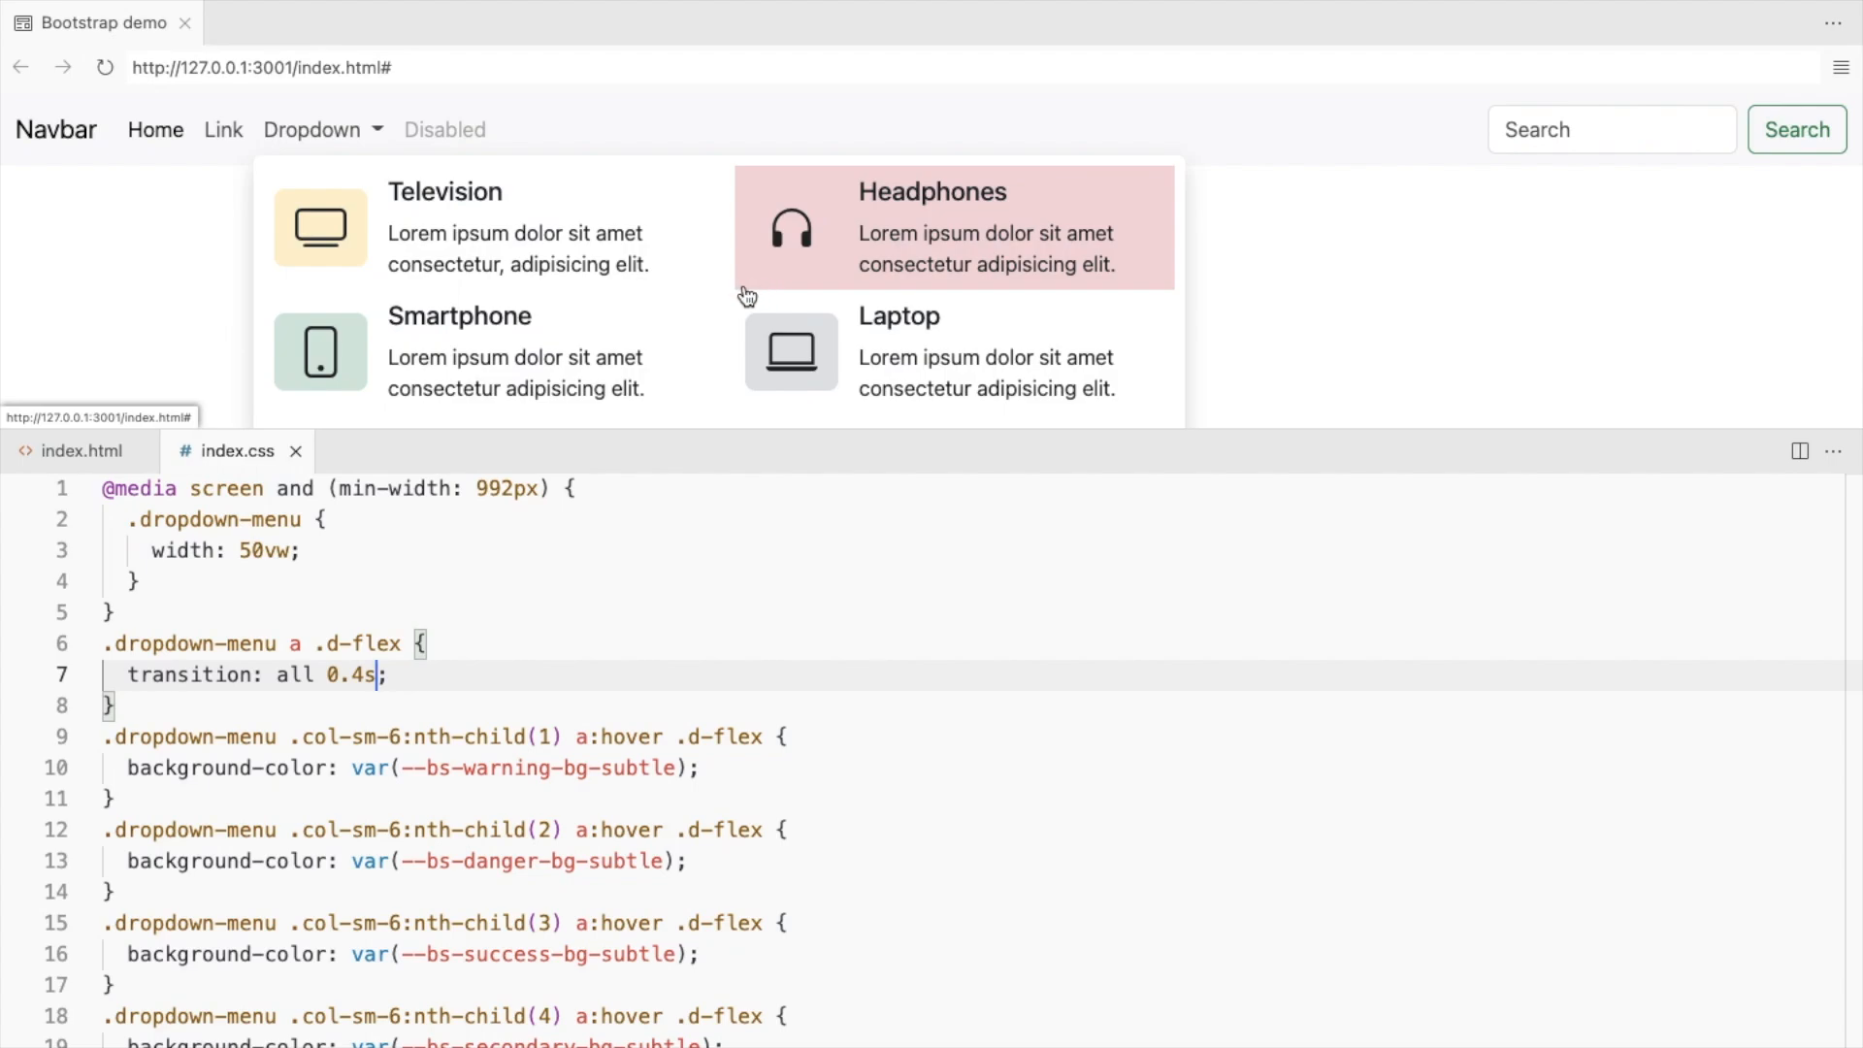
pyautogui.click(76, 451)
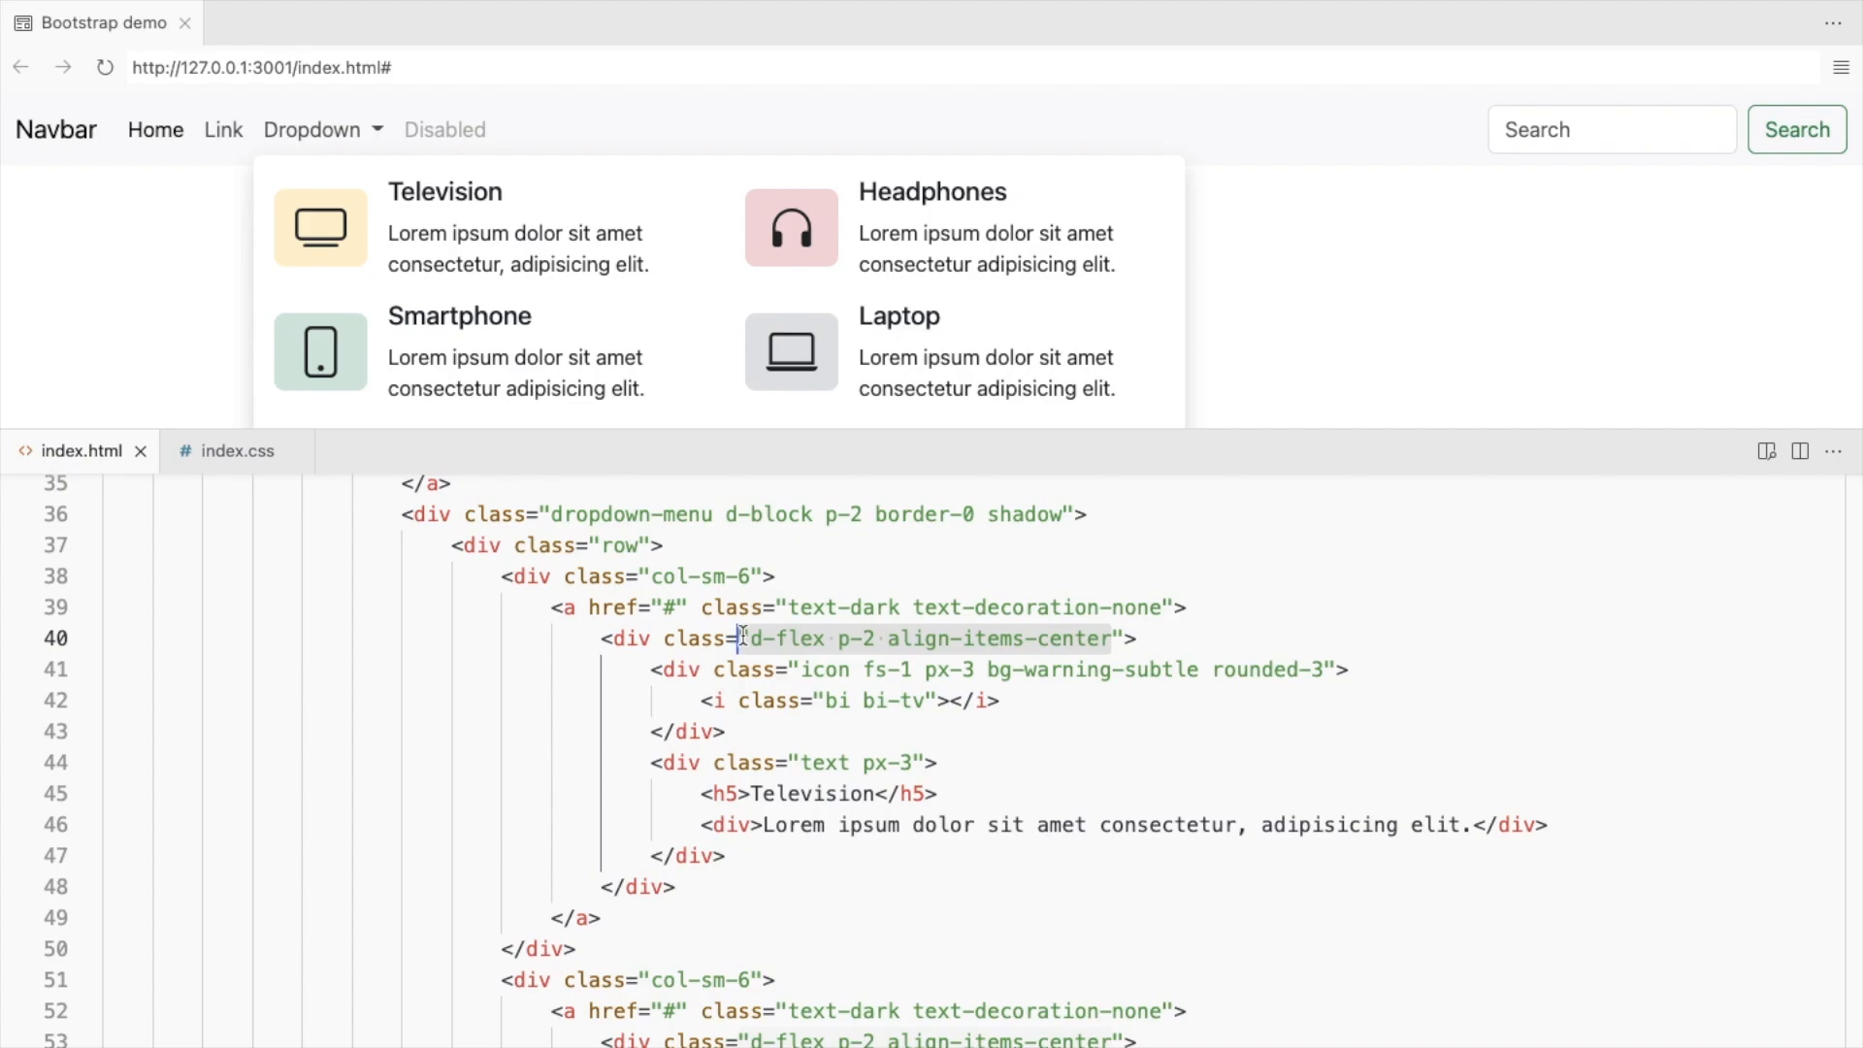
# Add rounded-3 to every d-flex item div and enlarge the preview to check the rounded hover highlight.
pyautogui.write('rounded-3')
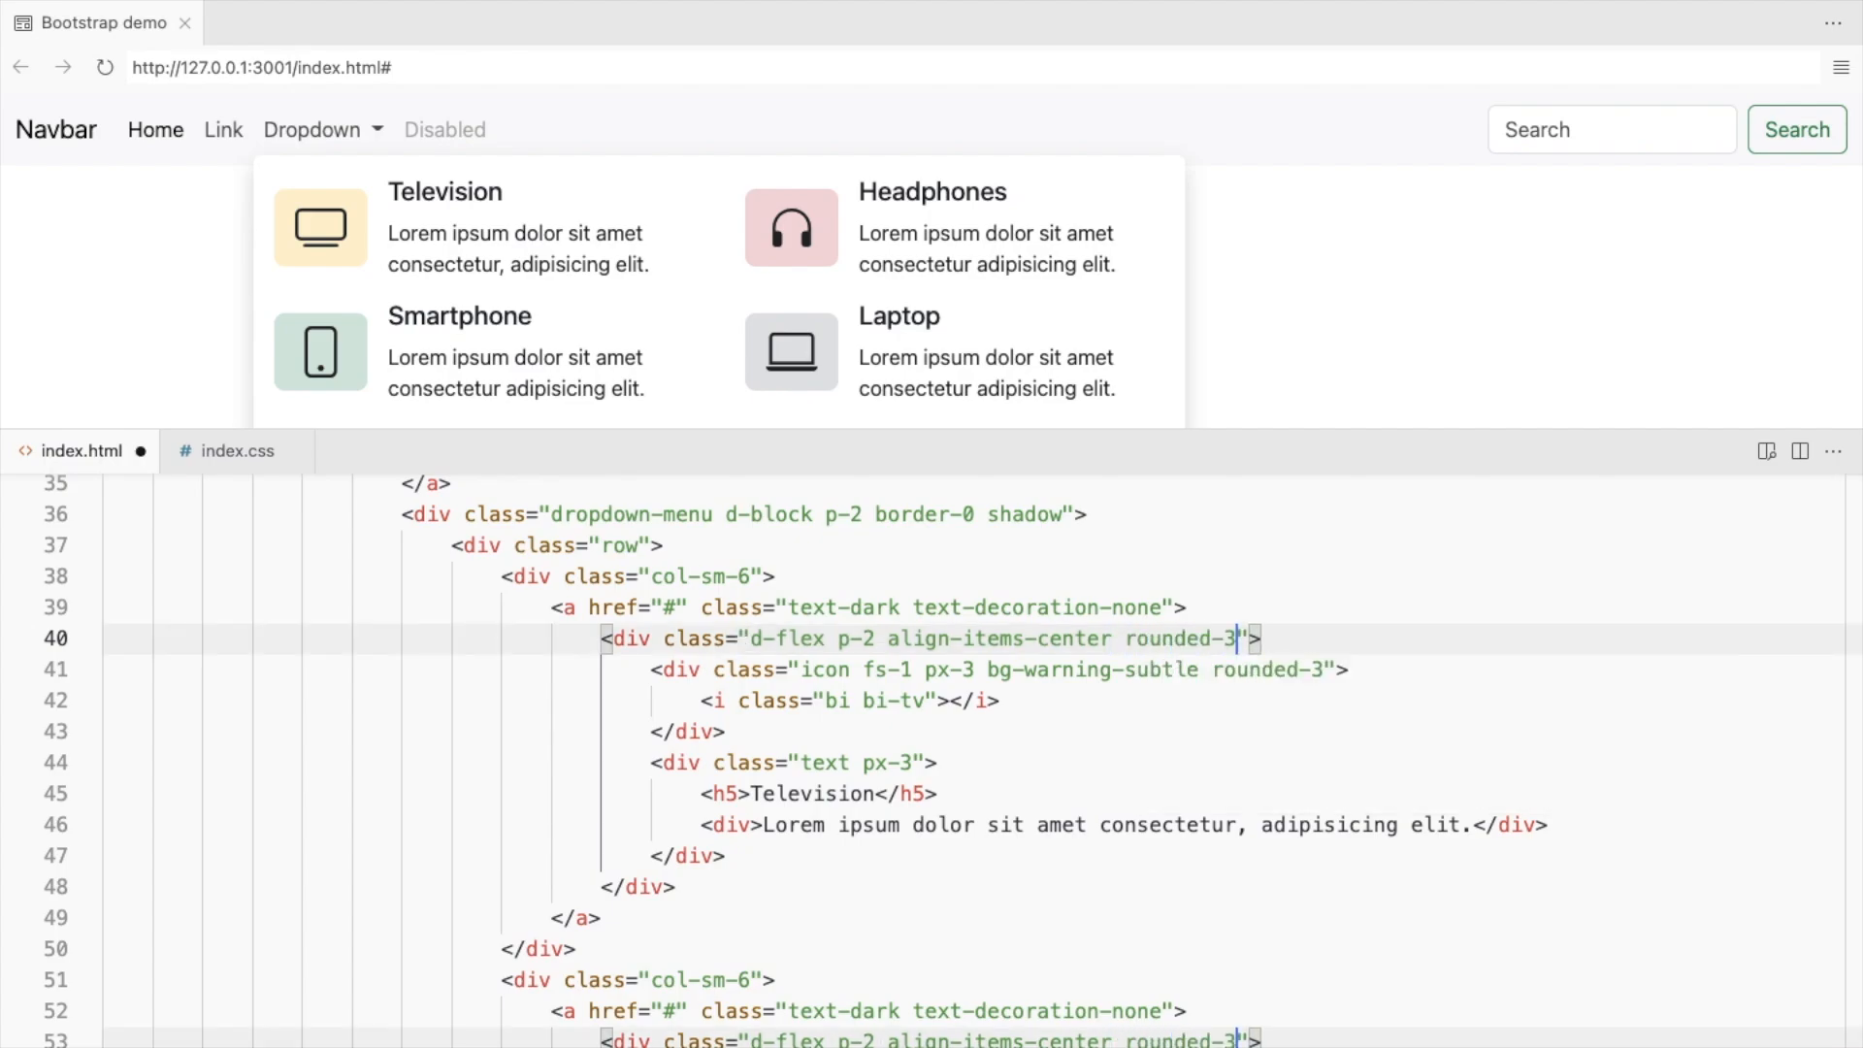
pyautogui.scroll(-3)
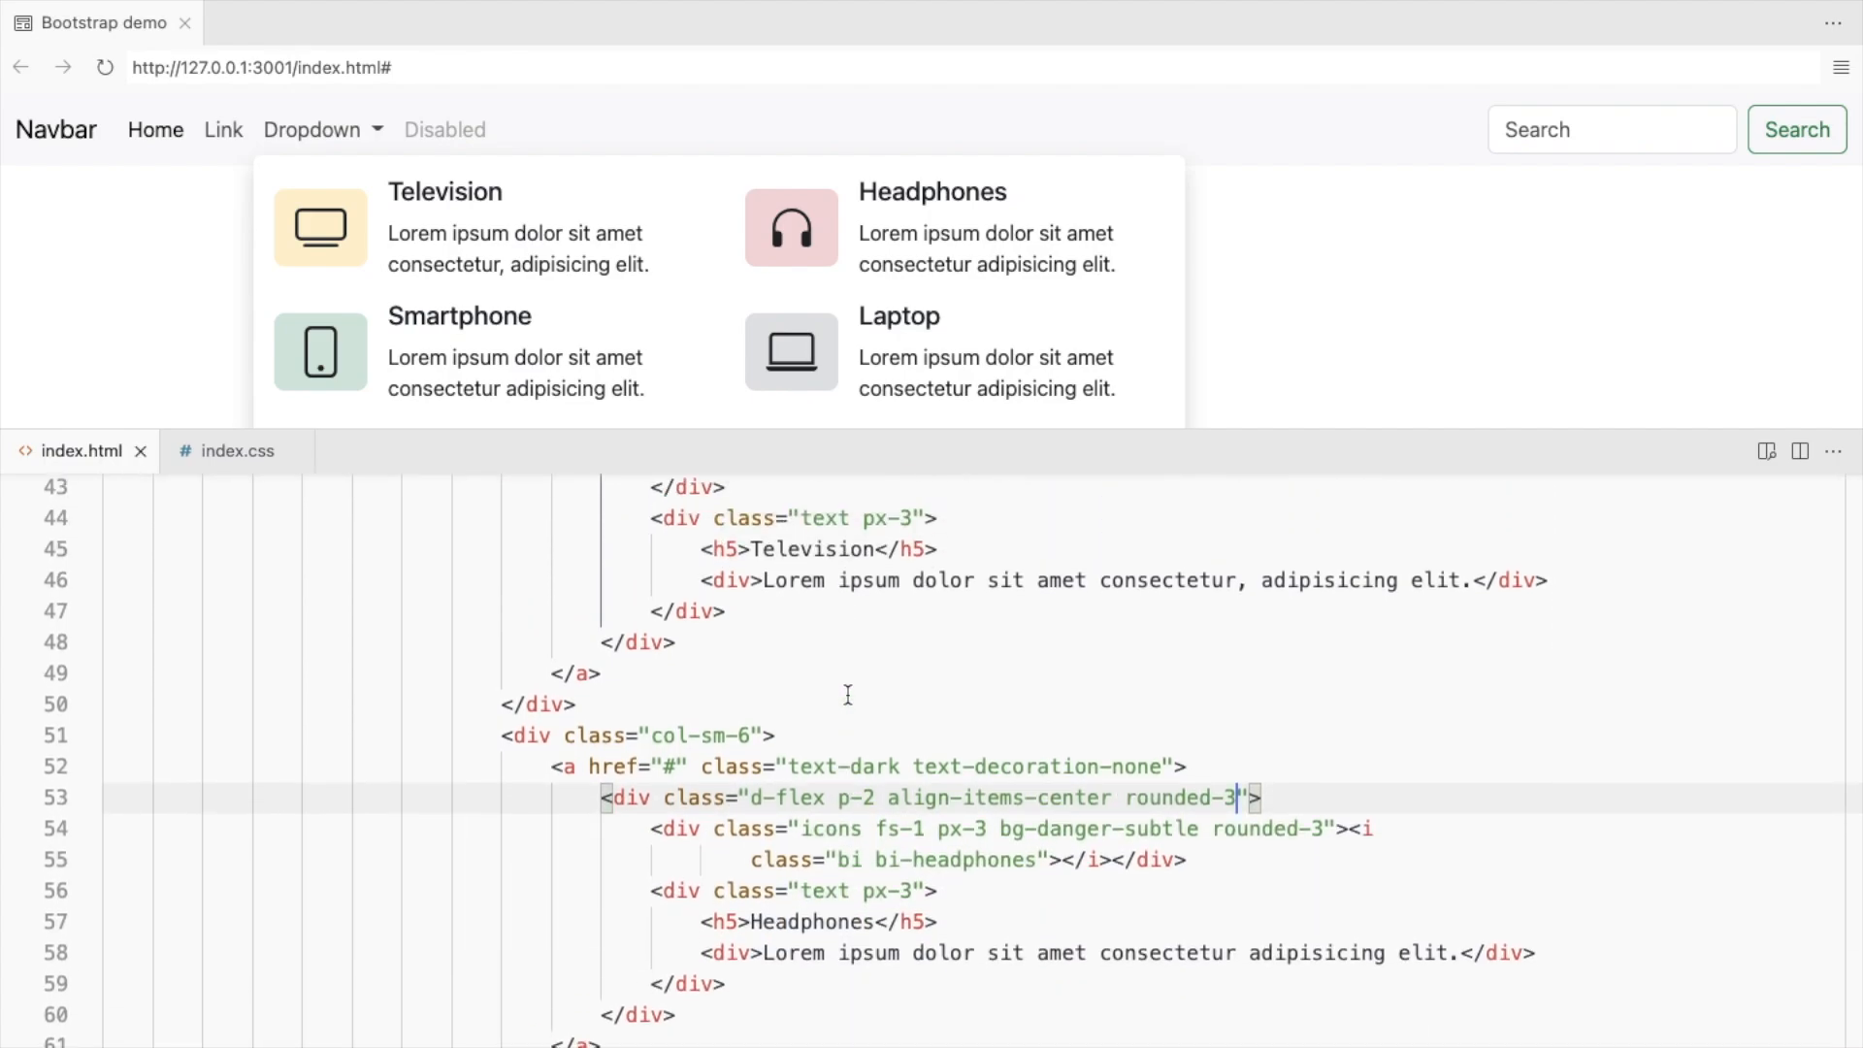
pyautogui.moveTo(594, 295)
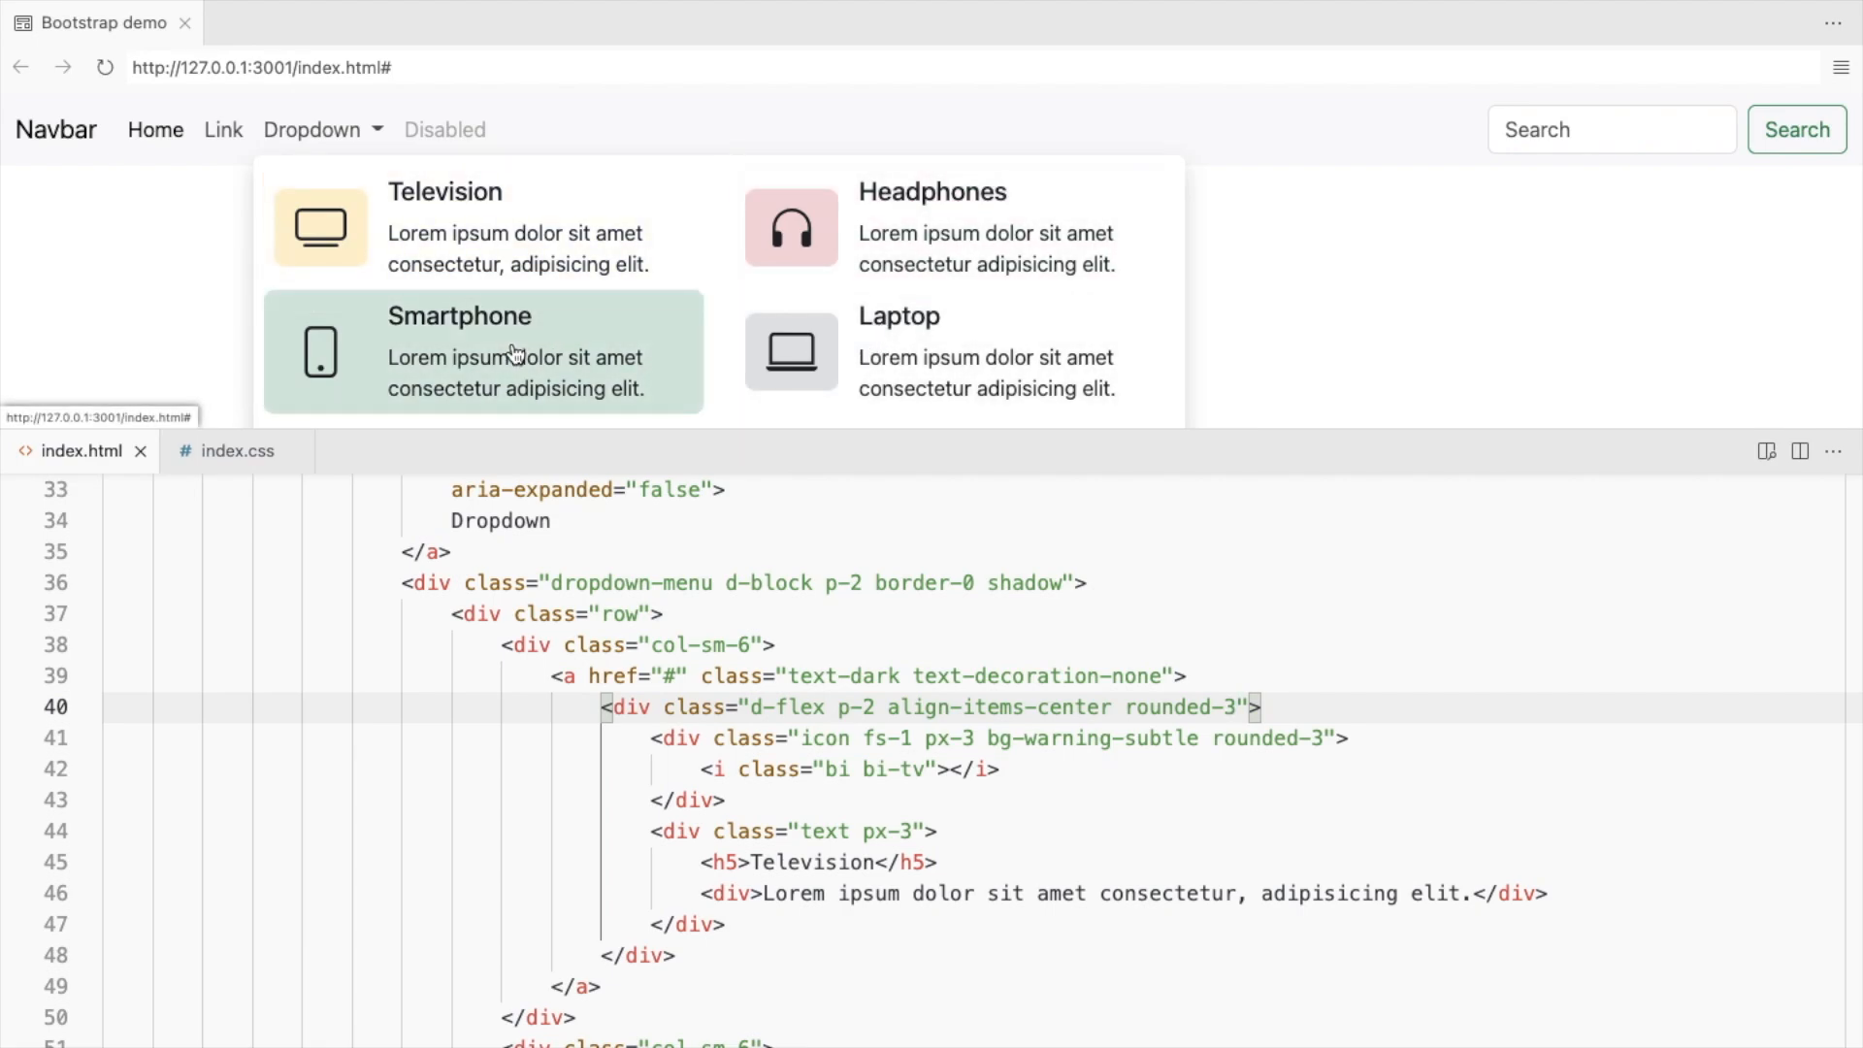
pyautogui.moveTo(1305, 448); pyautogui.dragTo(1304, 722)
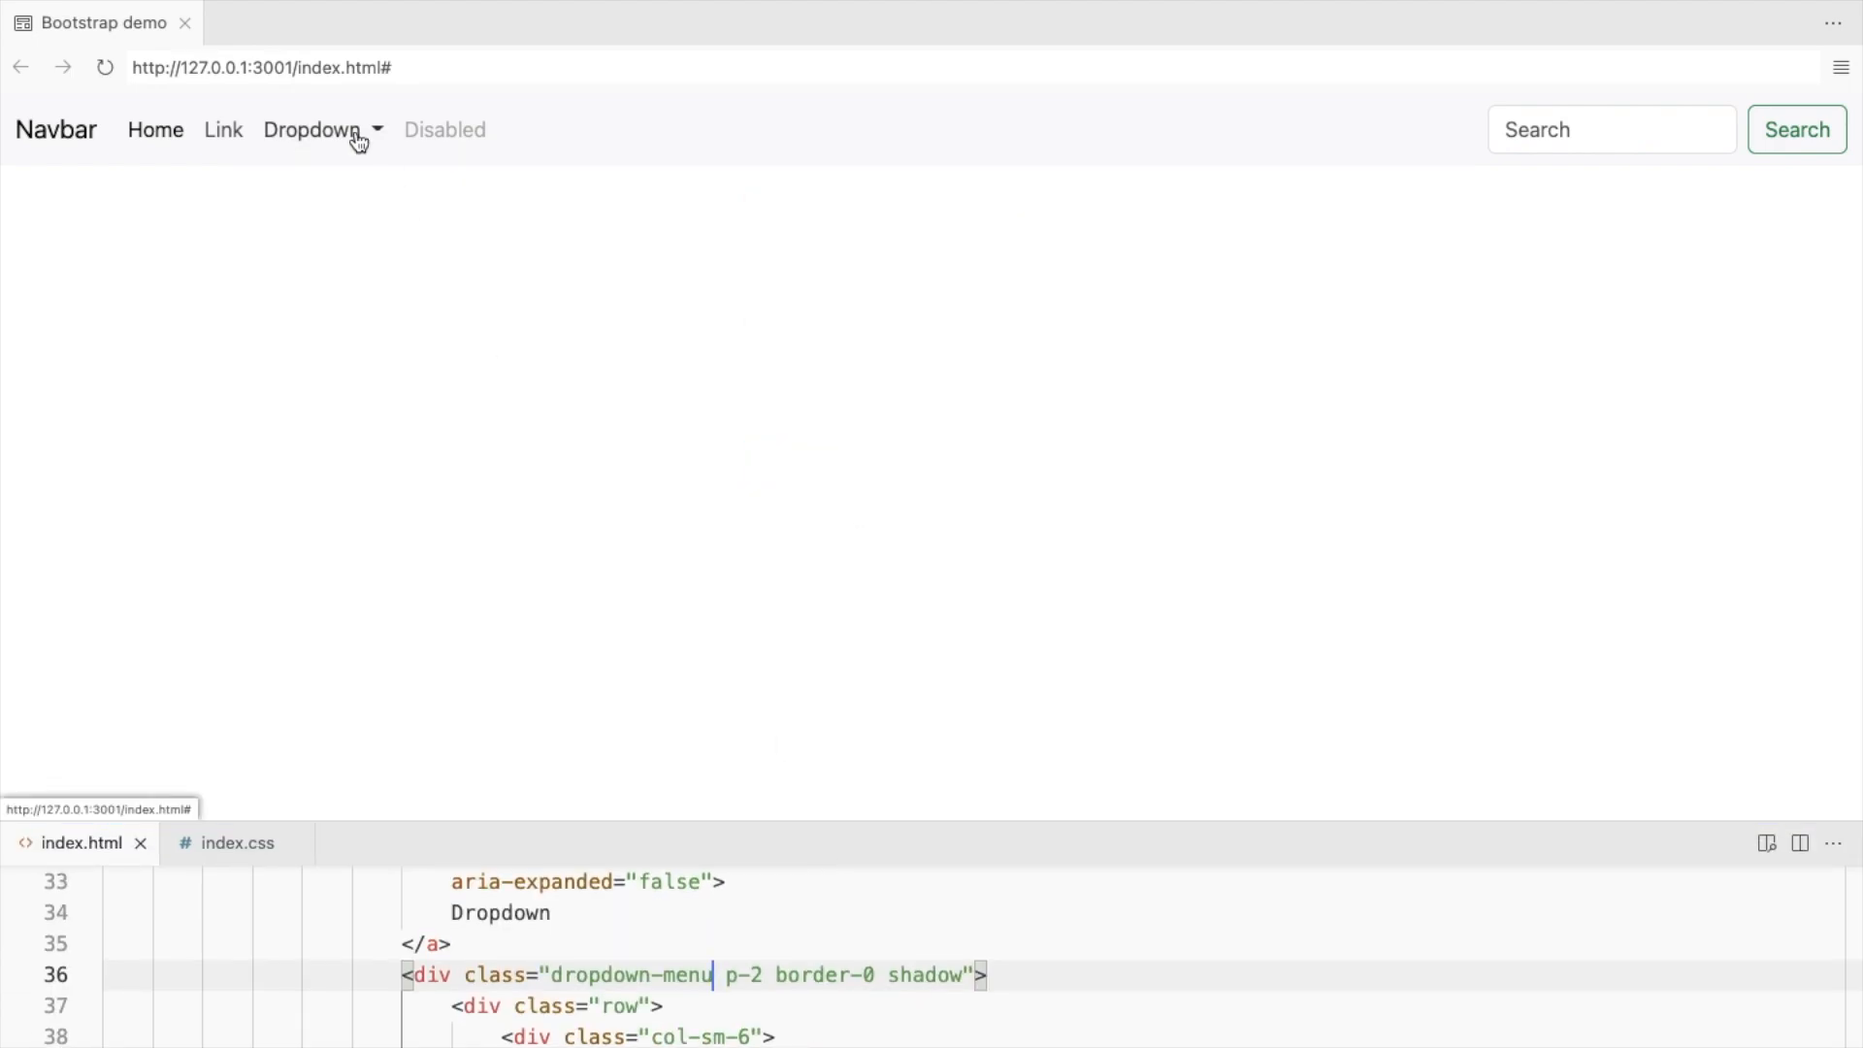
# Remove d-block from the menu and confirm the Dropdown link opens the six-item mega menu normally.
pyautogui.click(320, 131)
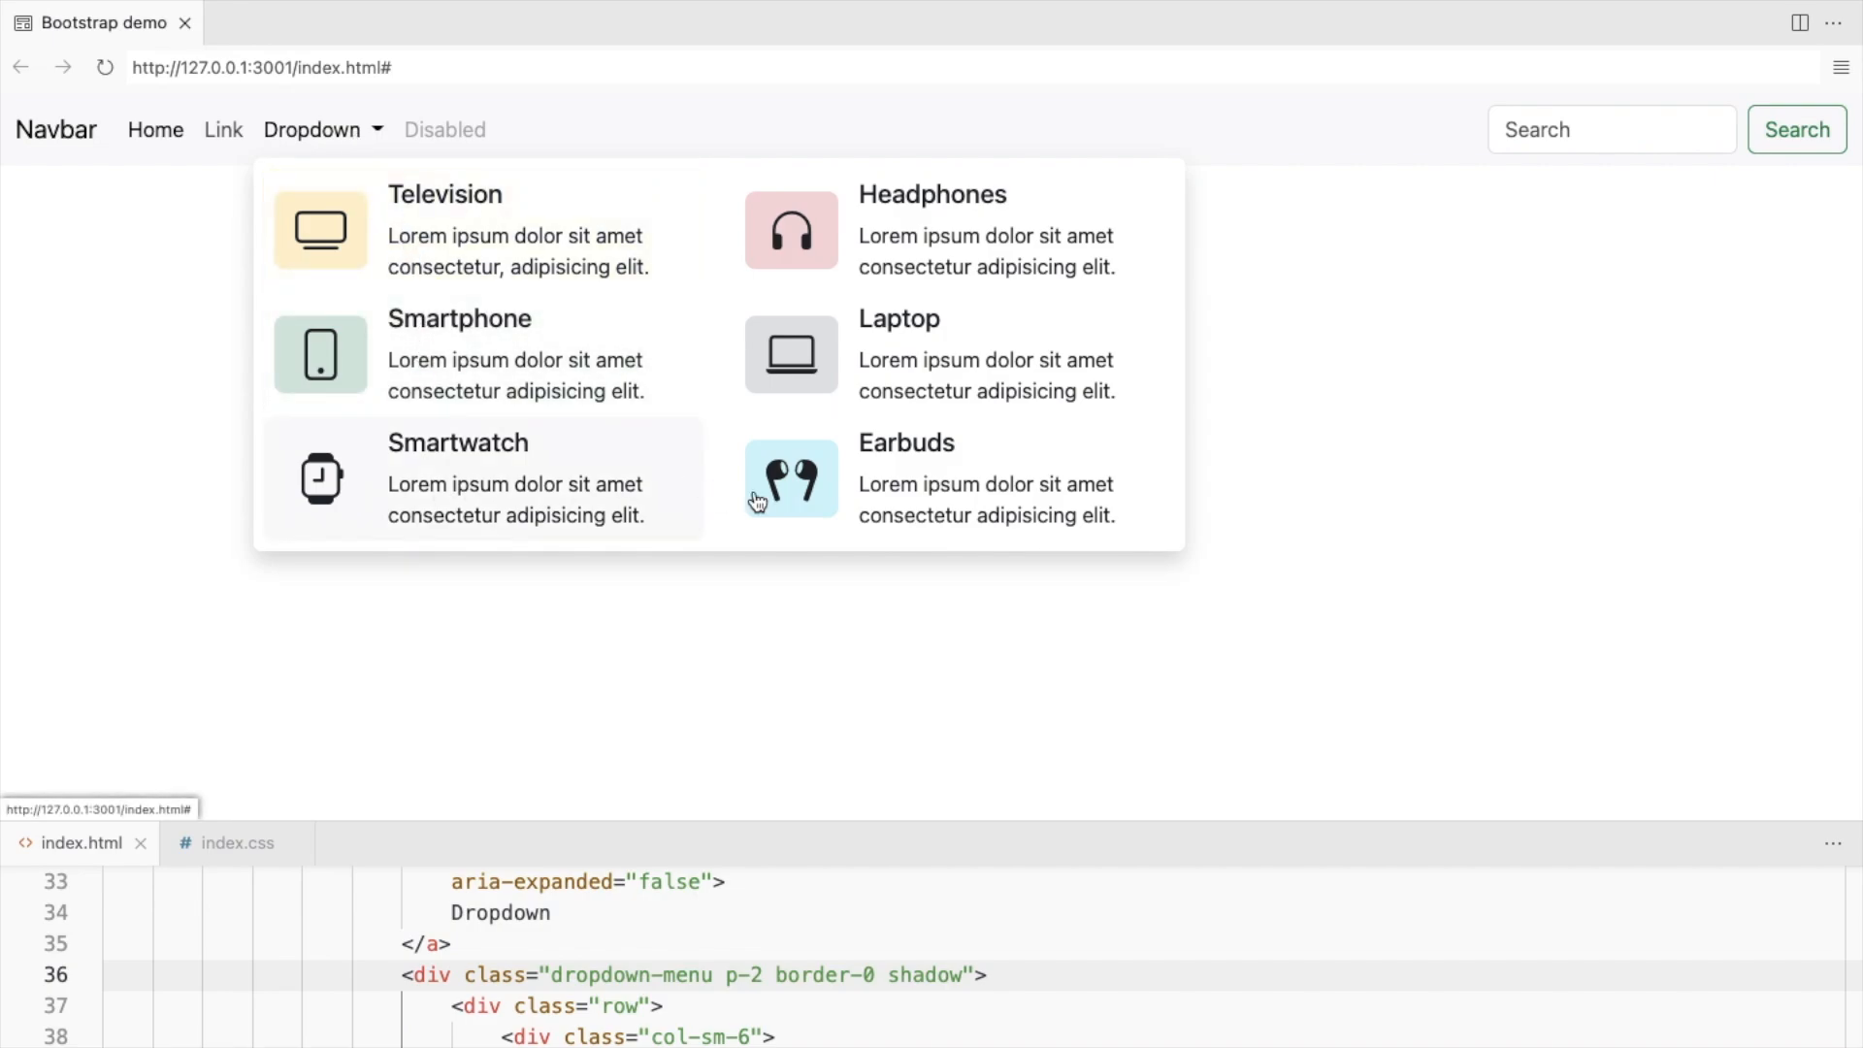